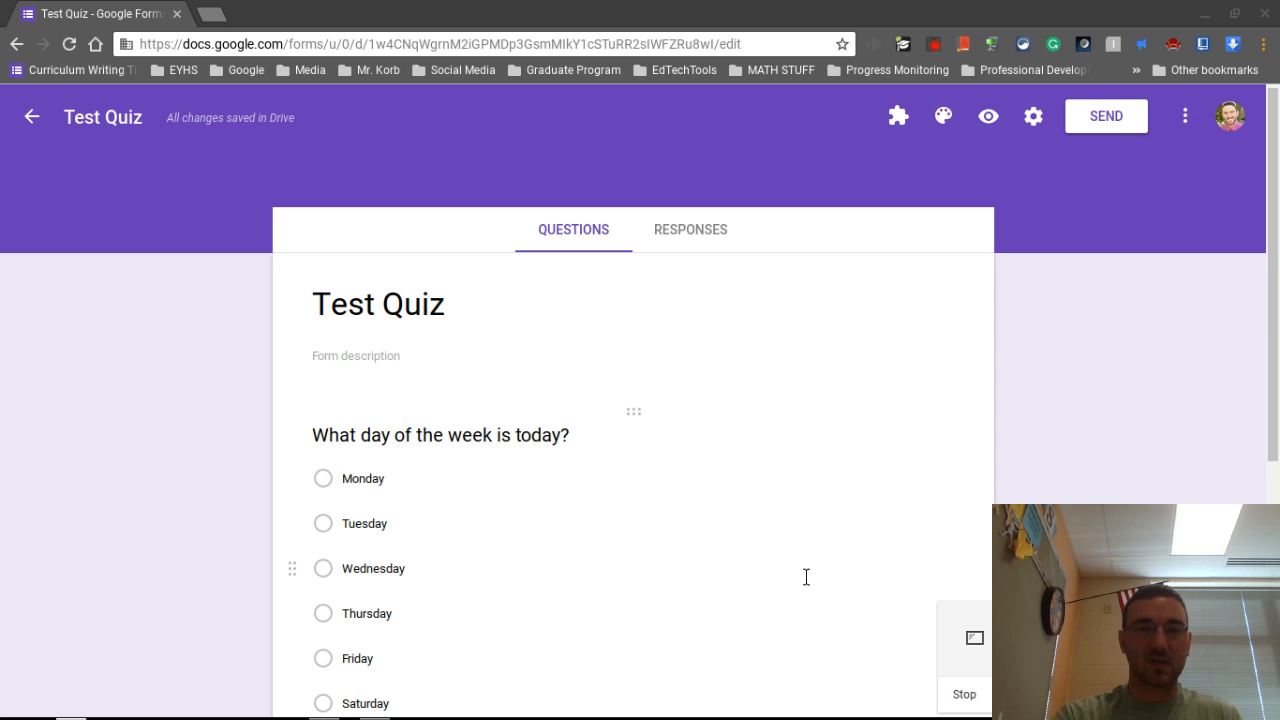
# Turn on 'Make this a quiz' in the Quizzes settings, keeping immediate grade release and default respondent options.
pyautogui.scroll(-3)
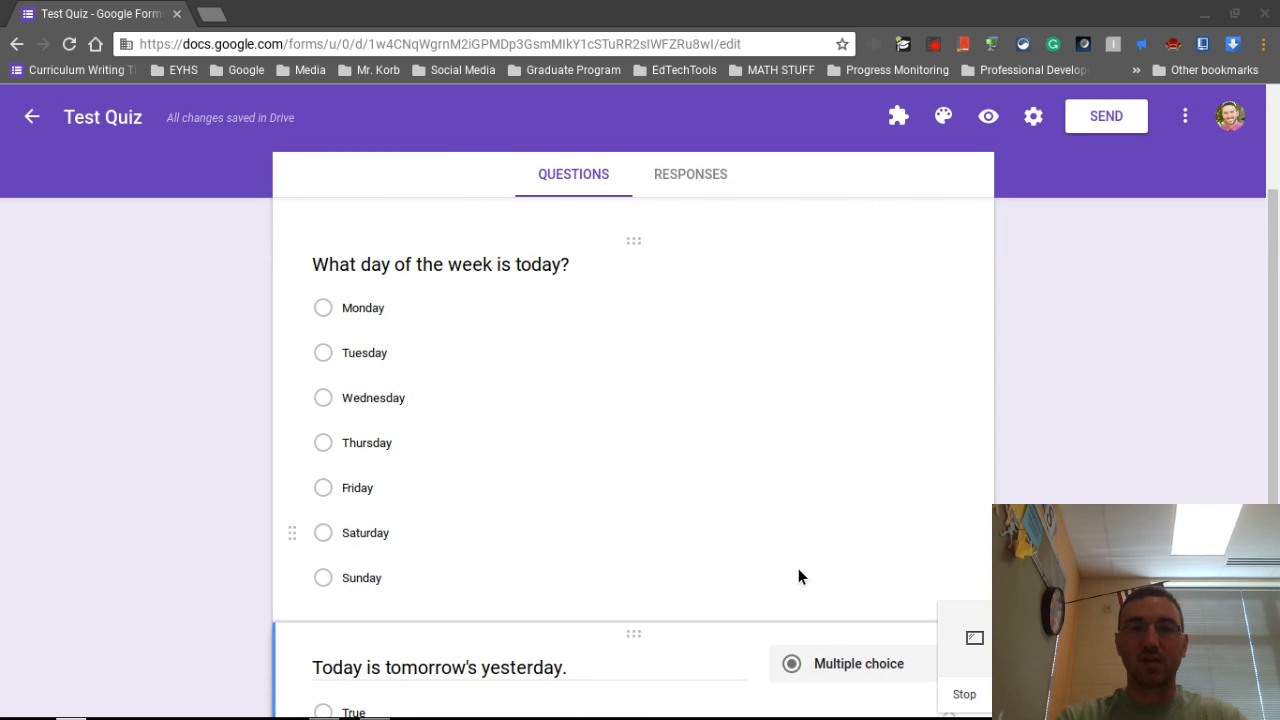
pyautogui.scroll(-3)
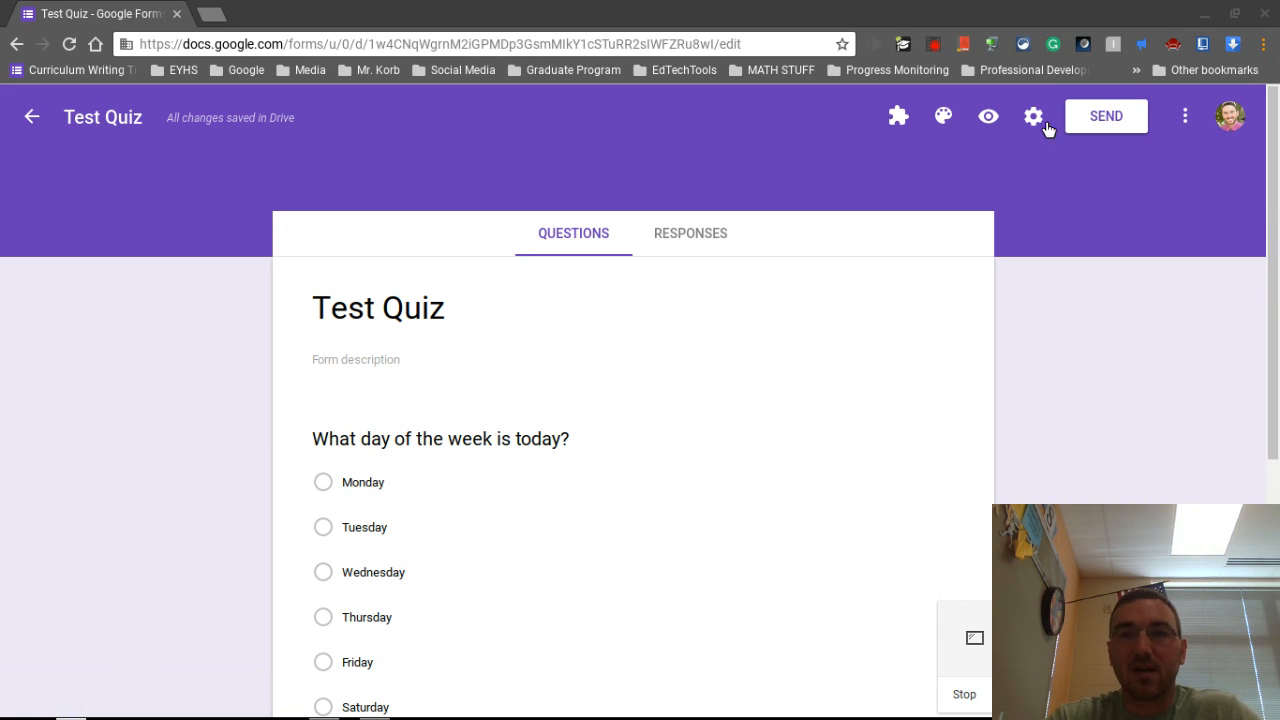
pyautogui.moveTo(1032, 116)
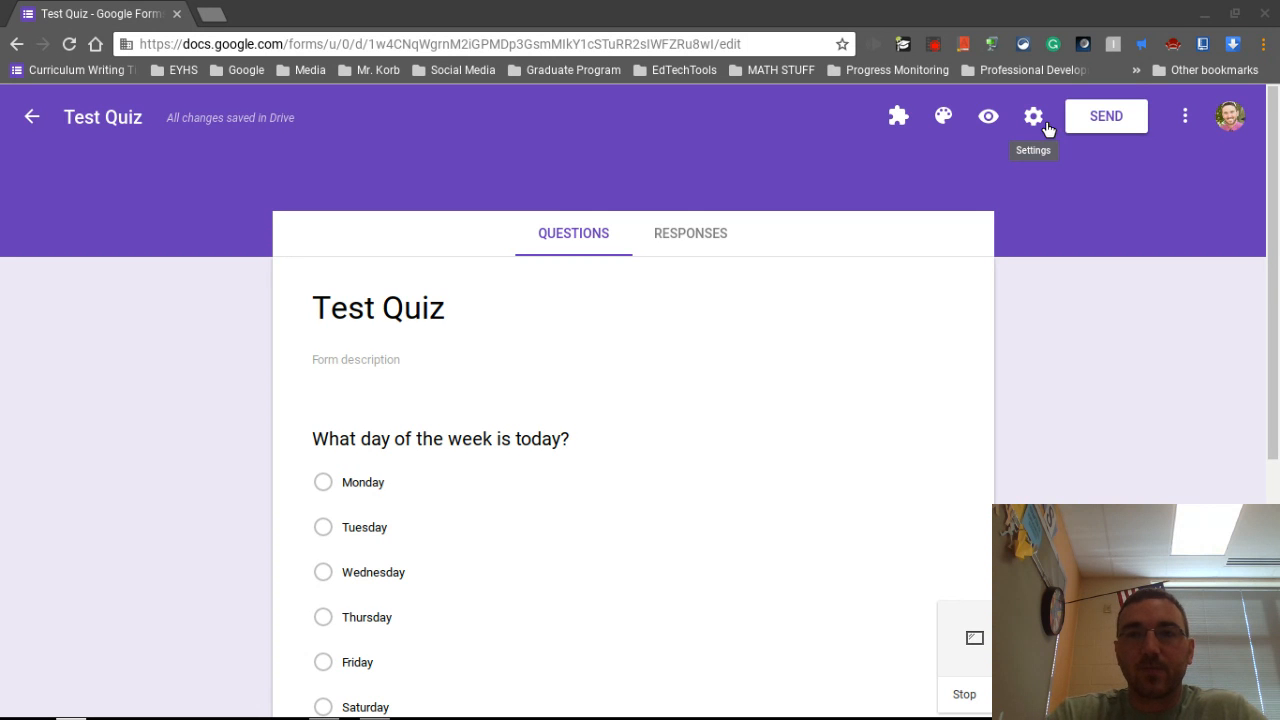
pyautogui.moveTo(824, 256)
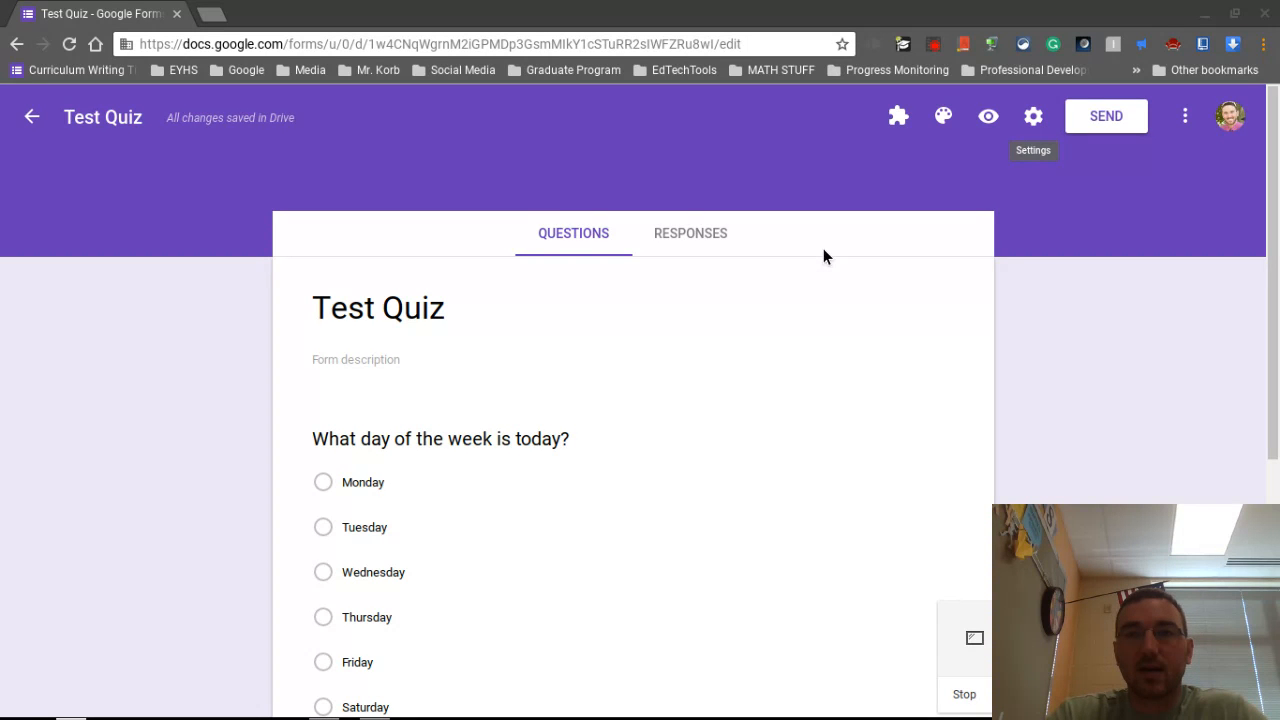
pyautogui.click(1032, 116)
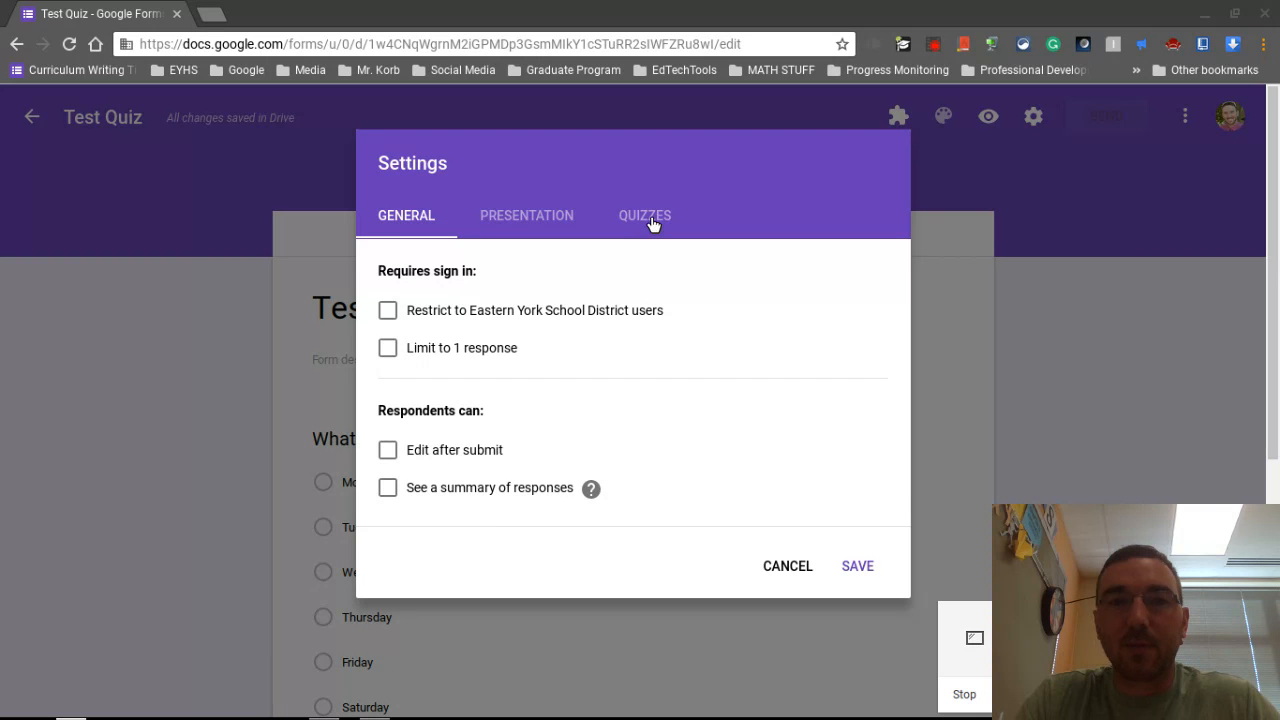
pyautogui.click(644, 216)
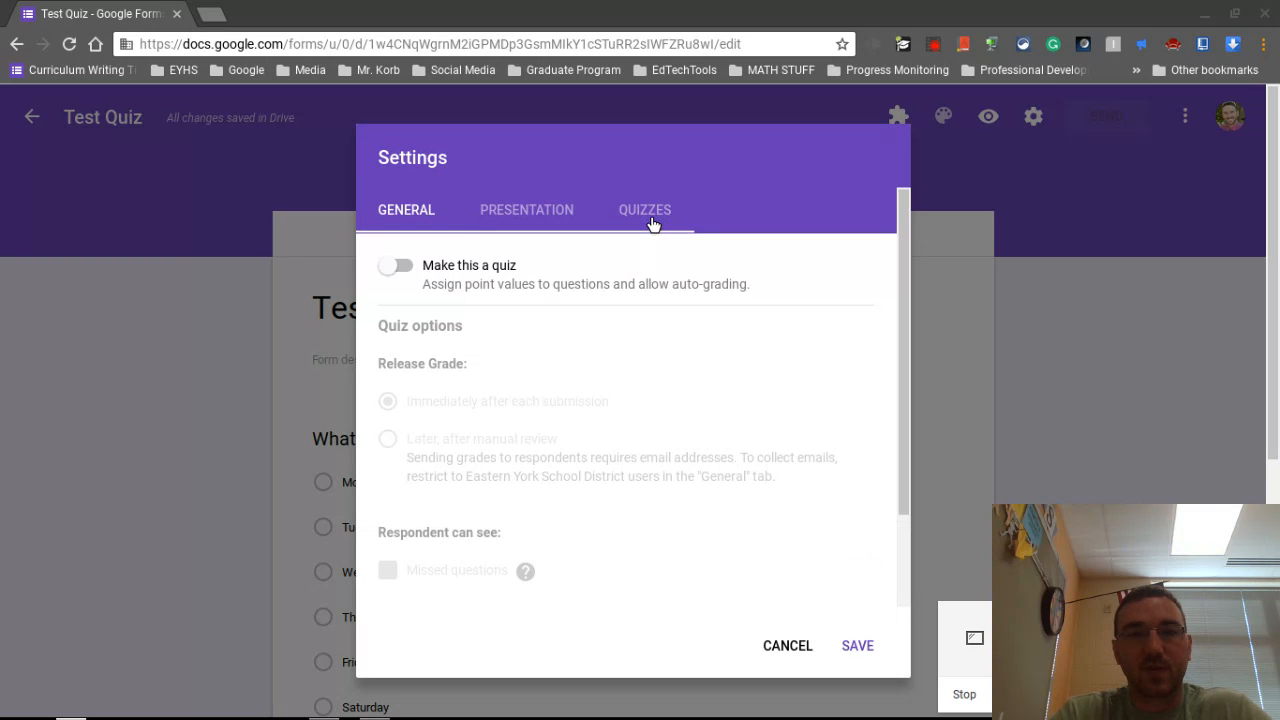
pyautogui.click(644, 210)
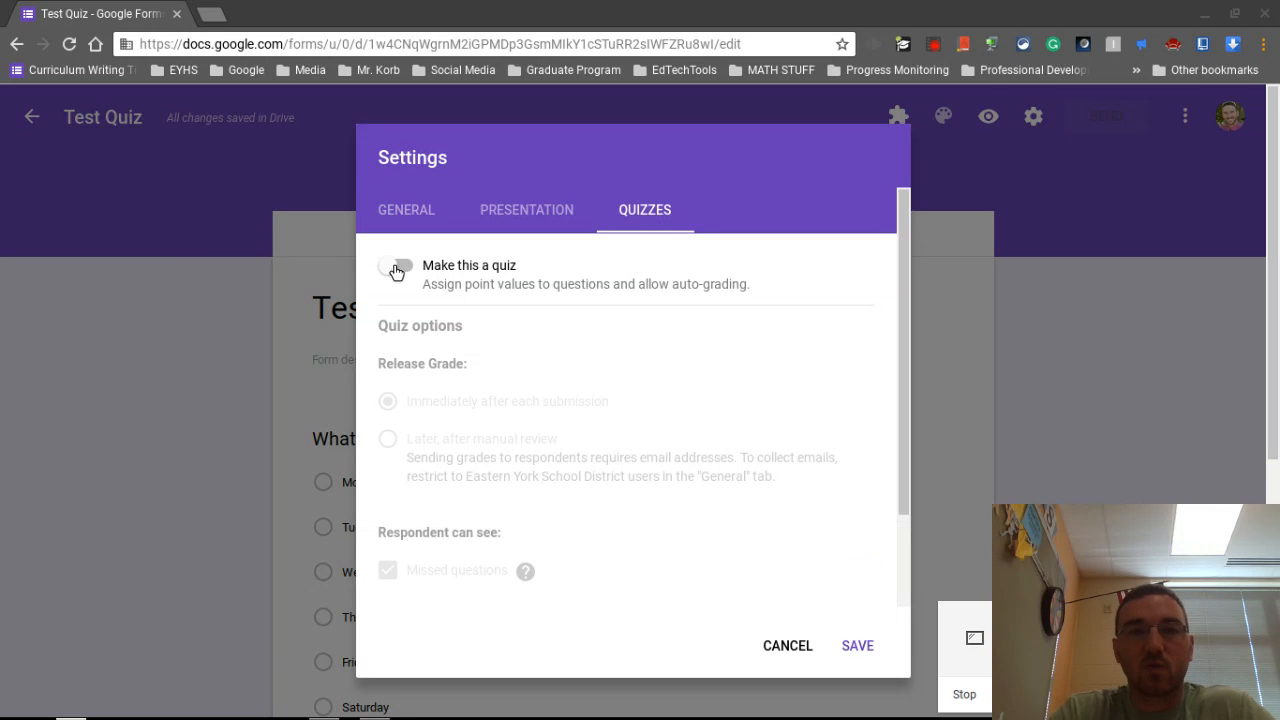
pyautogui.click(394, 270)
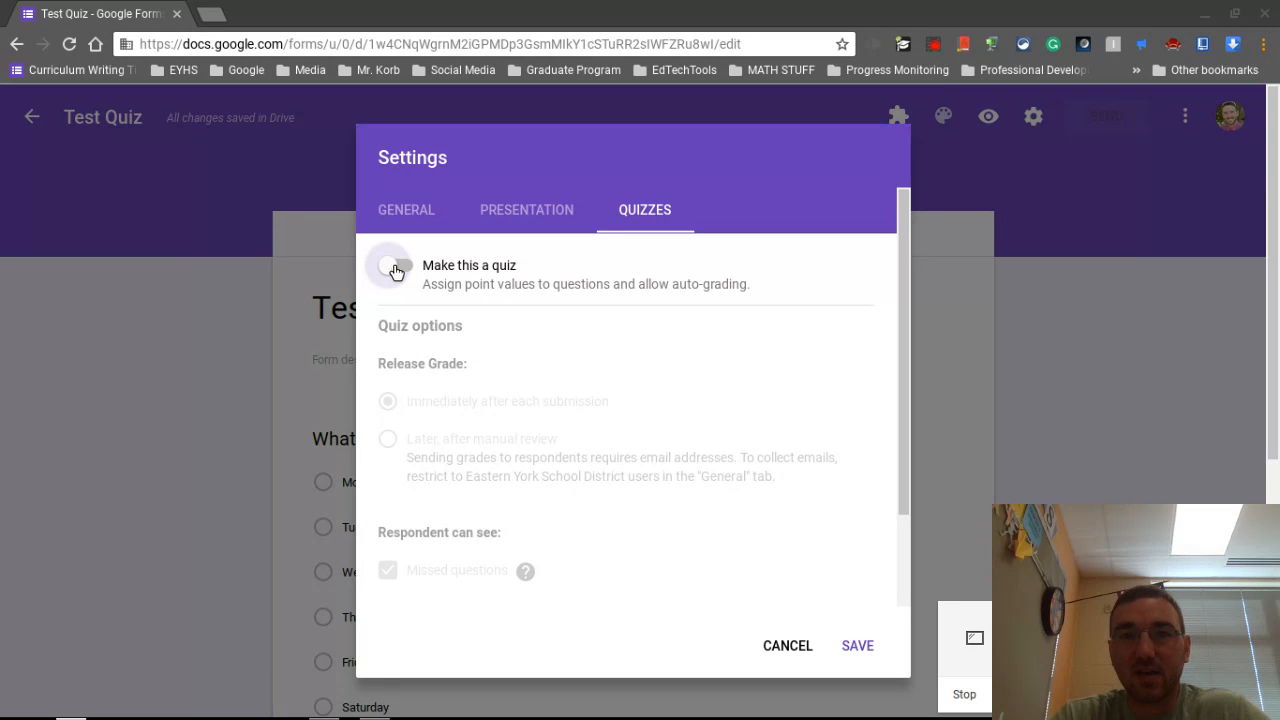
pyautogui.click(390, 264)
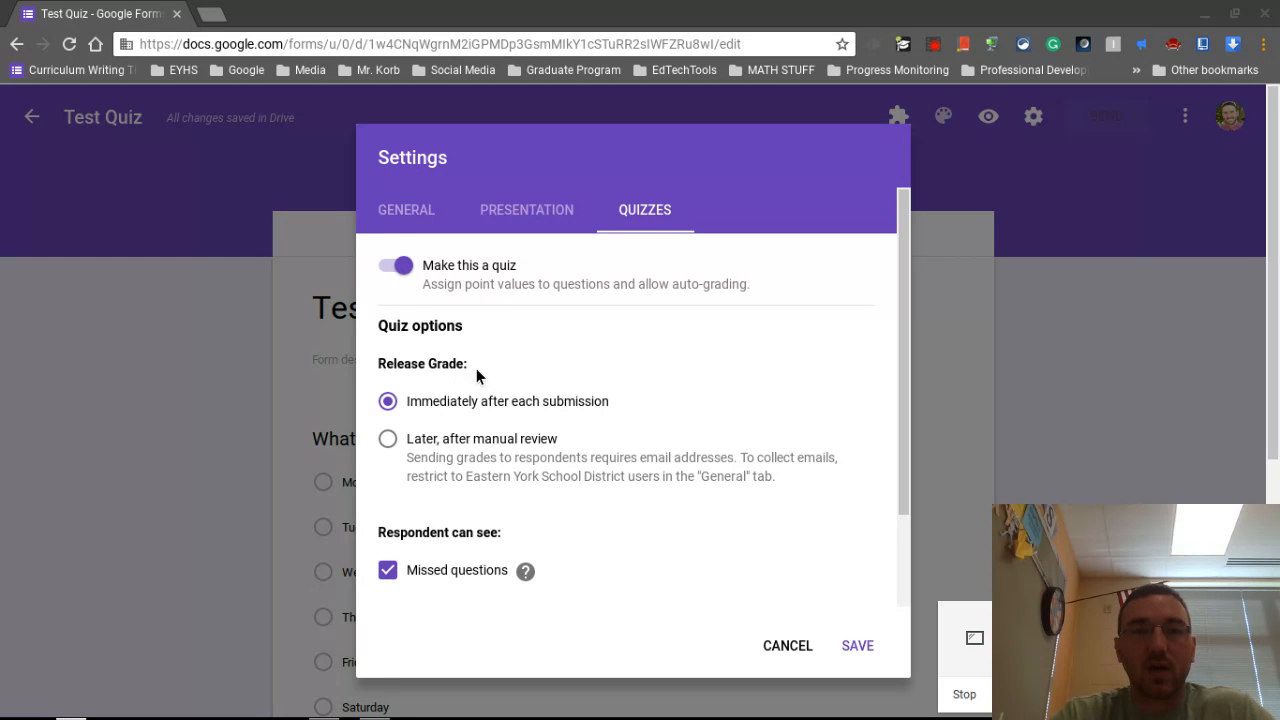
pyautogui.moveTo(720, 414)
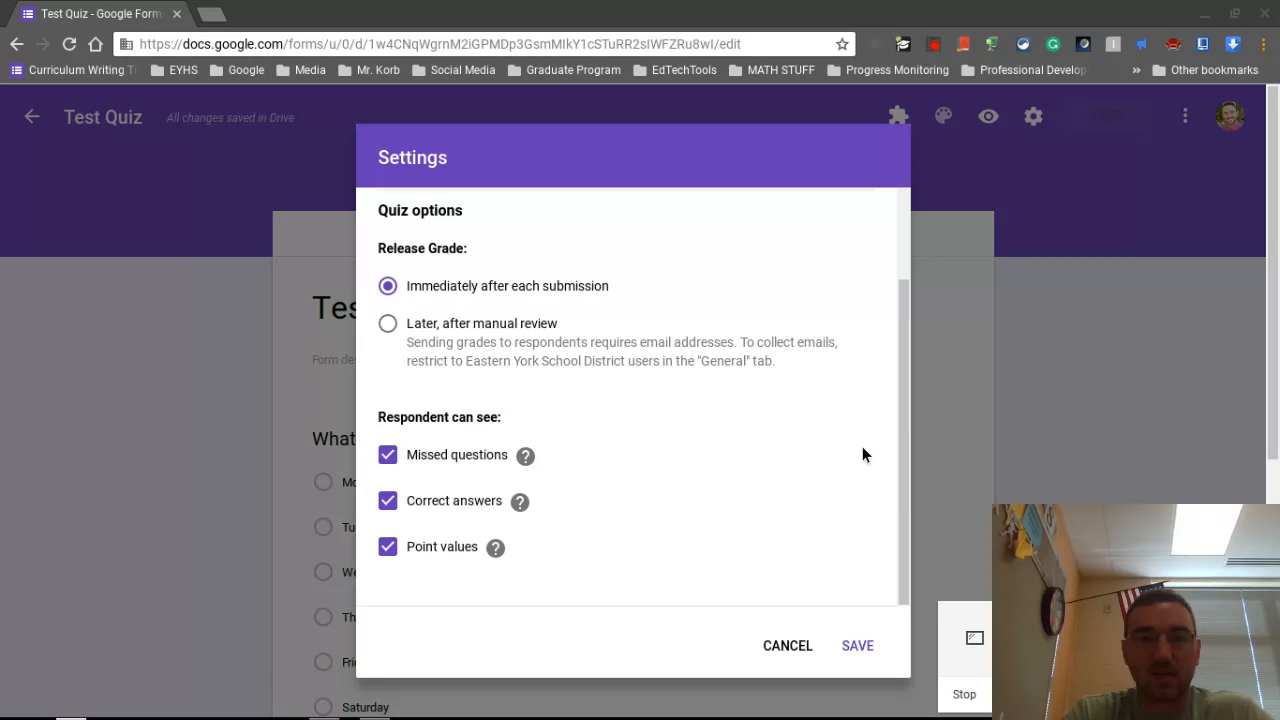
pyautogui.moveTo(480, 544)
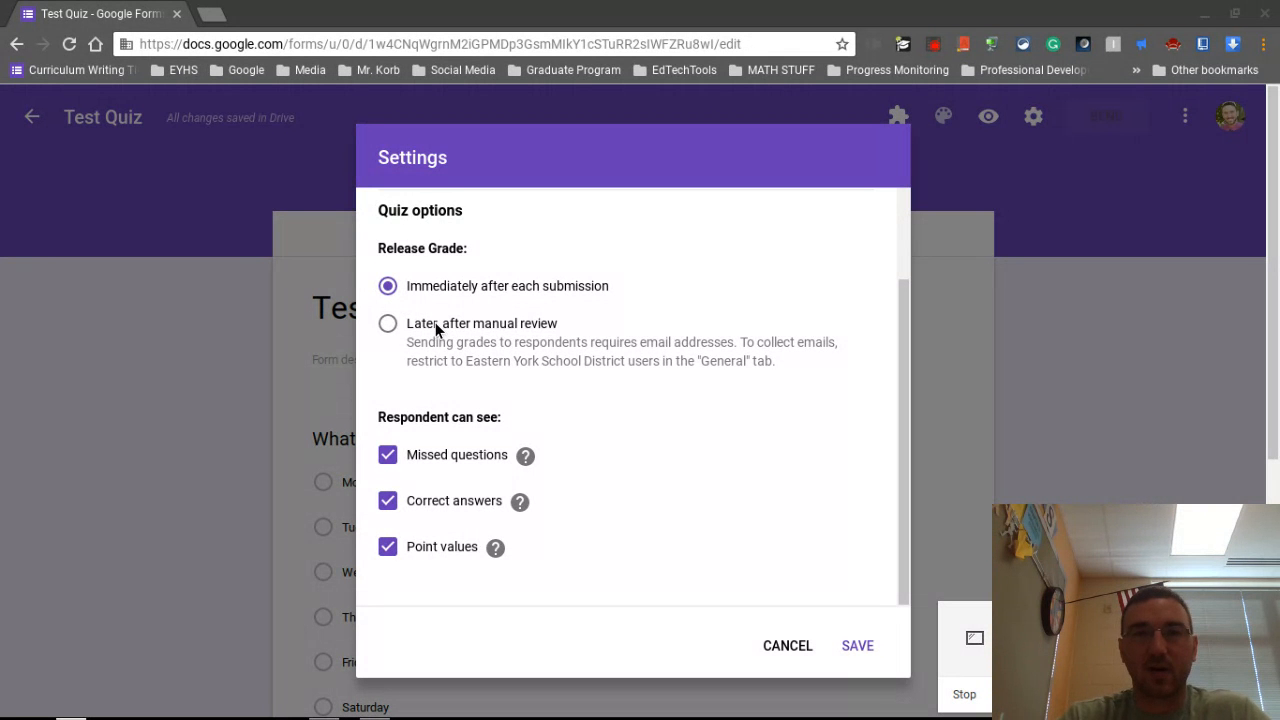
pyautogui.moveTo(686, 476)
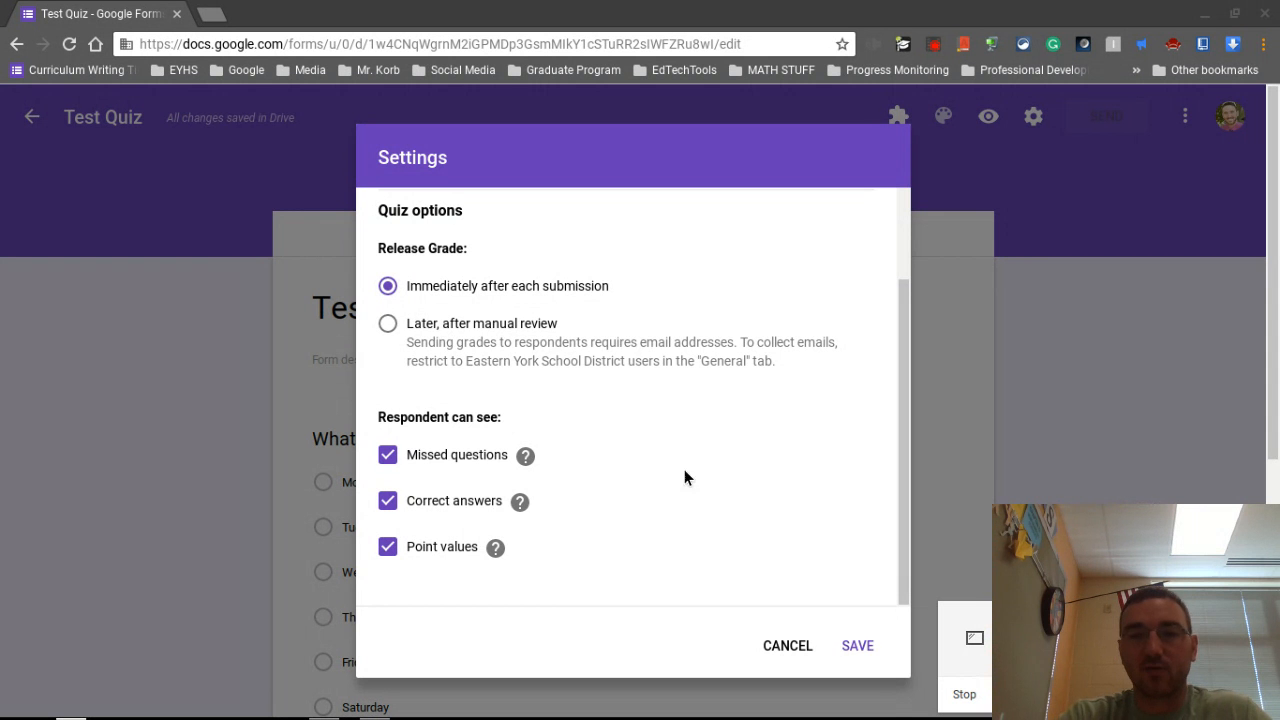
pyautogui.moveTo(856, 644)
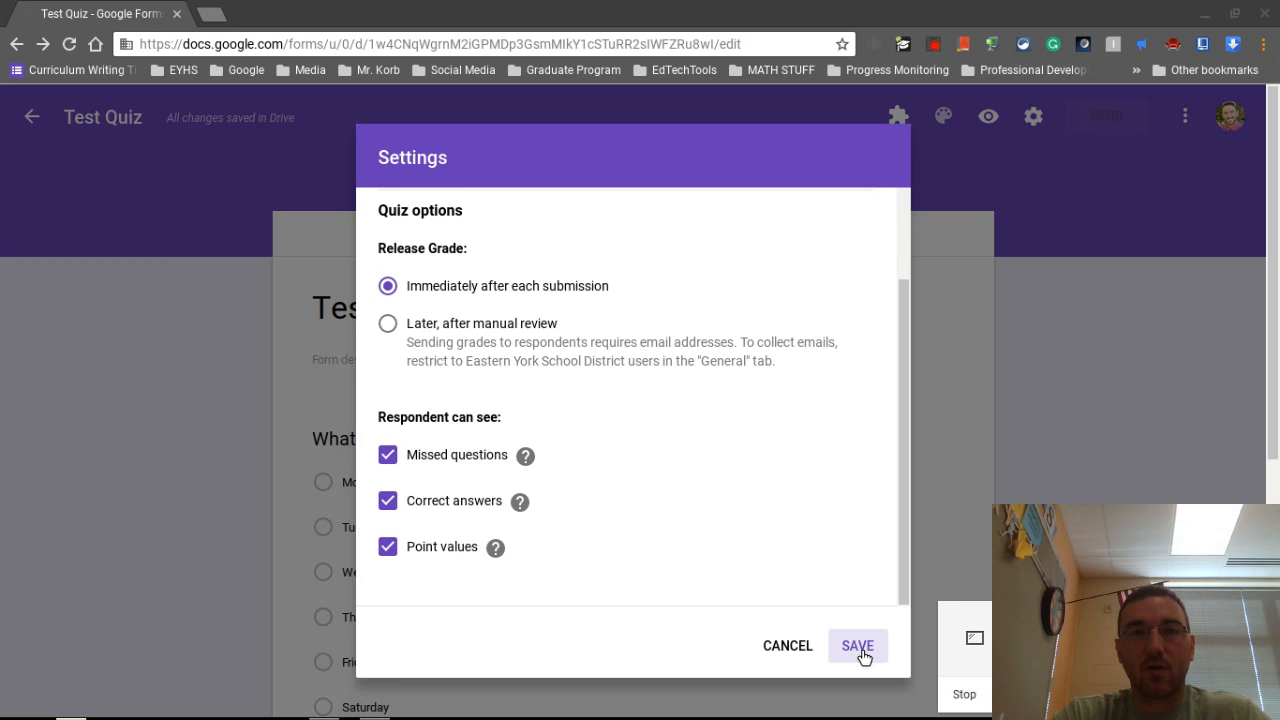
# Save the quiz settings and scroll to the day-of-week question with its new Answer Key option.
pyautogui.click(856, 644)
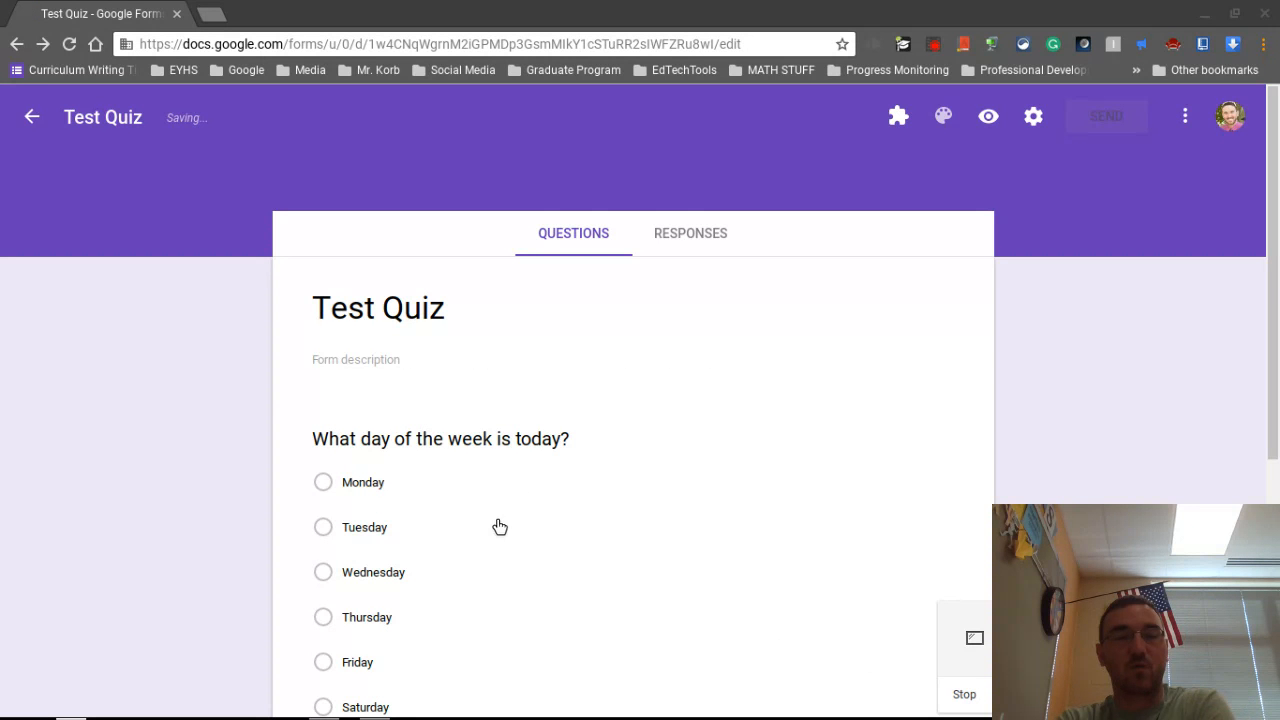
pyautogui.moveTo(280, 410)
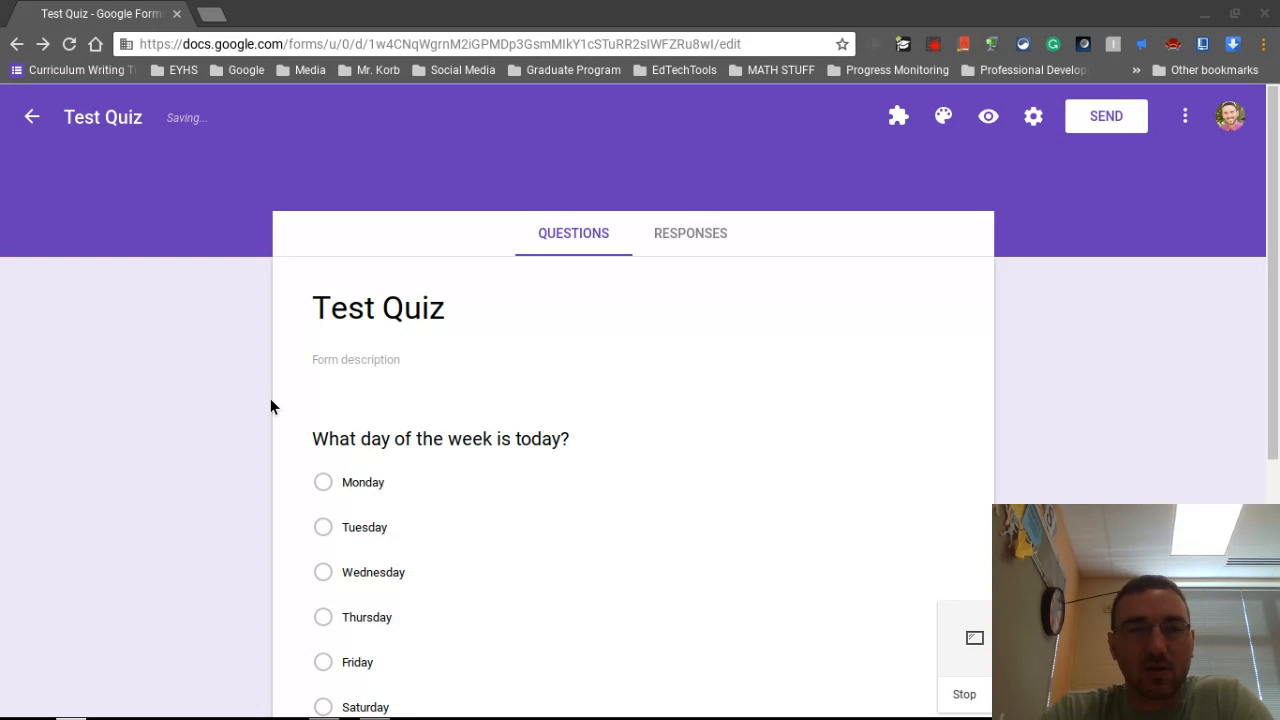
pyautogui.scroll(-3)
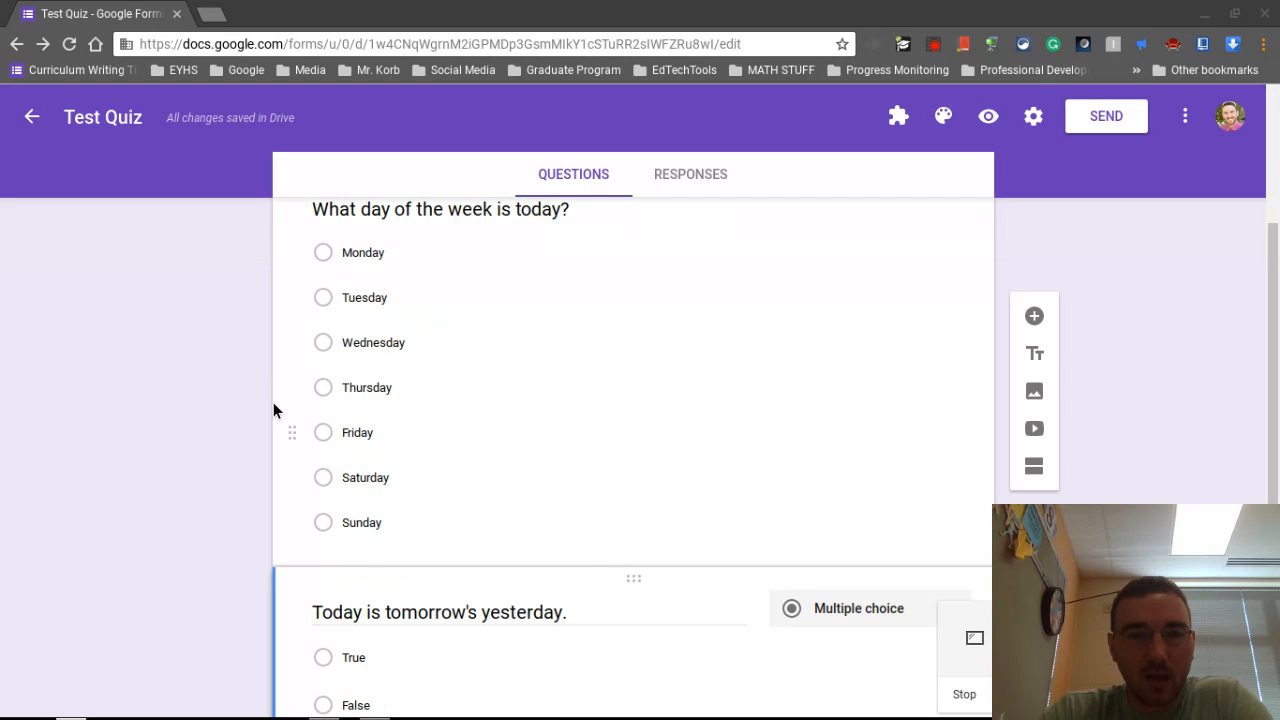
pyautogui.scroll(-3)
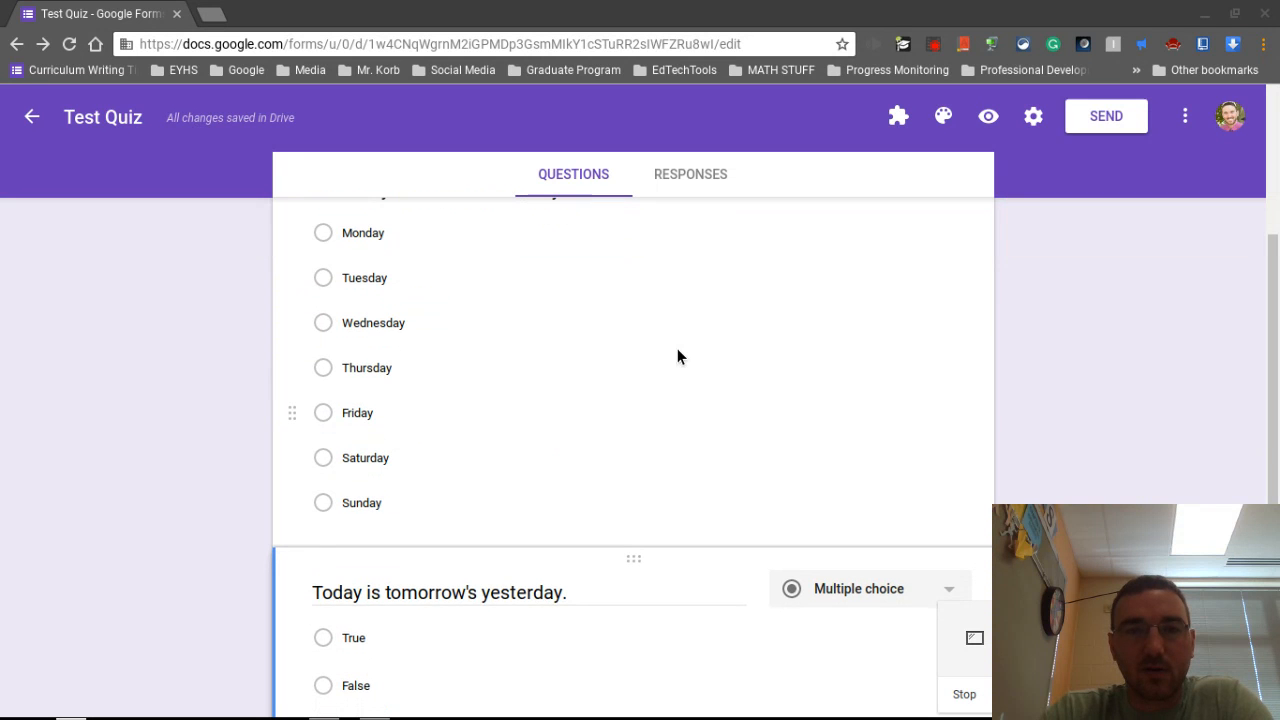
pyautogui.scroll(-3)
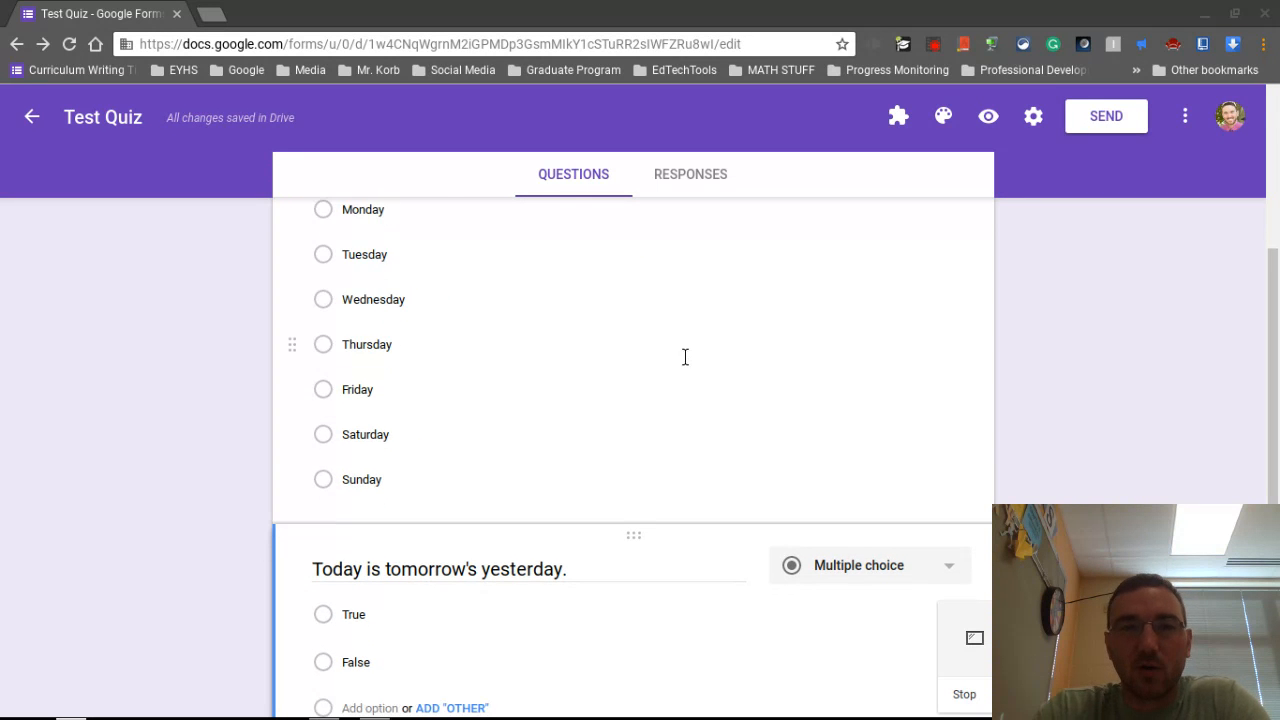
pyautogui.scroll(-3)
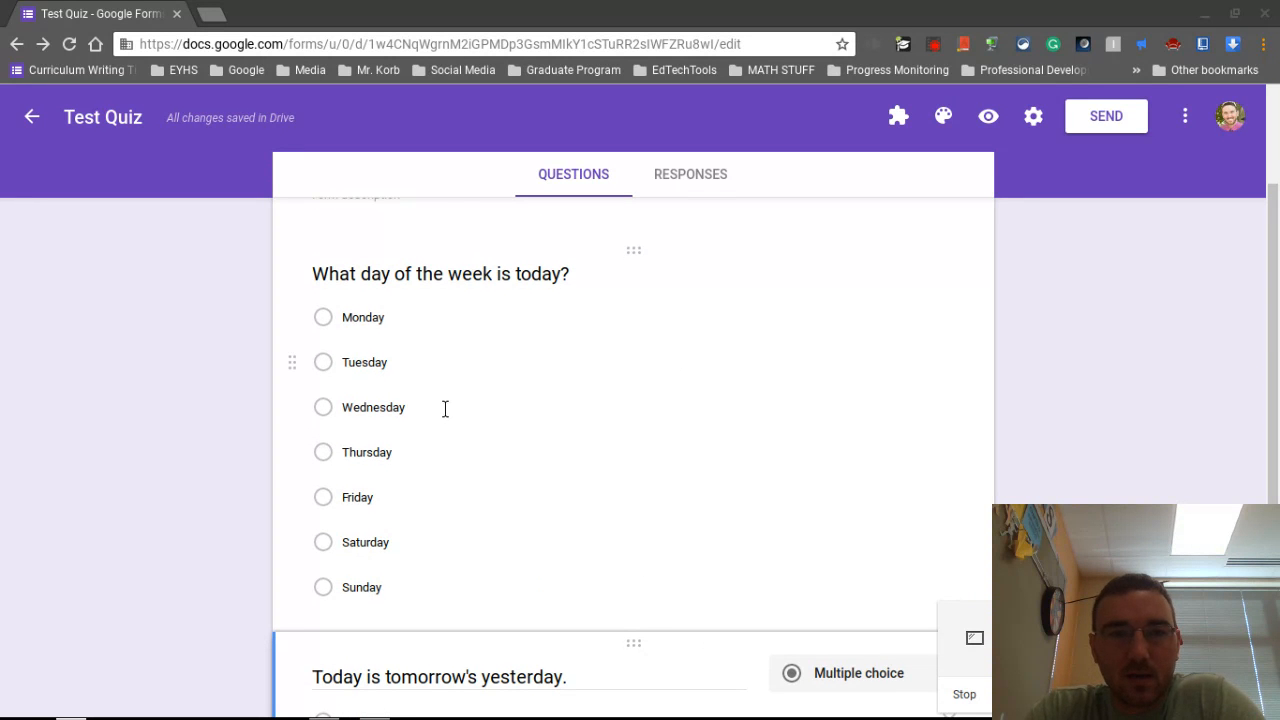
pyautogui.scroll(-3)
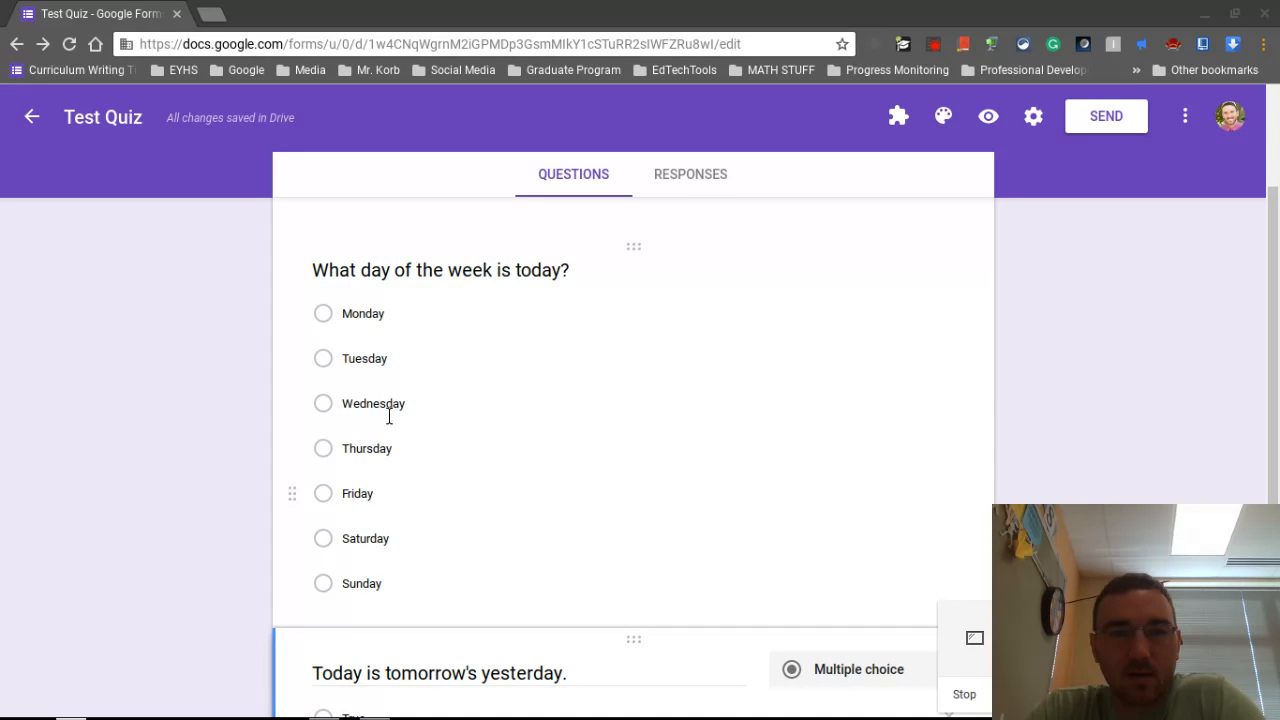
pyautogui.scroll(-3)
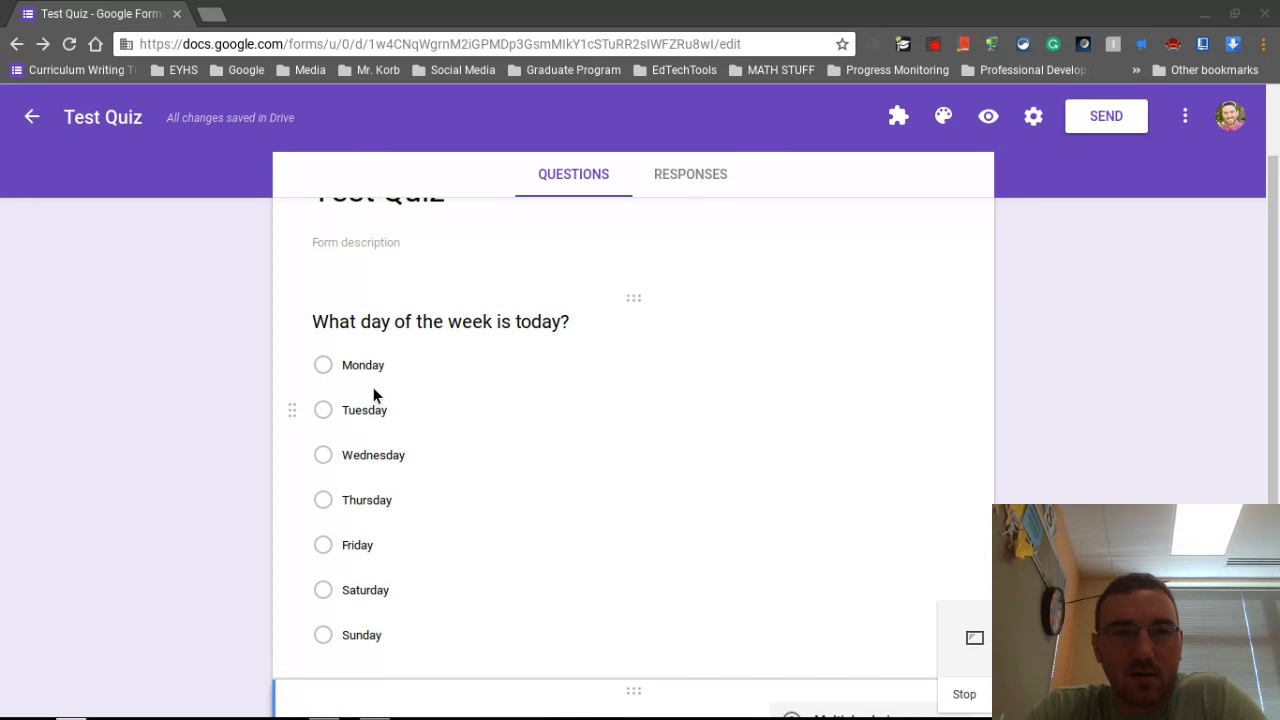
pyautogui.scroll(-3)
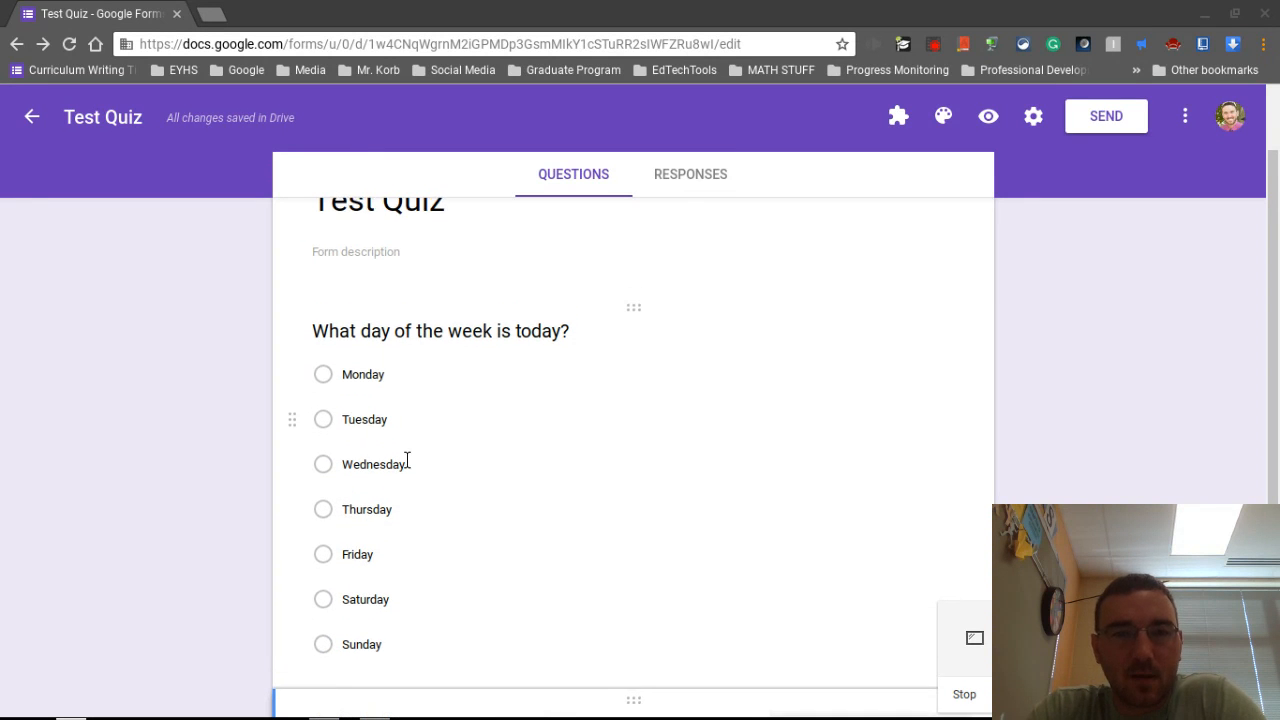
pyautogui.scroll(-3)
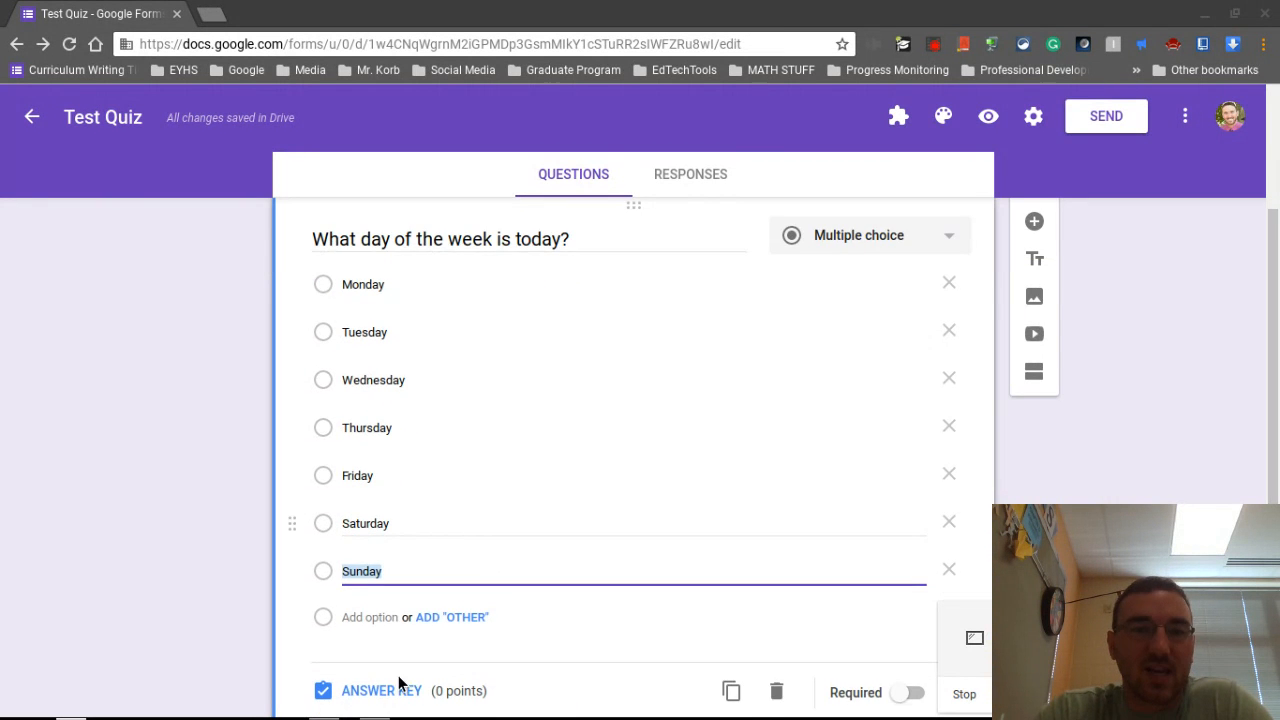
pyautogui.moveTo(380, 690)
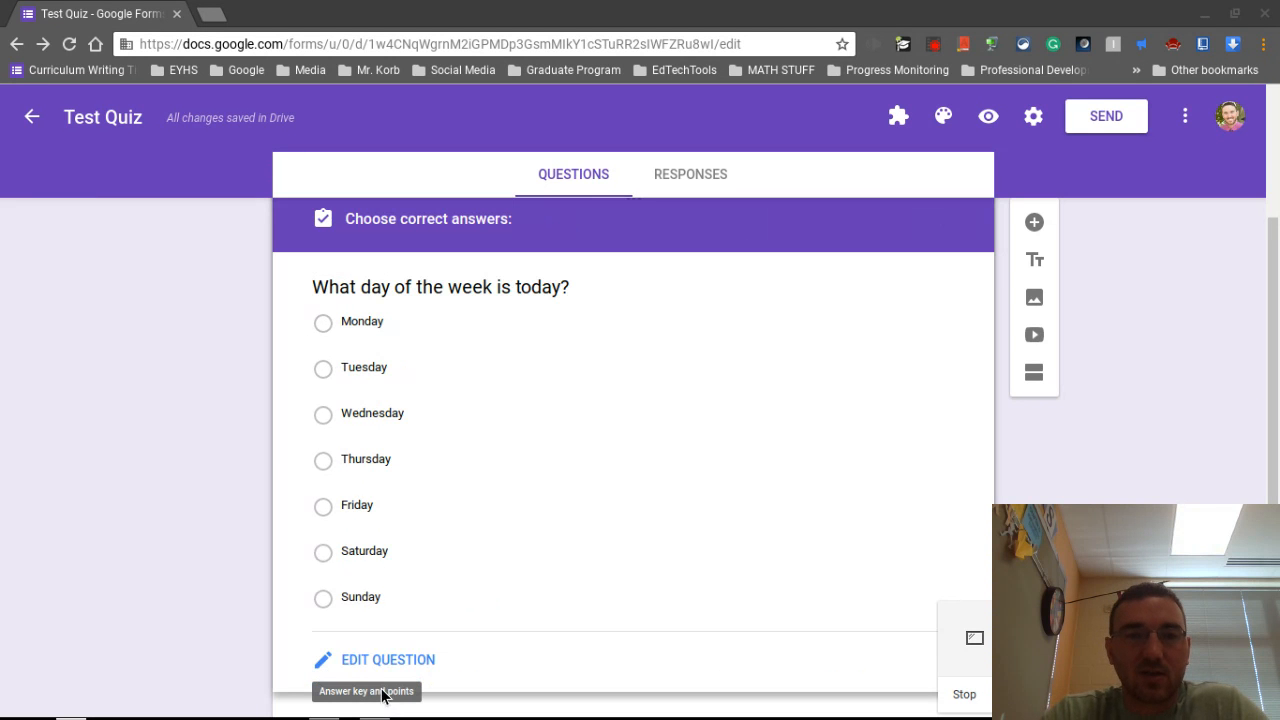
pyautogui.moveTo(284, 460)
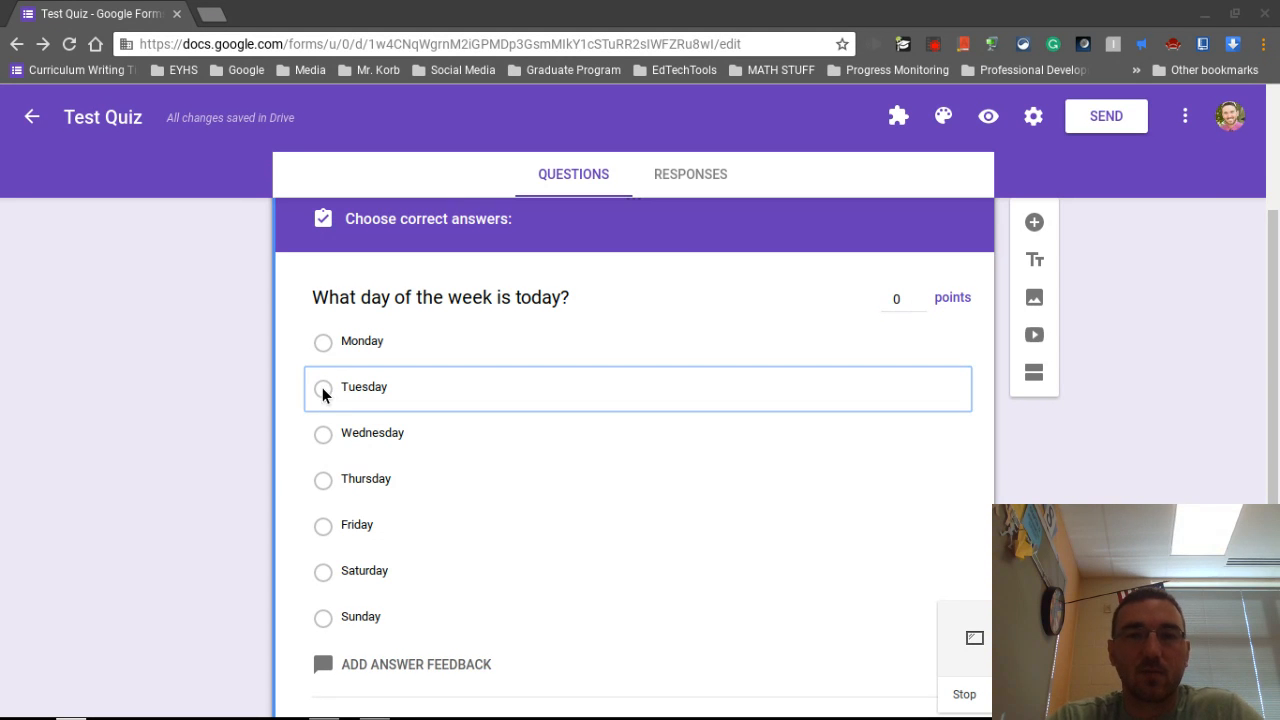
# Mark Tuesday as the correct answer and set the question's value to 1 point.
pyautogui.click(324, 388)
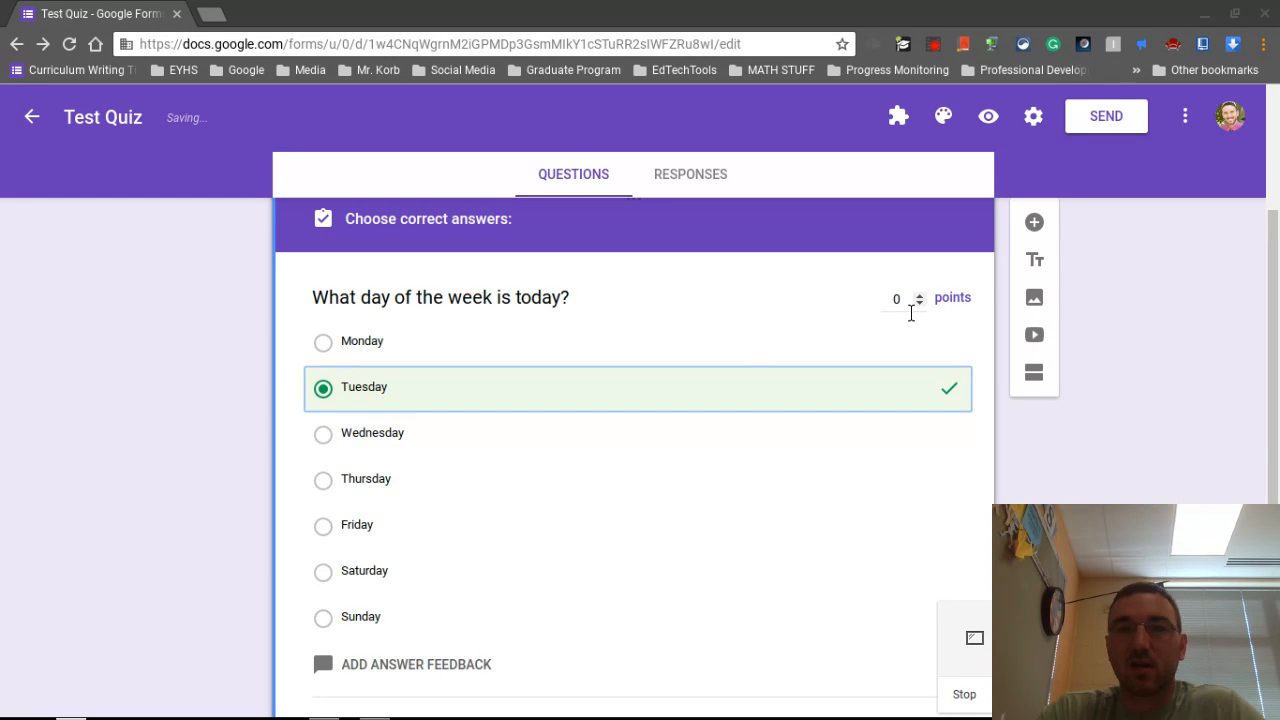
pyautogui.click(896, 298)
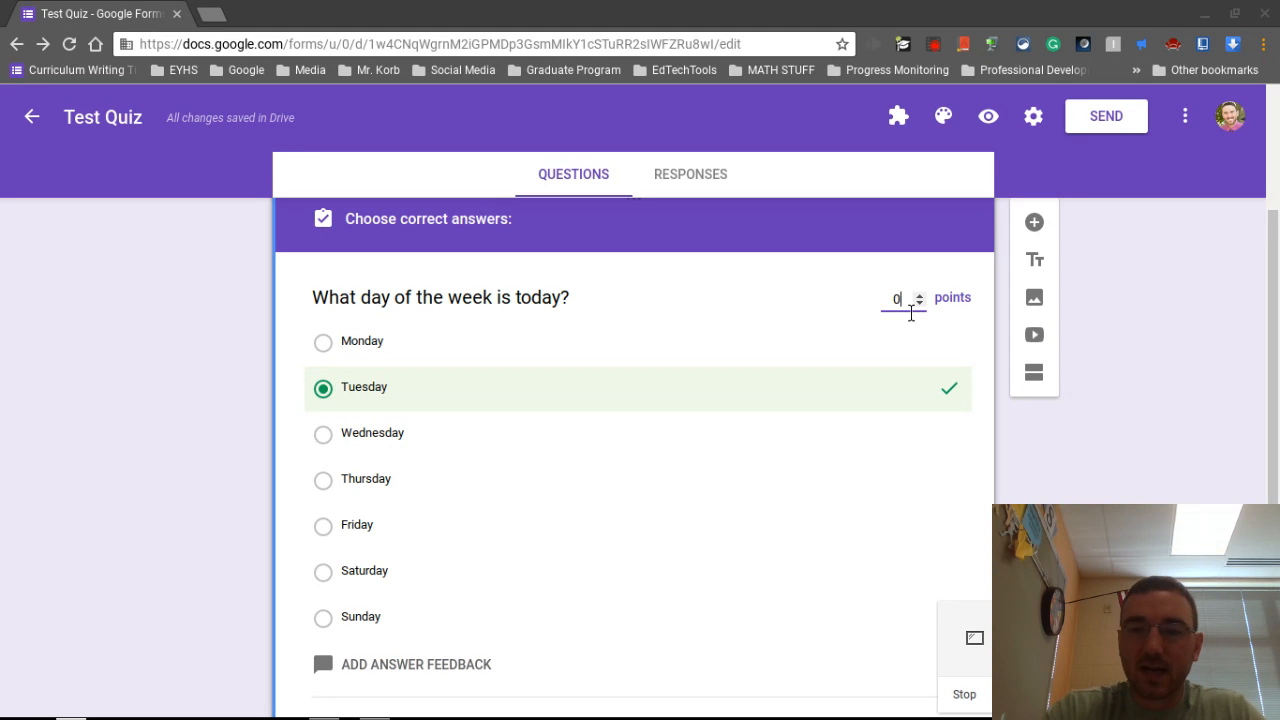
pyautogui.press('Backspace')
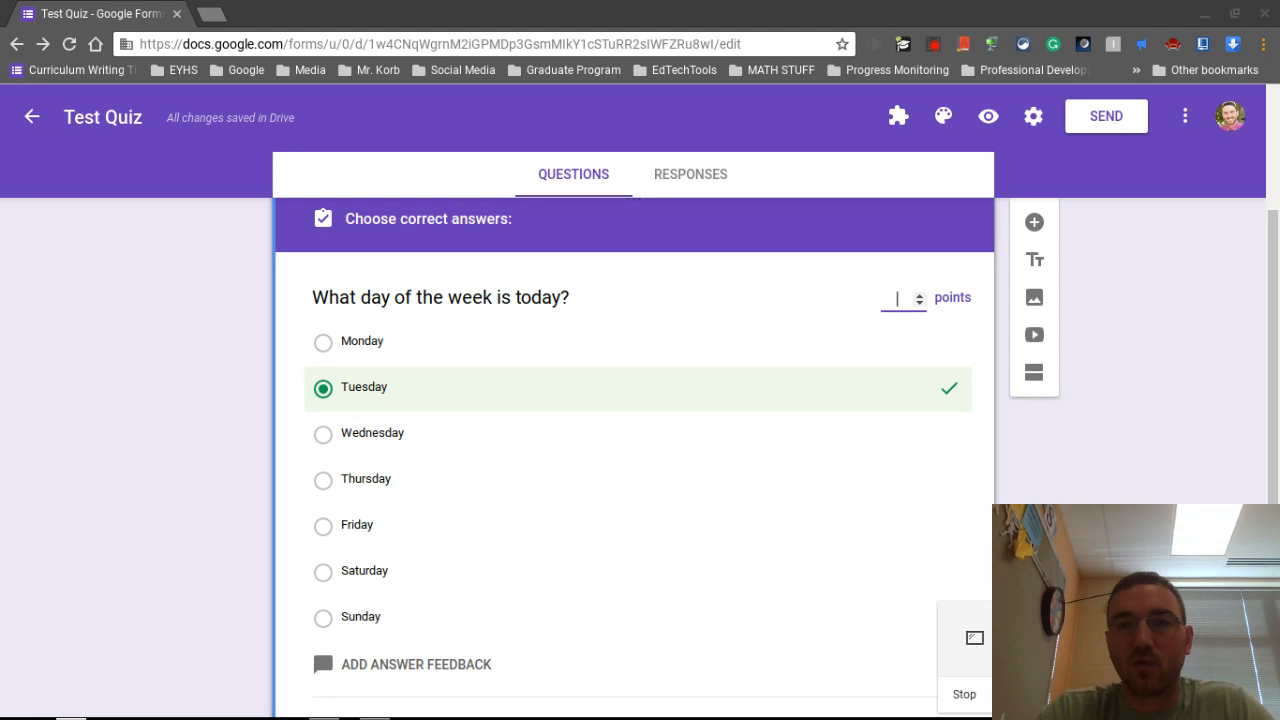
pyautogui.write('1')
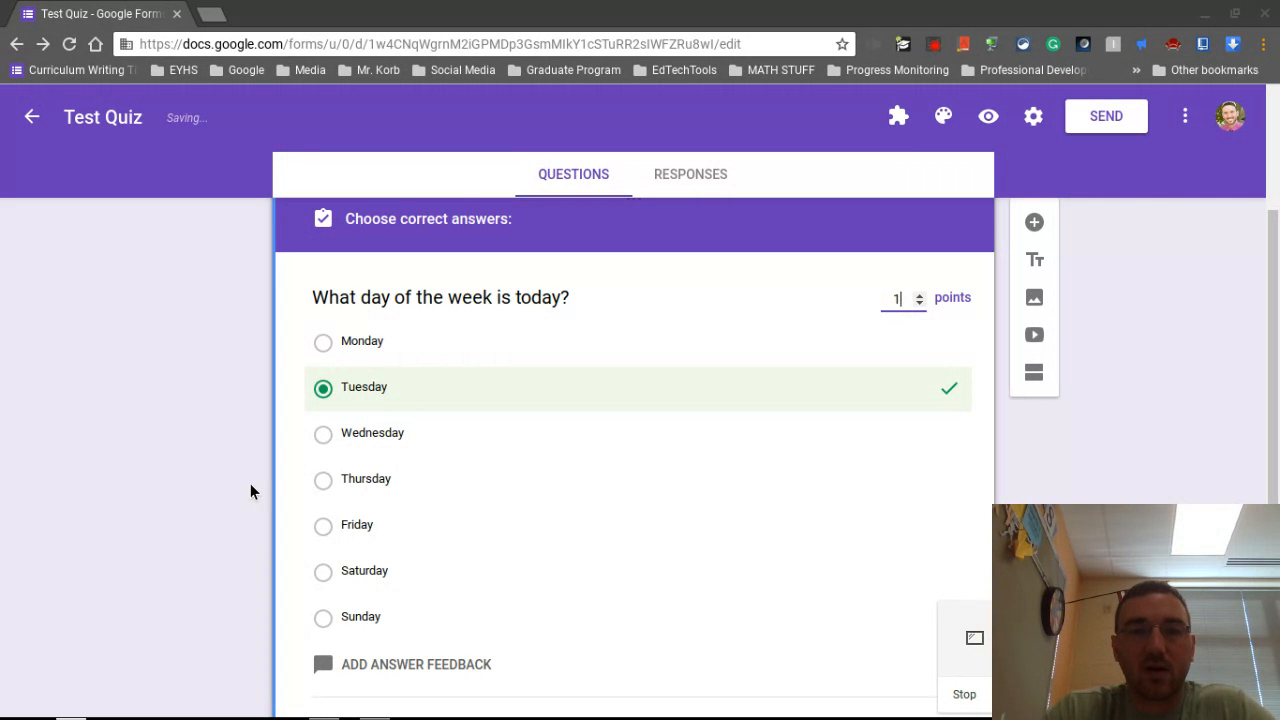
# Mark True as correct for 'Today is tomorrow's yesterday.' and enter its point value.
pyautogui.scroll(-3)
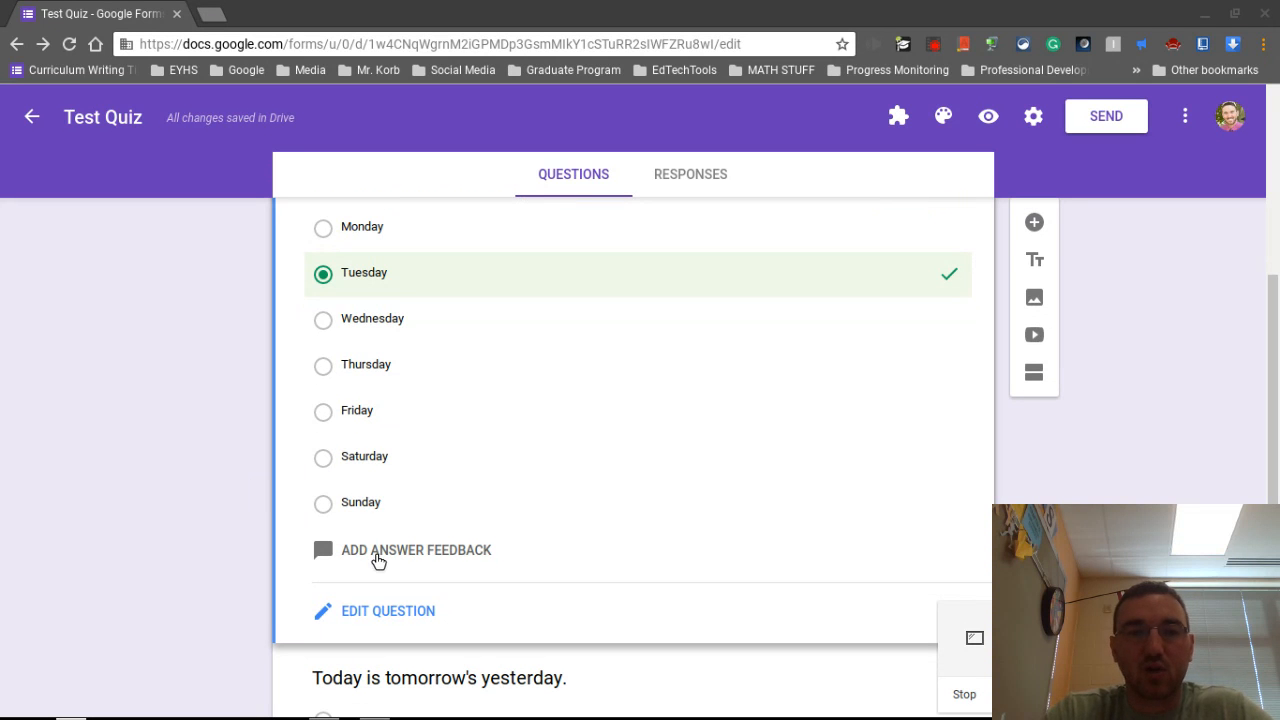
pyautogui.moveTo(316, 614)
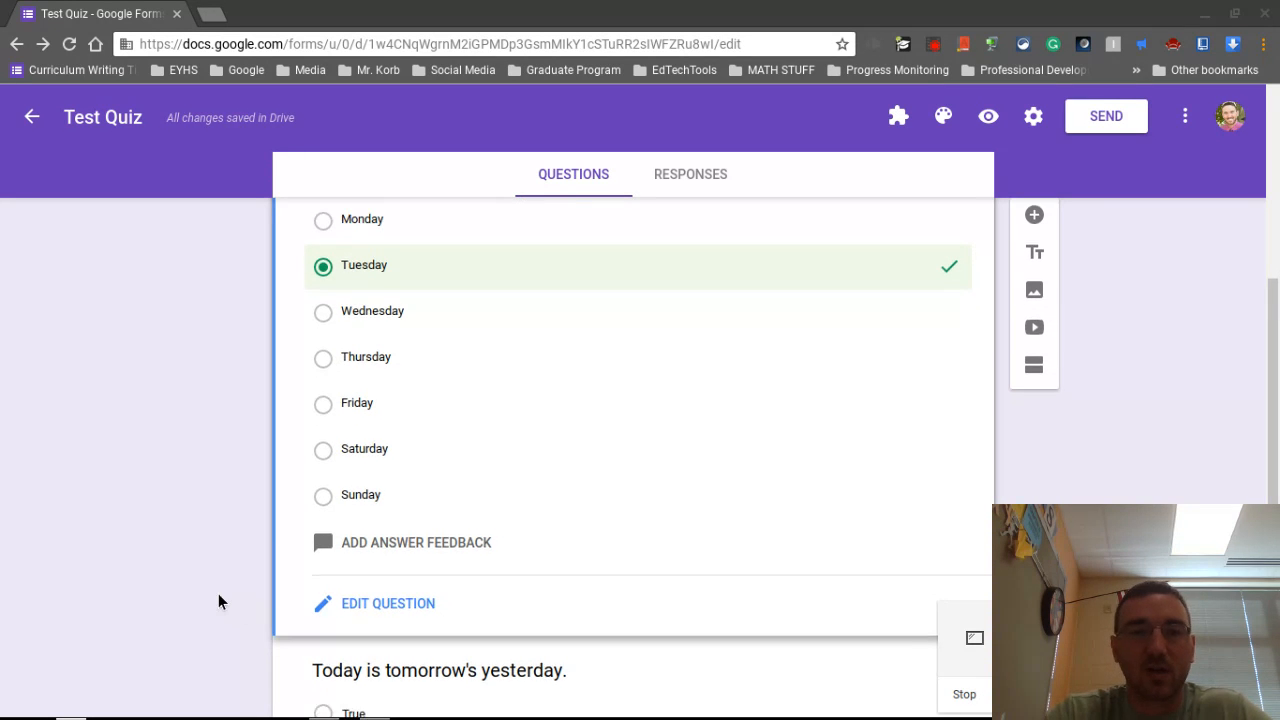
pyautogui.scroll(-3)
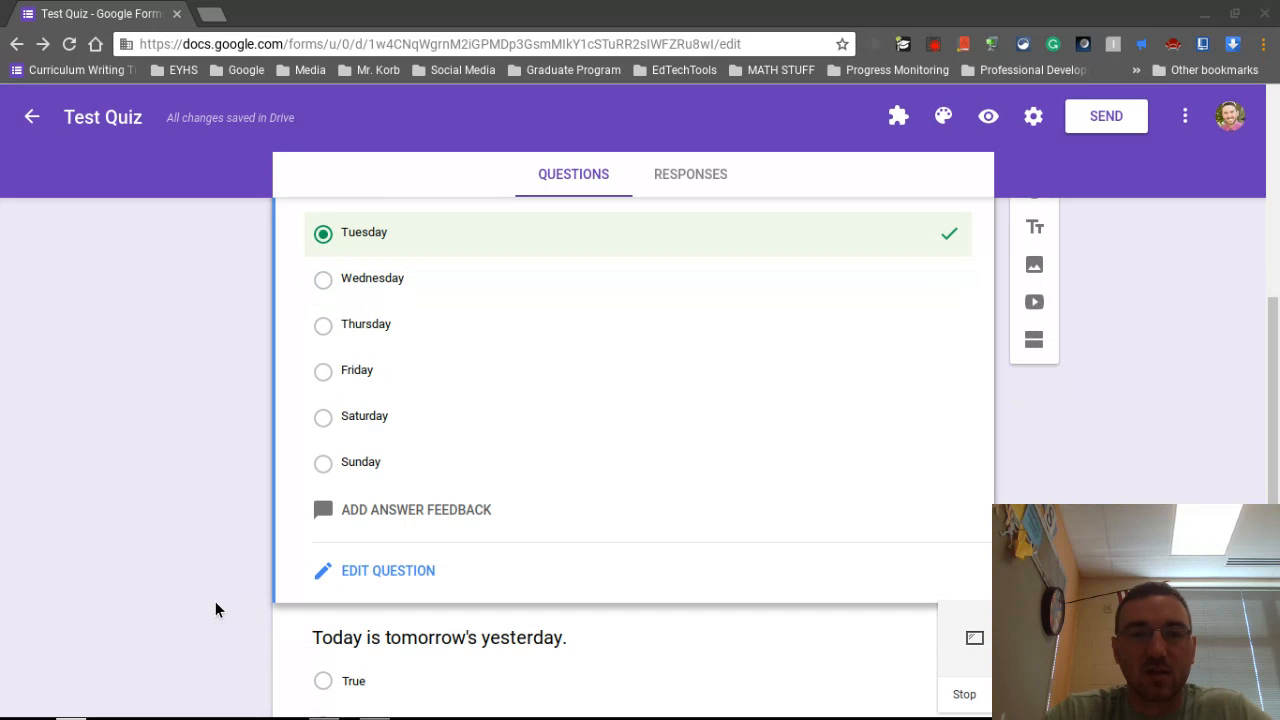
pyautogui.moveTo(420, 644)
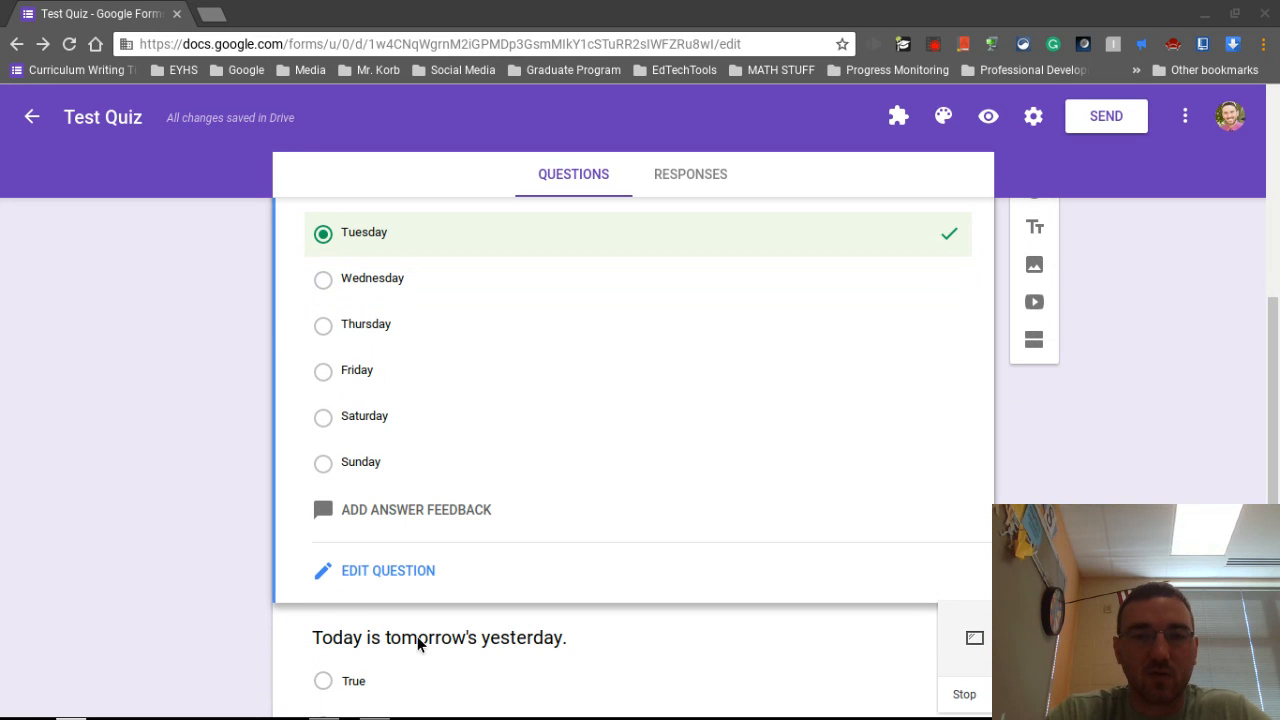
pyautogui.scroll(-3)
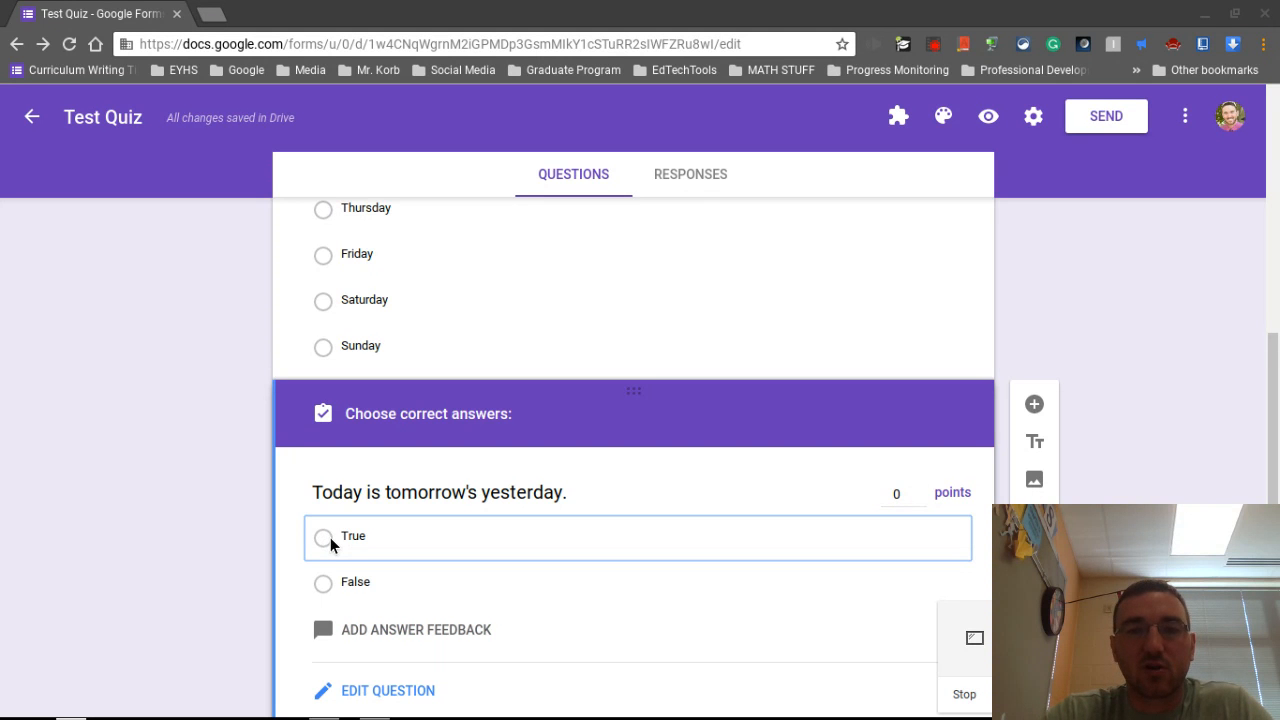
pyautogui.click(324, 536)
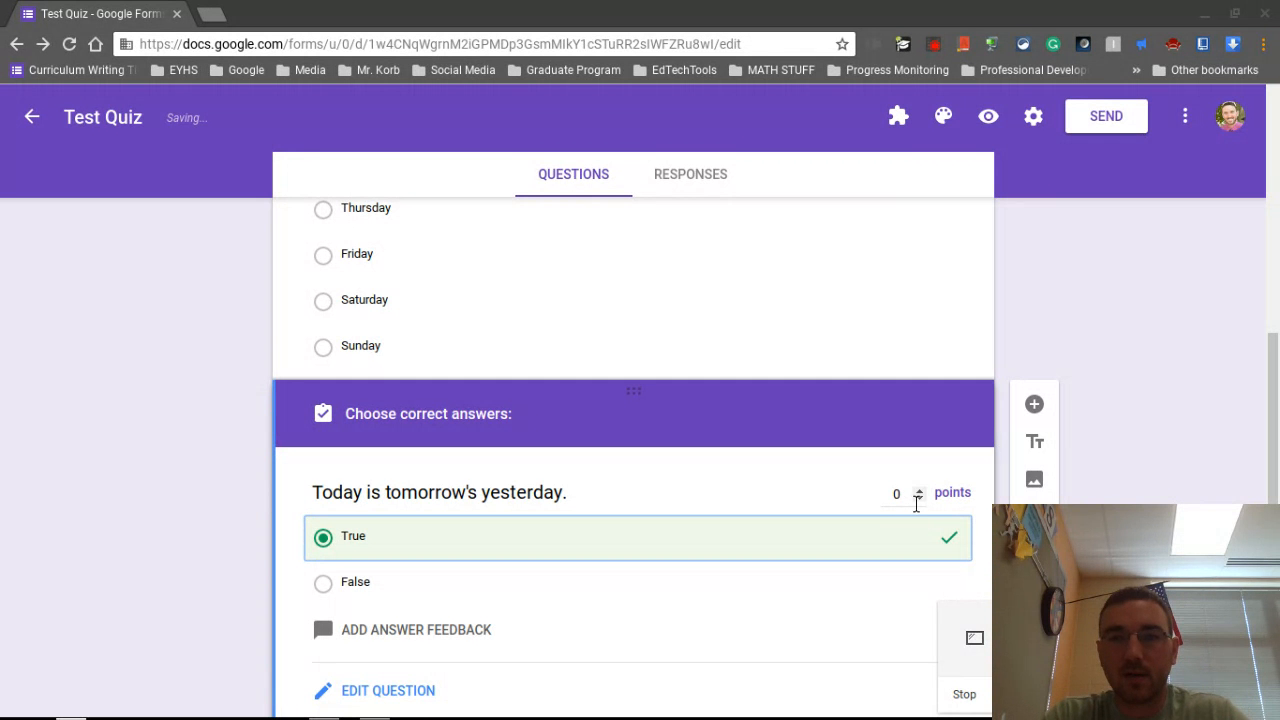
pyautogui.click(896, 492)
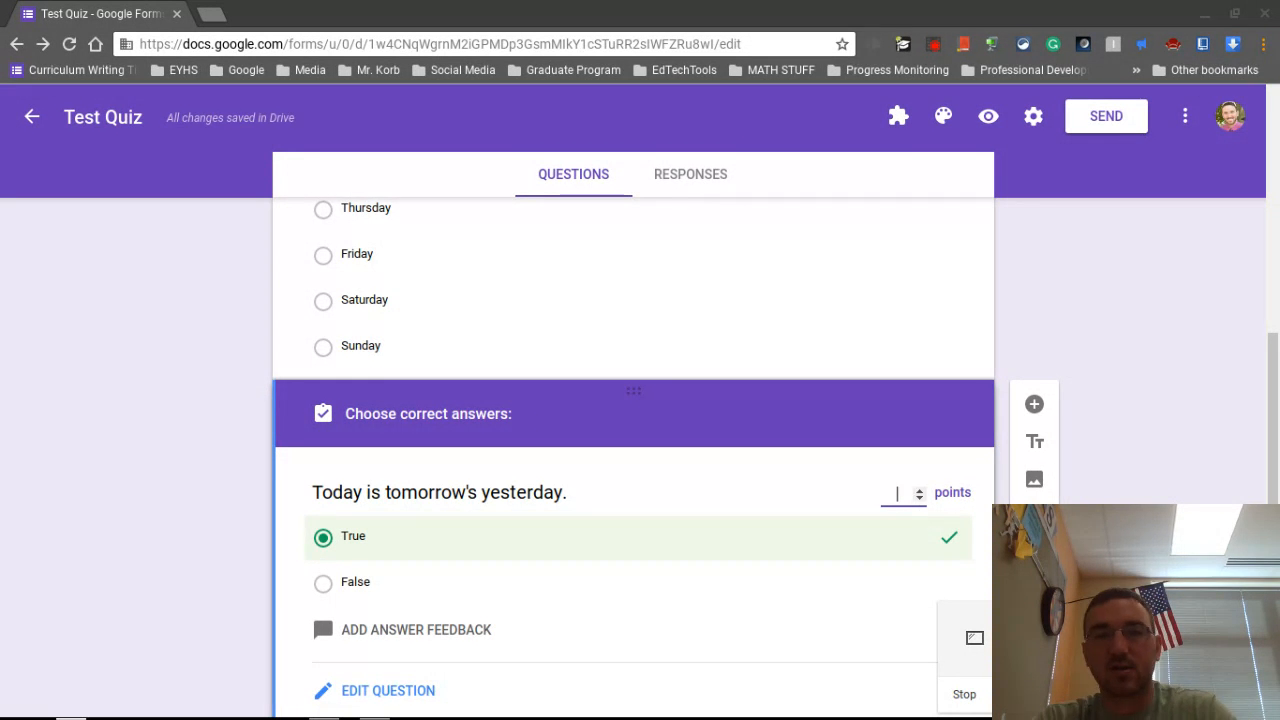
pyautogui.write('2')
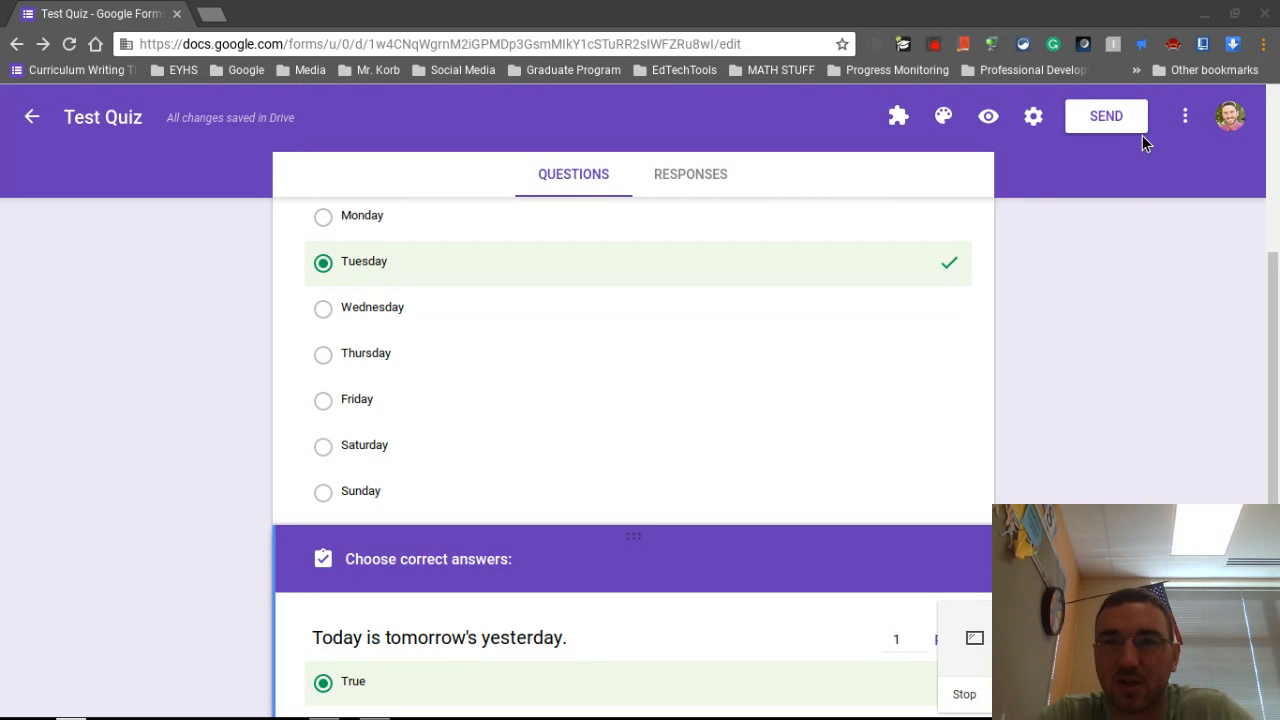
pyautogui.moveTo(1120, 124)
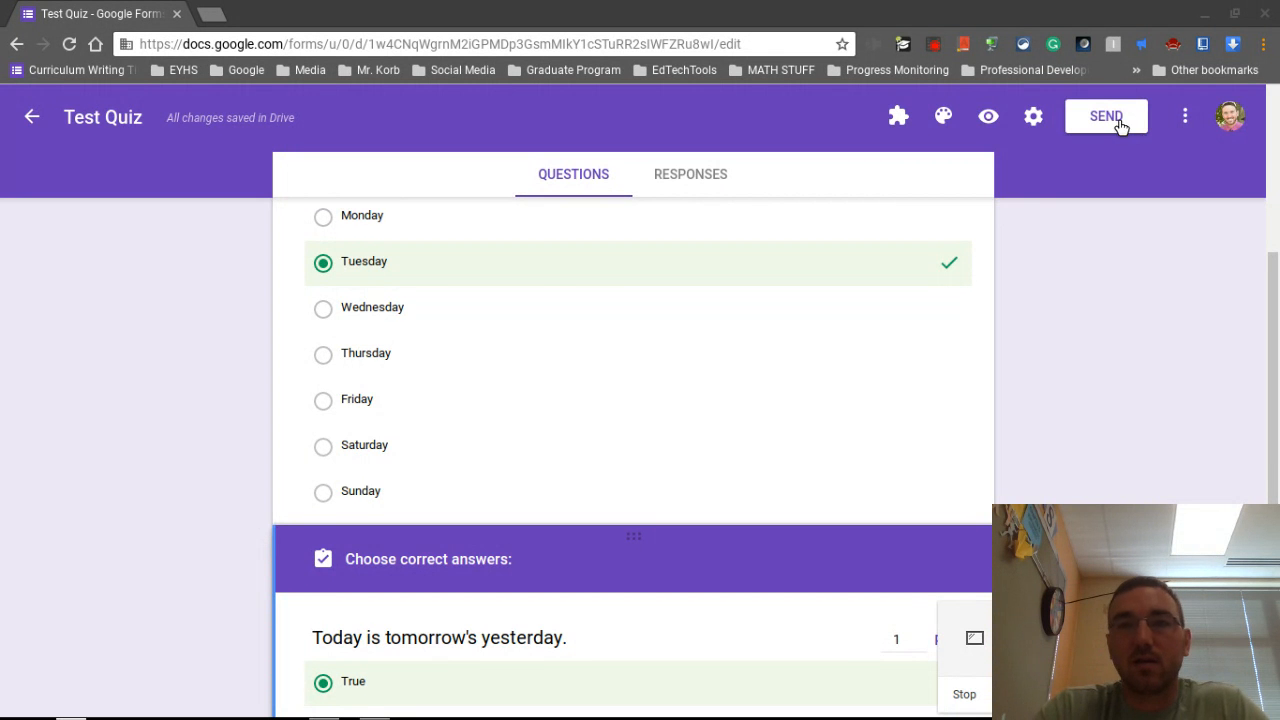
# Bring up the Send form dialog and turn on collecting respondents' usernames.
pyautogui.click(1106, 116)
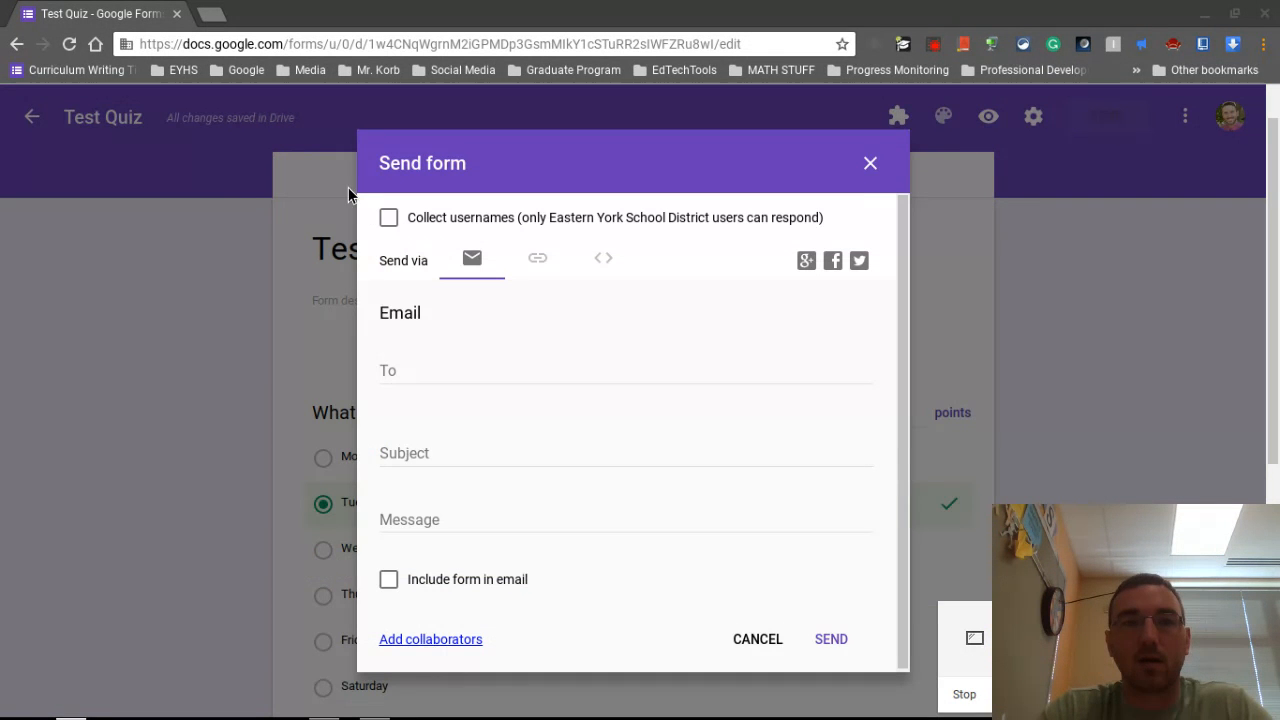
pyautogui.click(388, 216)
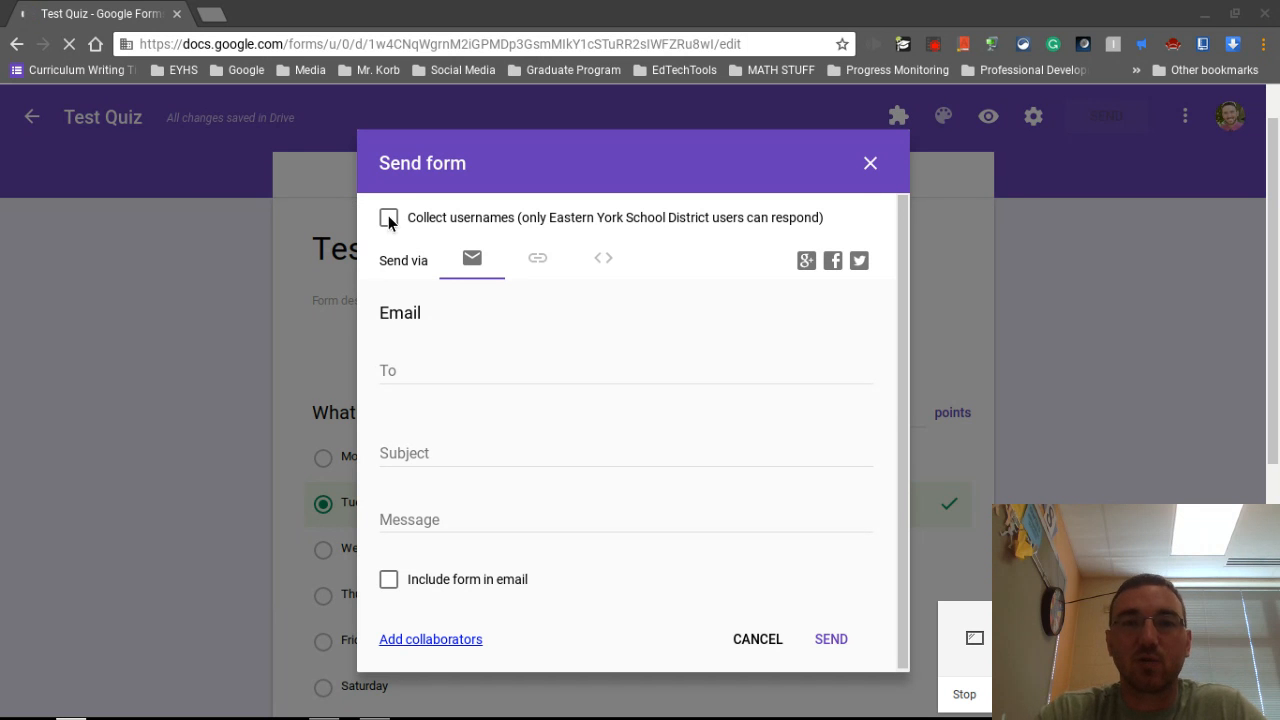
pyautogui.click(388, 218)
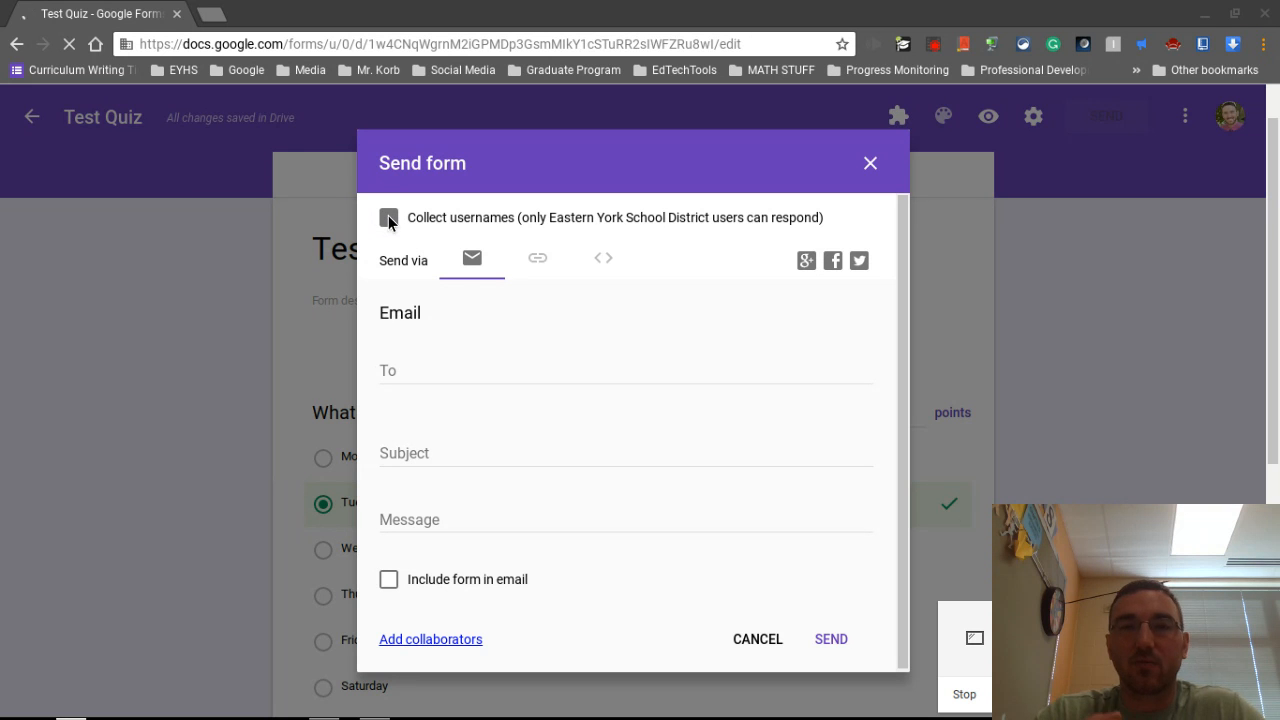
pyautogui.click(388, 218)
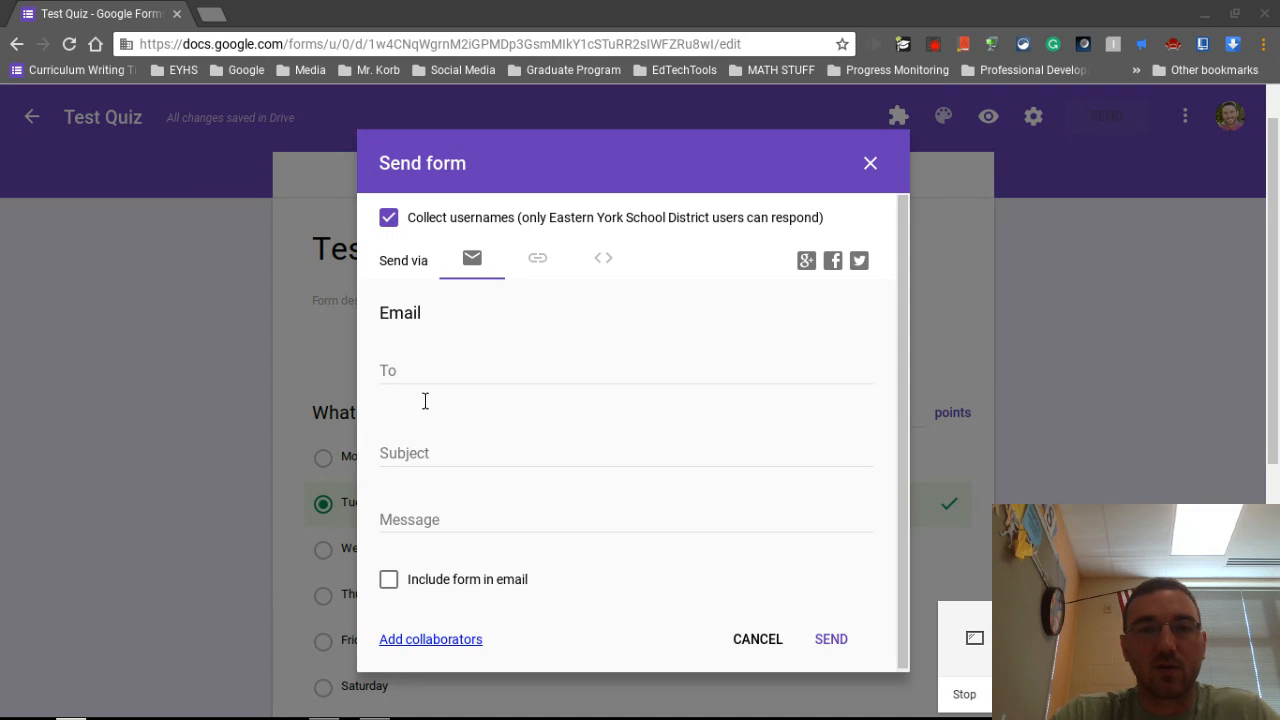
pyautogui.moveTo(540, 260)
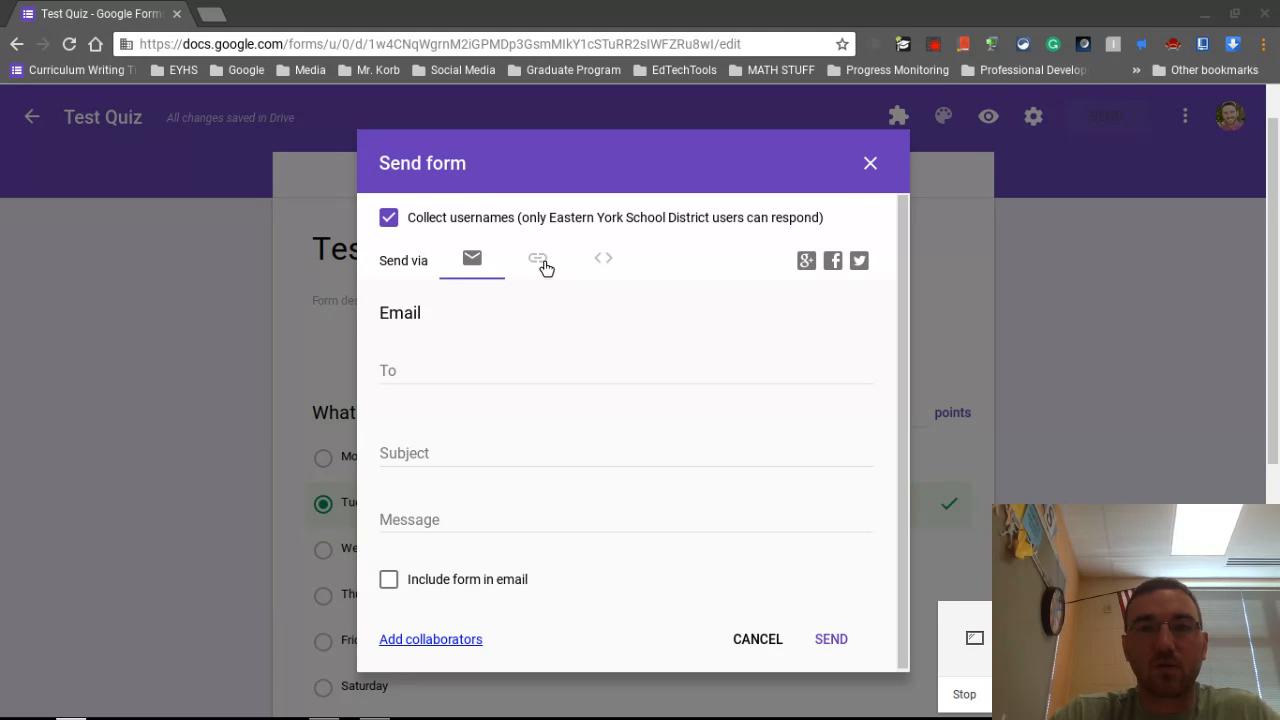
# Get the quiz's shareable link and view the live Test Quiz in a new tab.
pyautogui.click(538, 258)
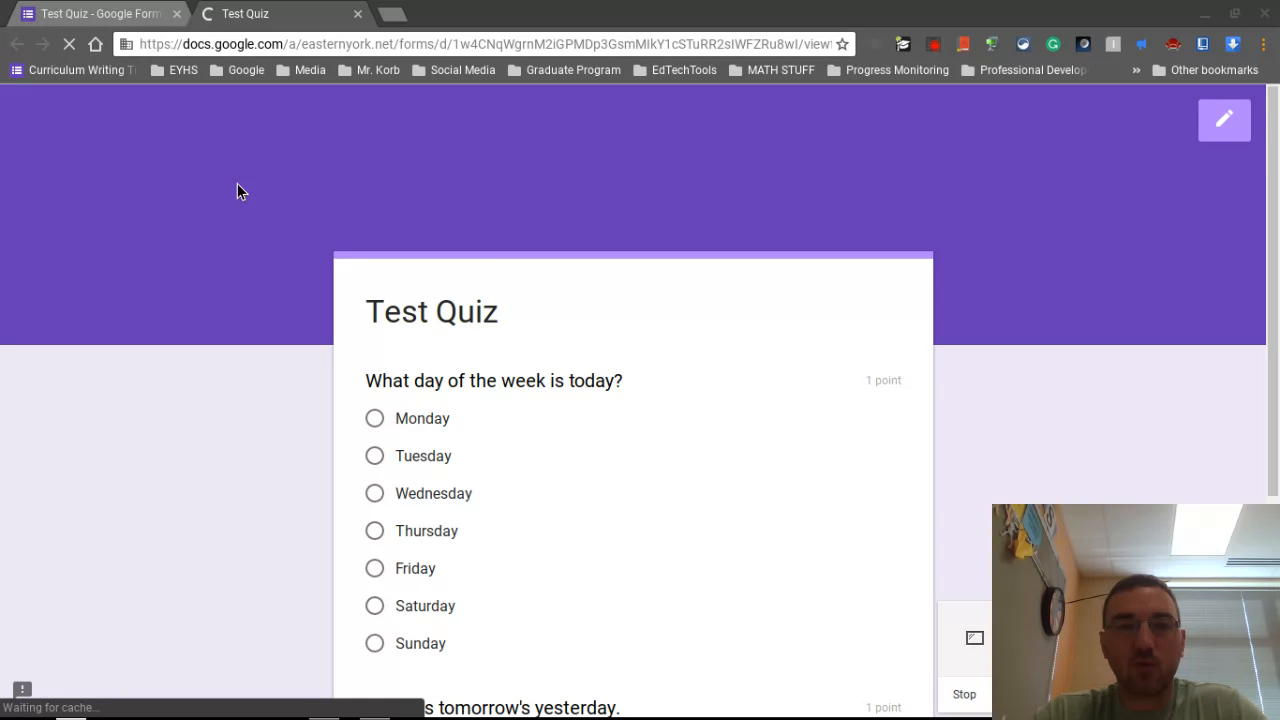
pyautogui.moveTo(868, 392)
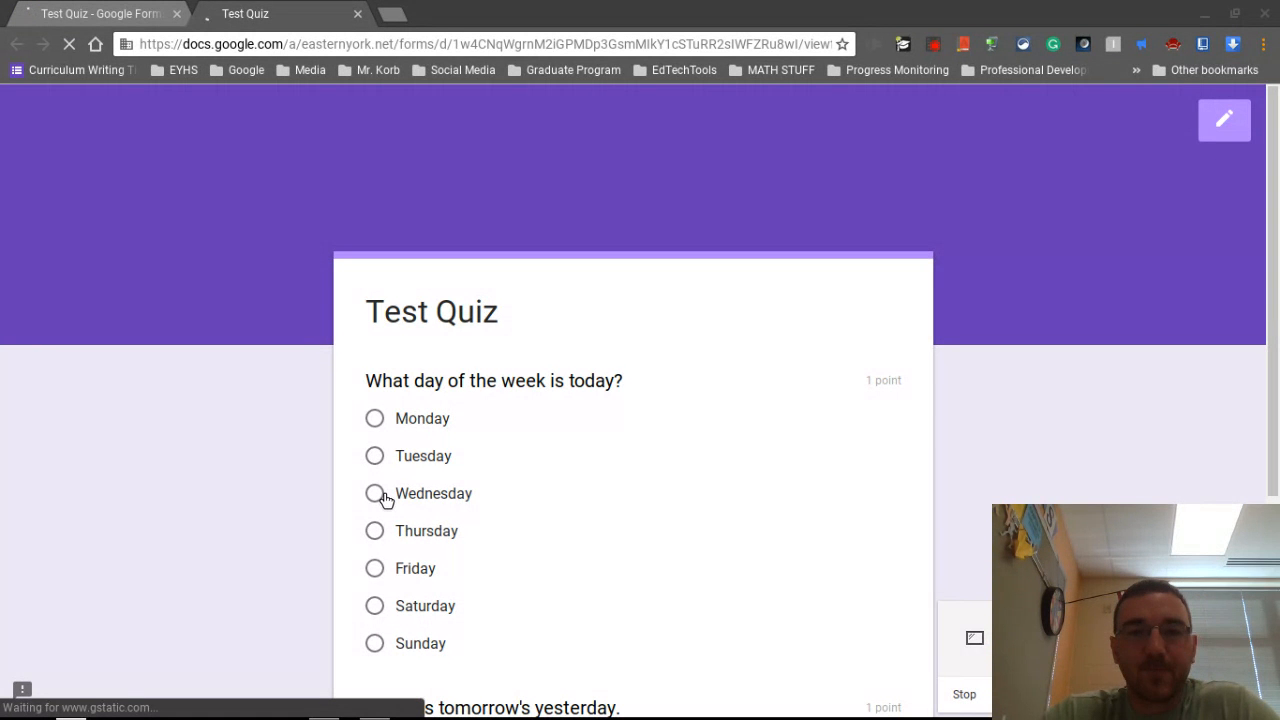
pyautogui.moveTo(332, 516)
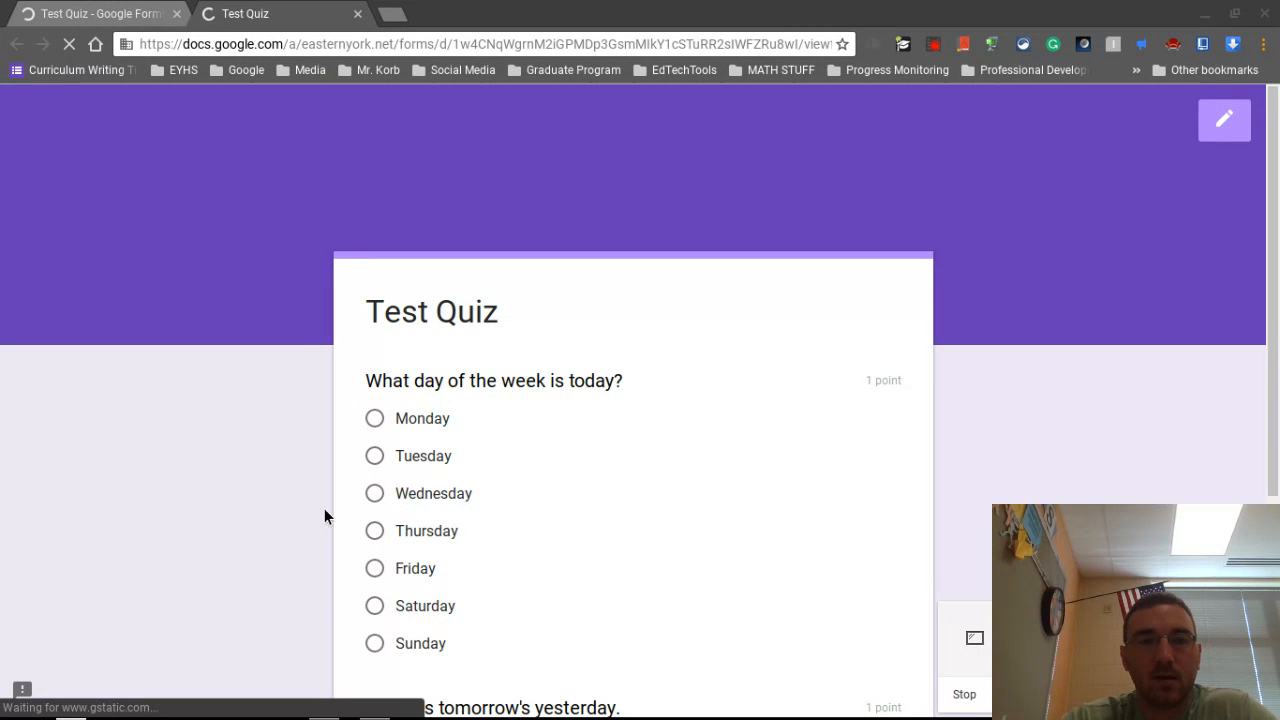
# Answer Wednesday and True on the live quiz and submit the response.
pyautogui.click(376, 492)
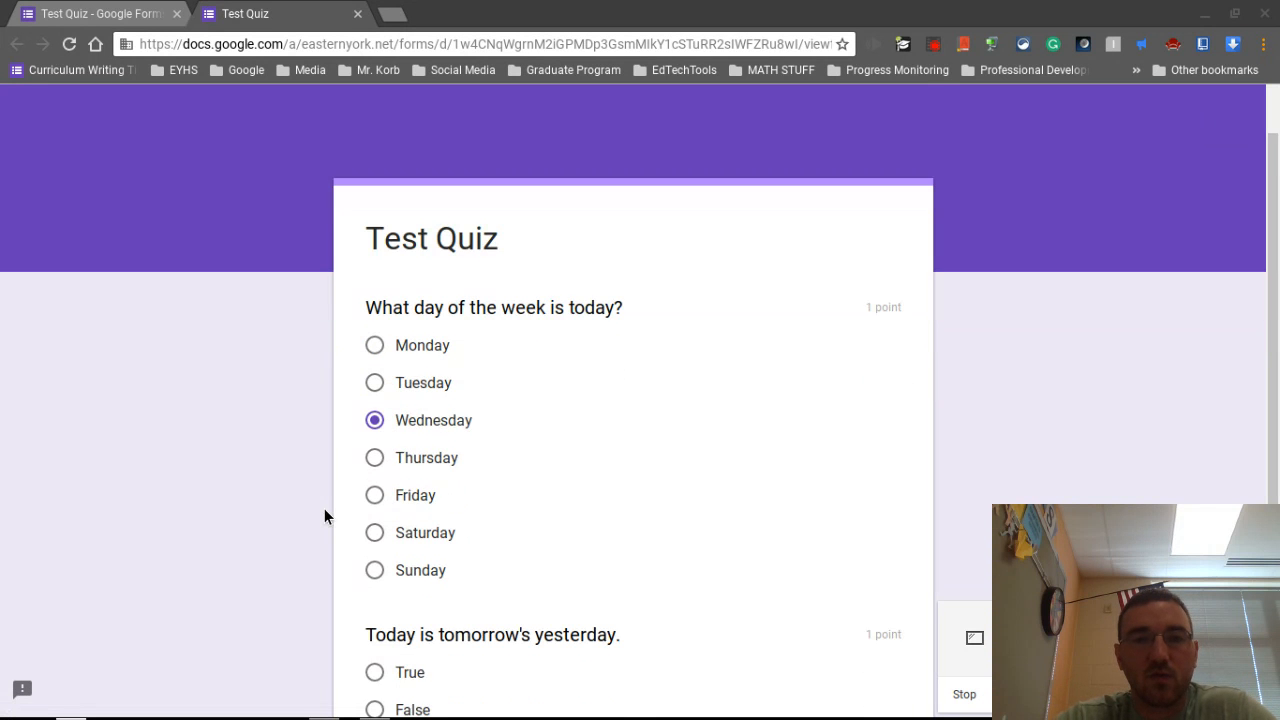
pyautogui.scroll(-3)
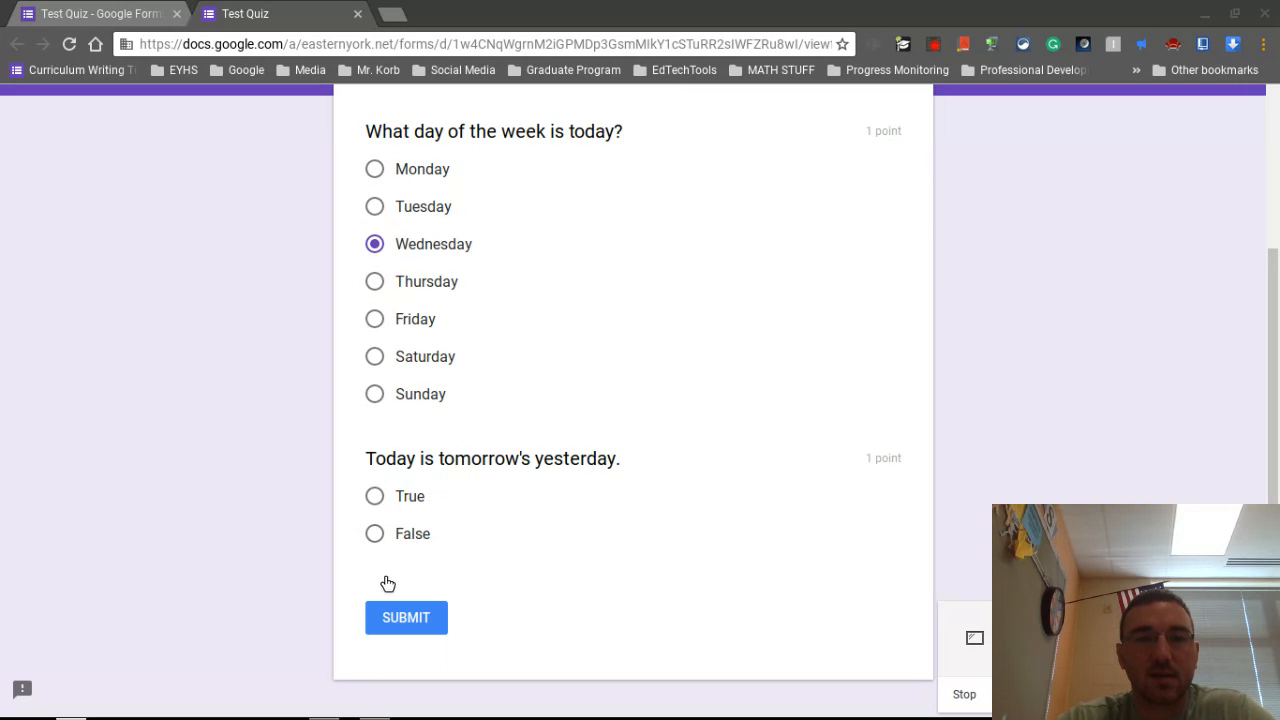
pyautogui.click(376, 496)
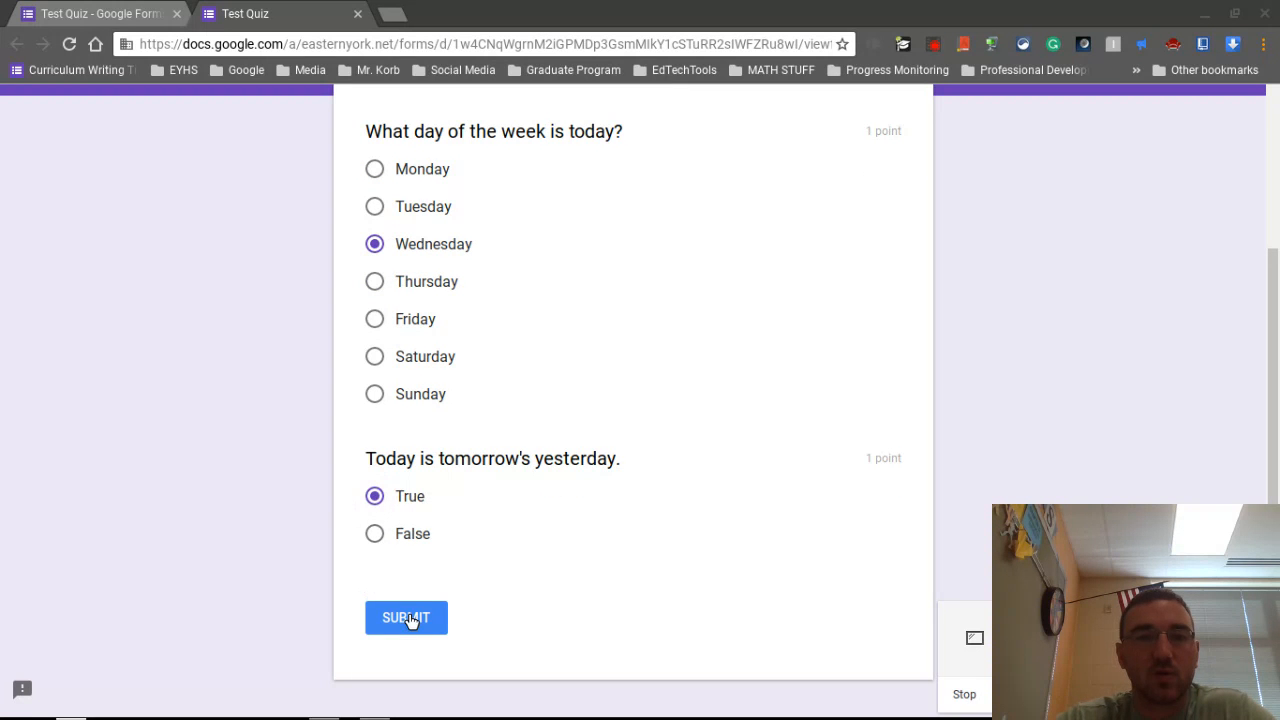
pyautogui.click(406, 616)
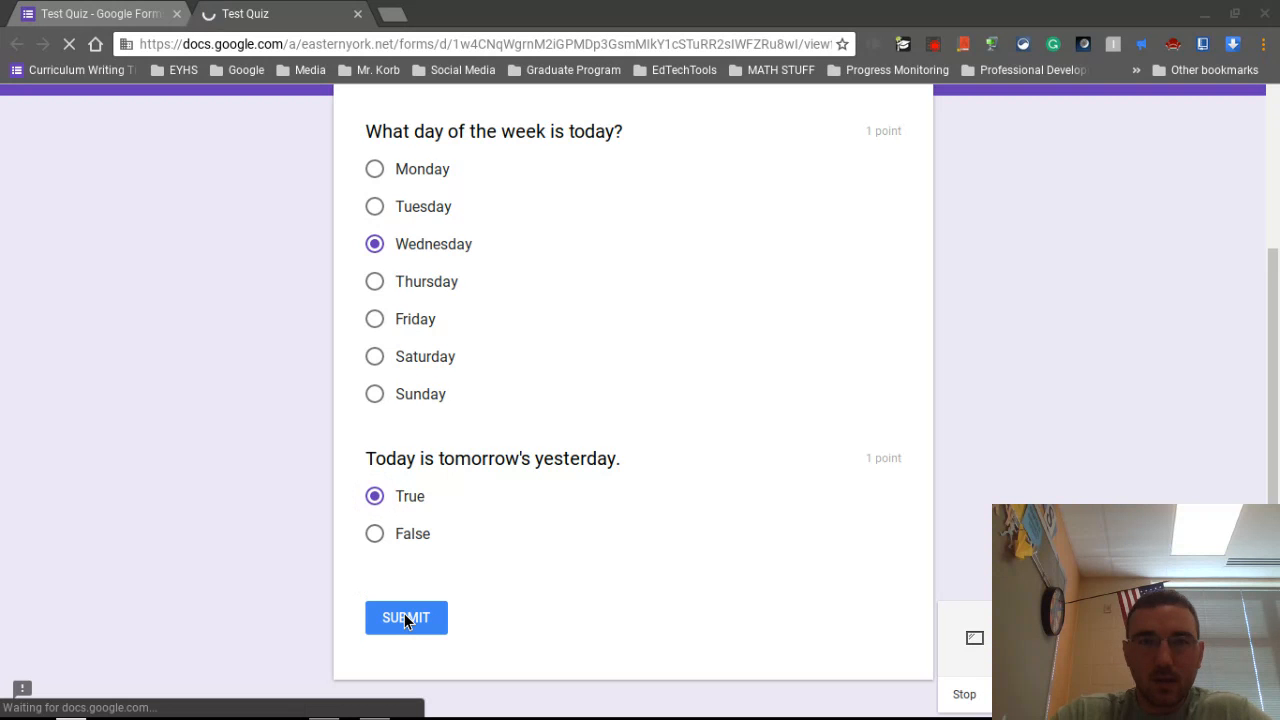
pyautogui.click(404, 616)
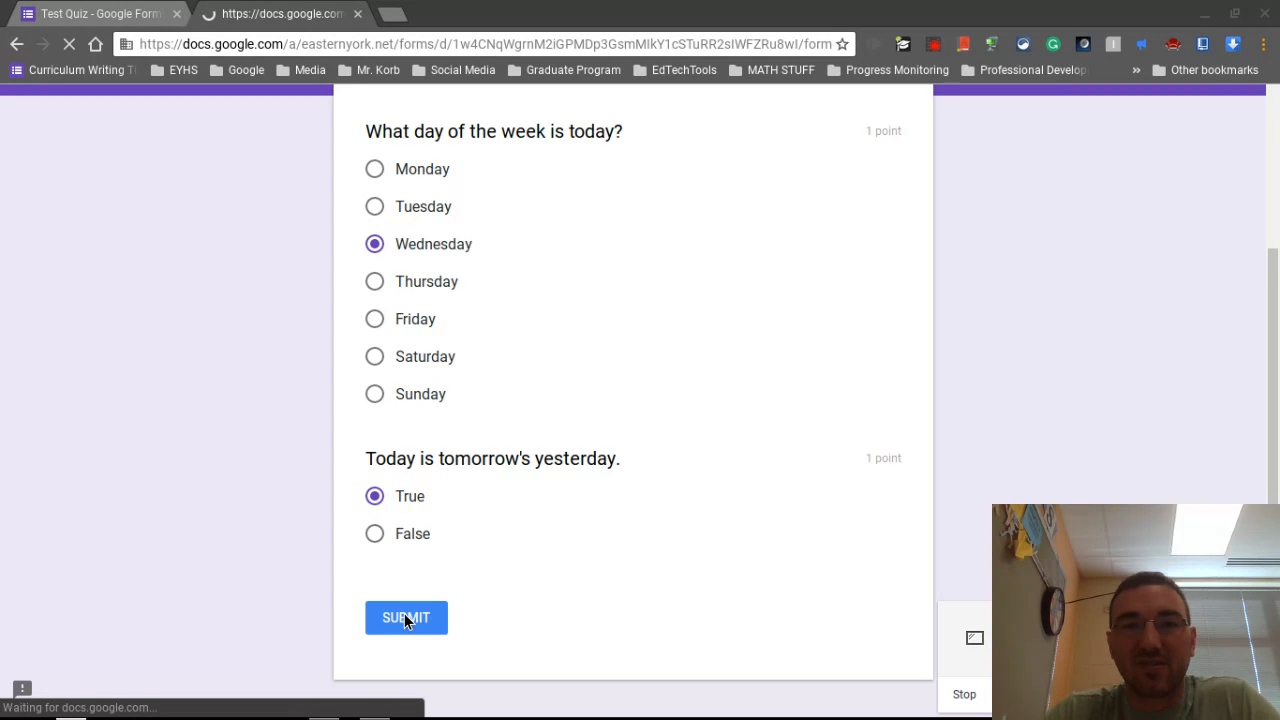
pyautogui.click(406, 616)
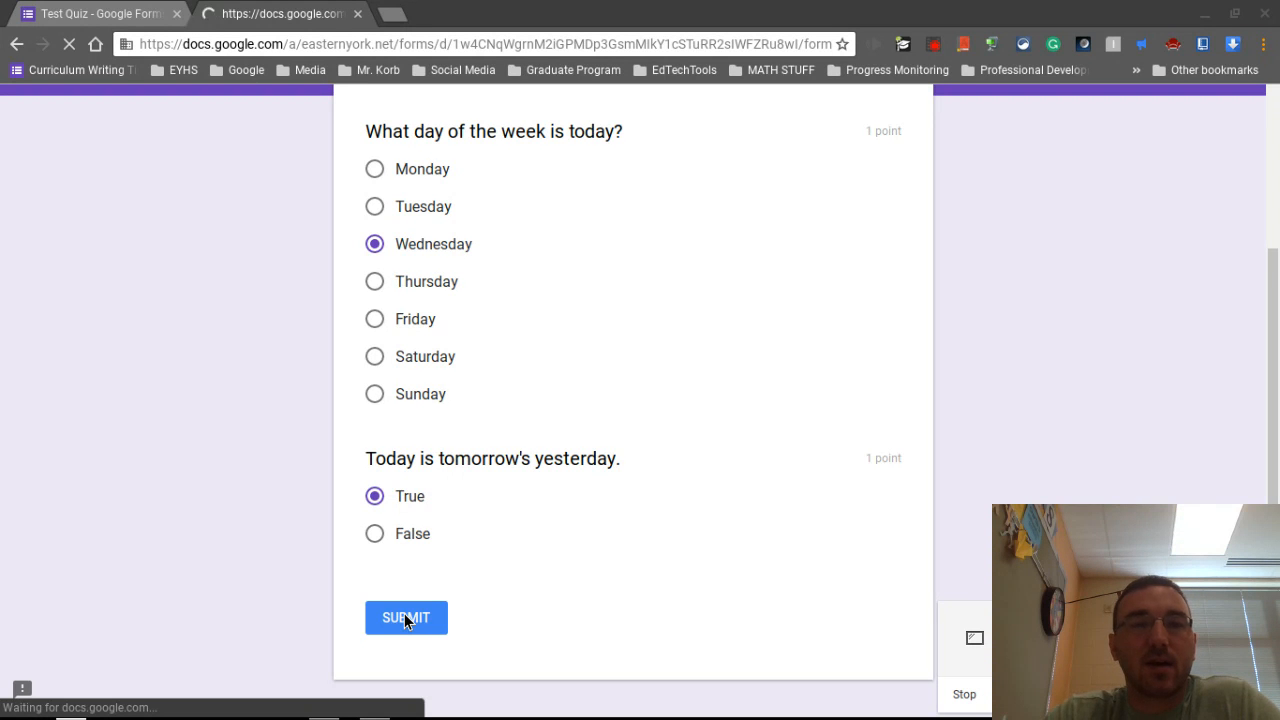
pyautogui.click(404, 616)
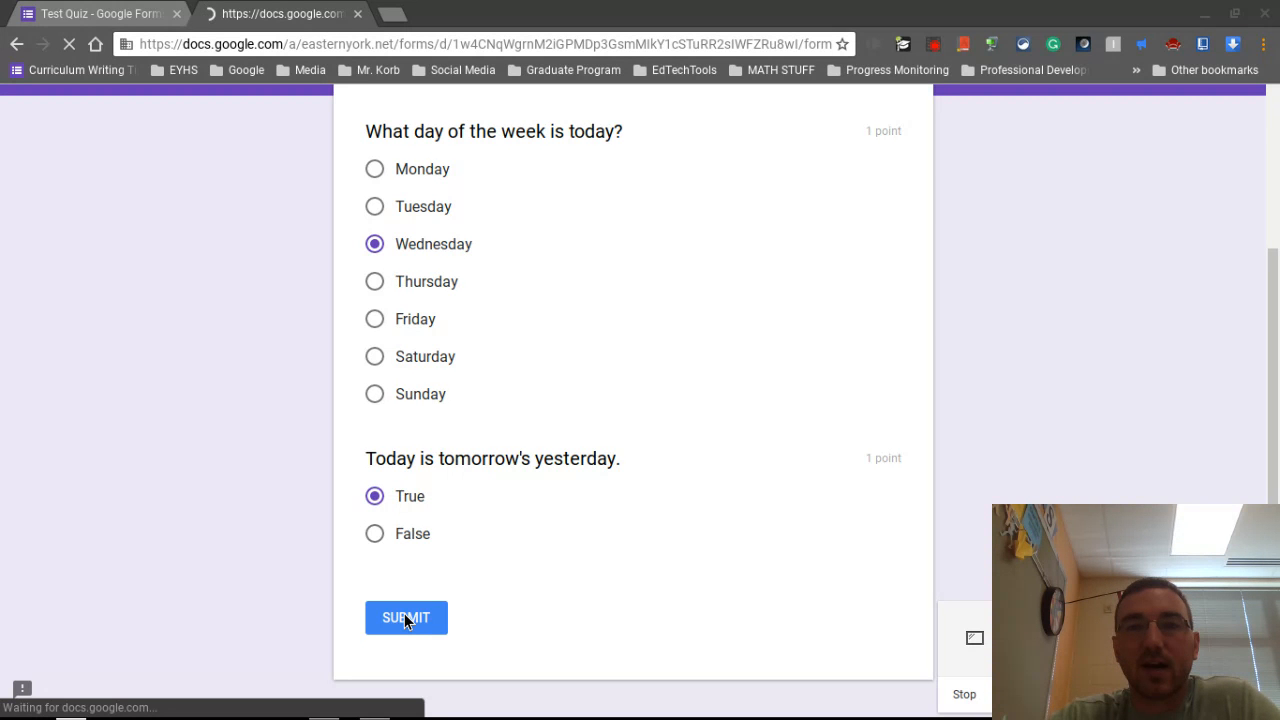
pyautogui.click(404, 616)
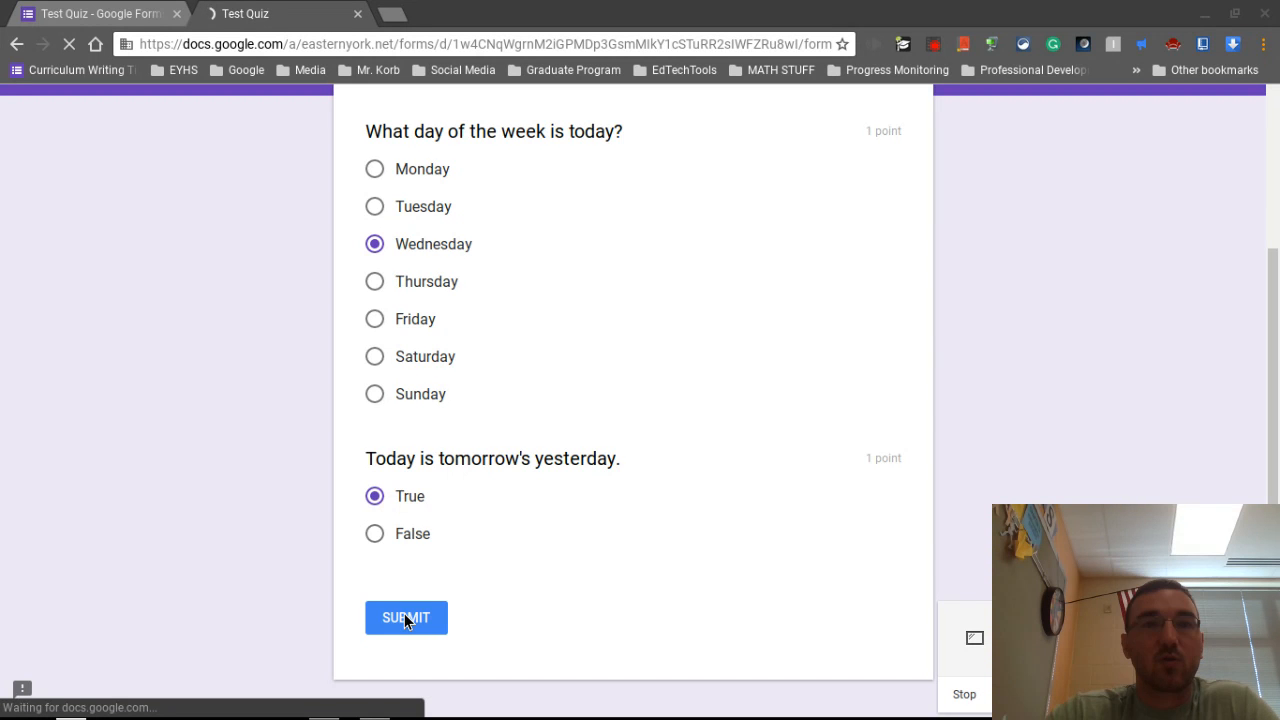
pyautogui.click(406, 616)
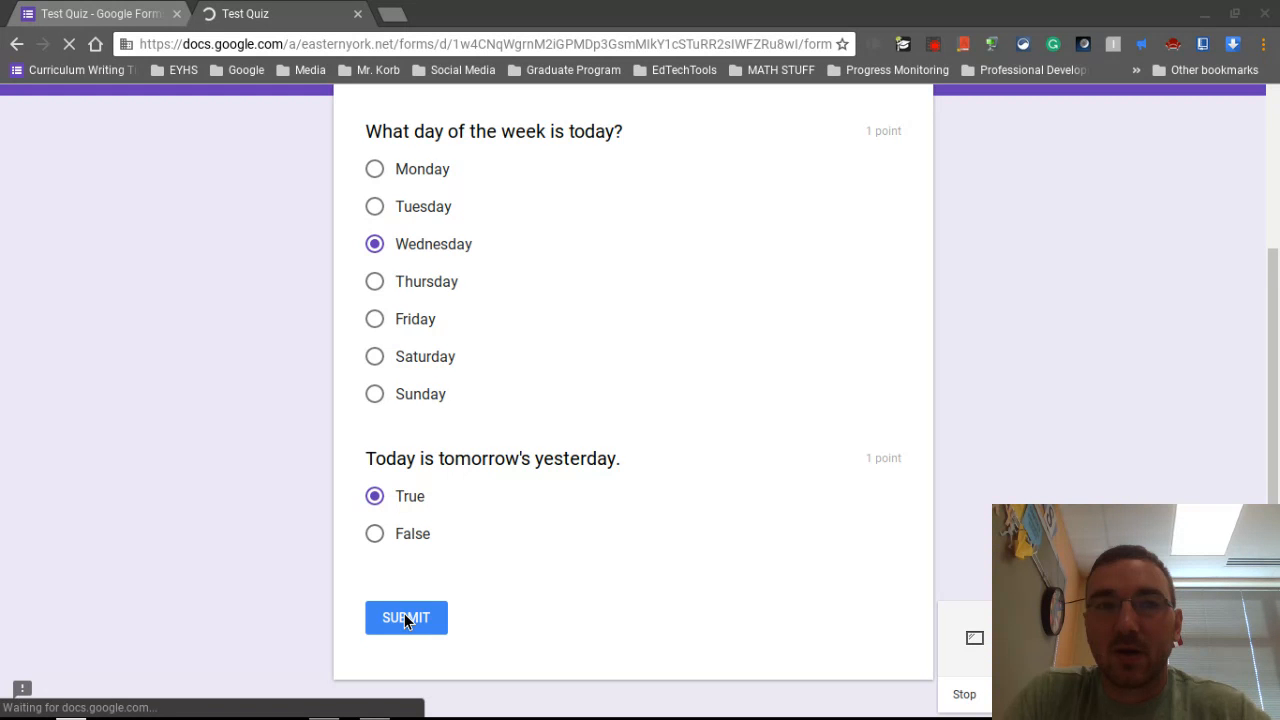
pyautogui.click(404, 616)
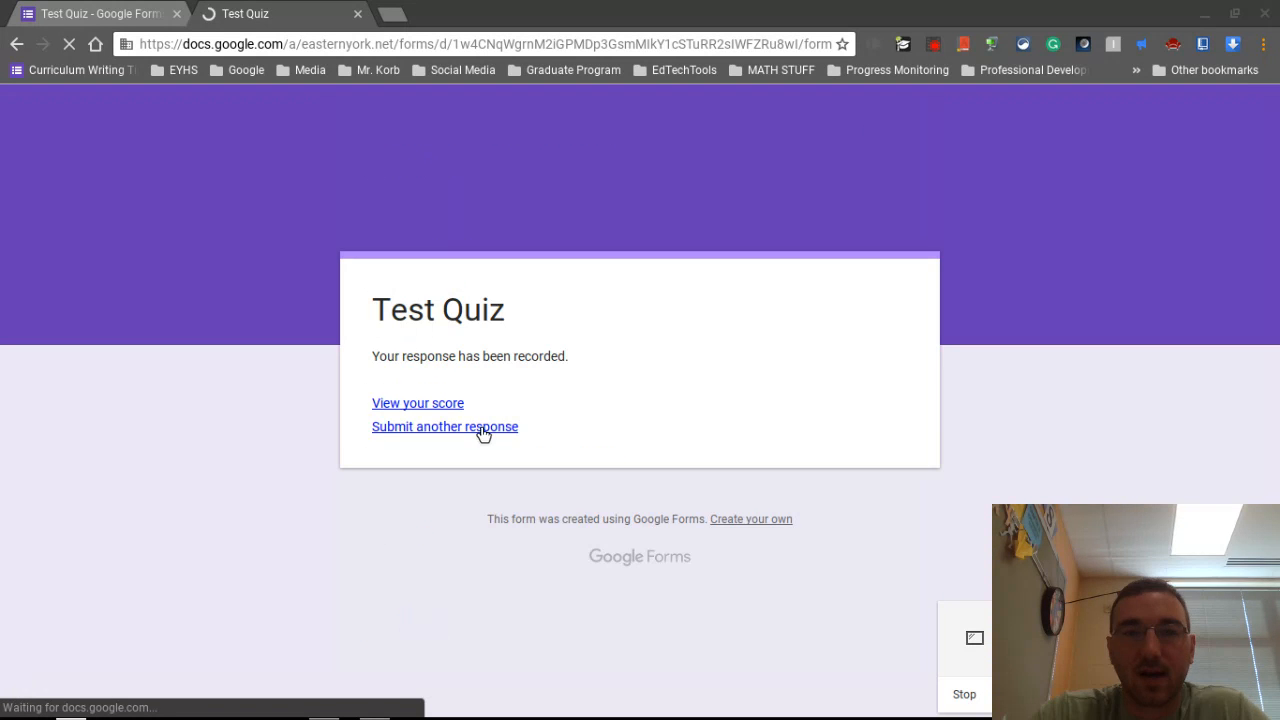
# View the submitted response's score from the 'Your response has been recorded' page.
pyautogui.click(444, 426)
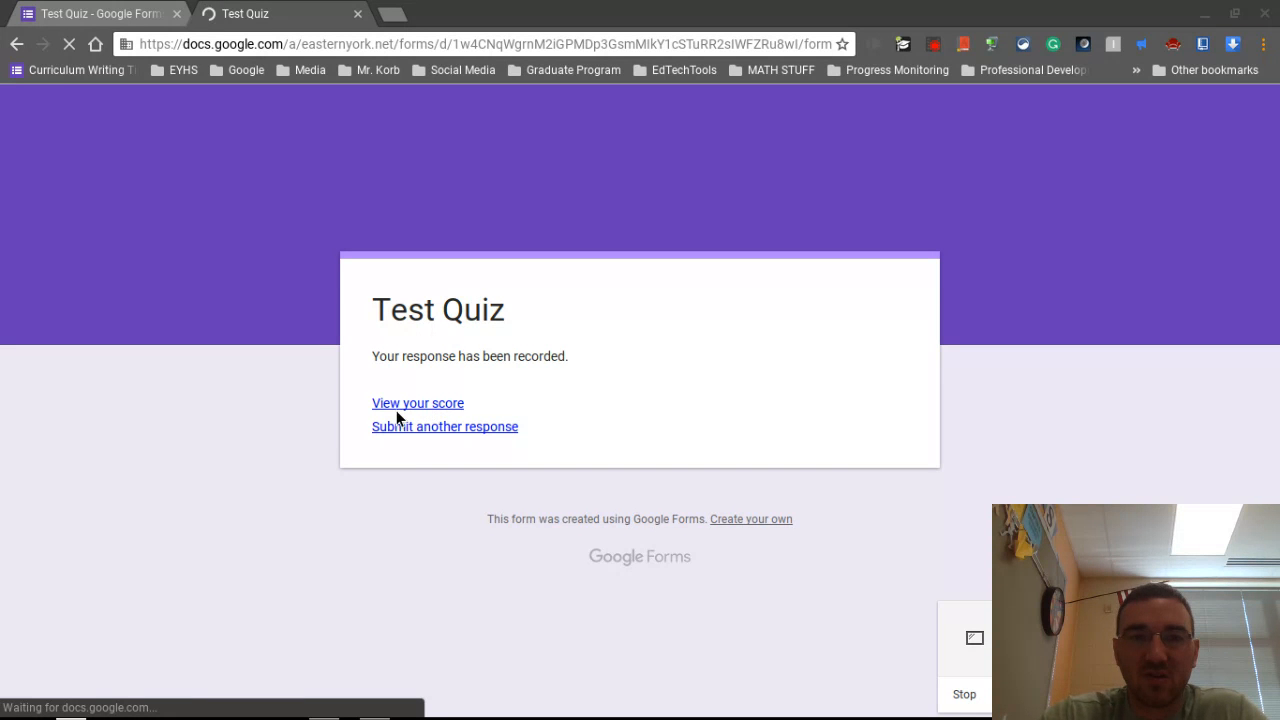
pyautogui.moveTo(420, 414)
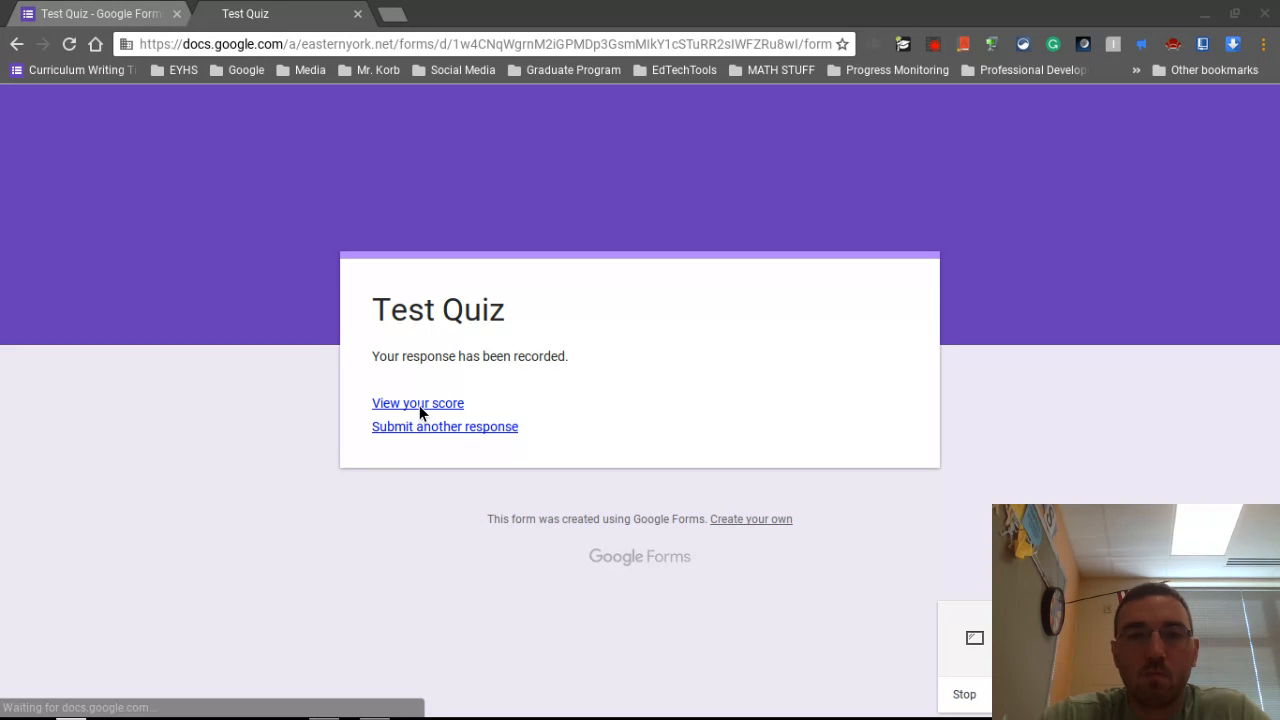
pyautogui.click(416, 404)
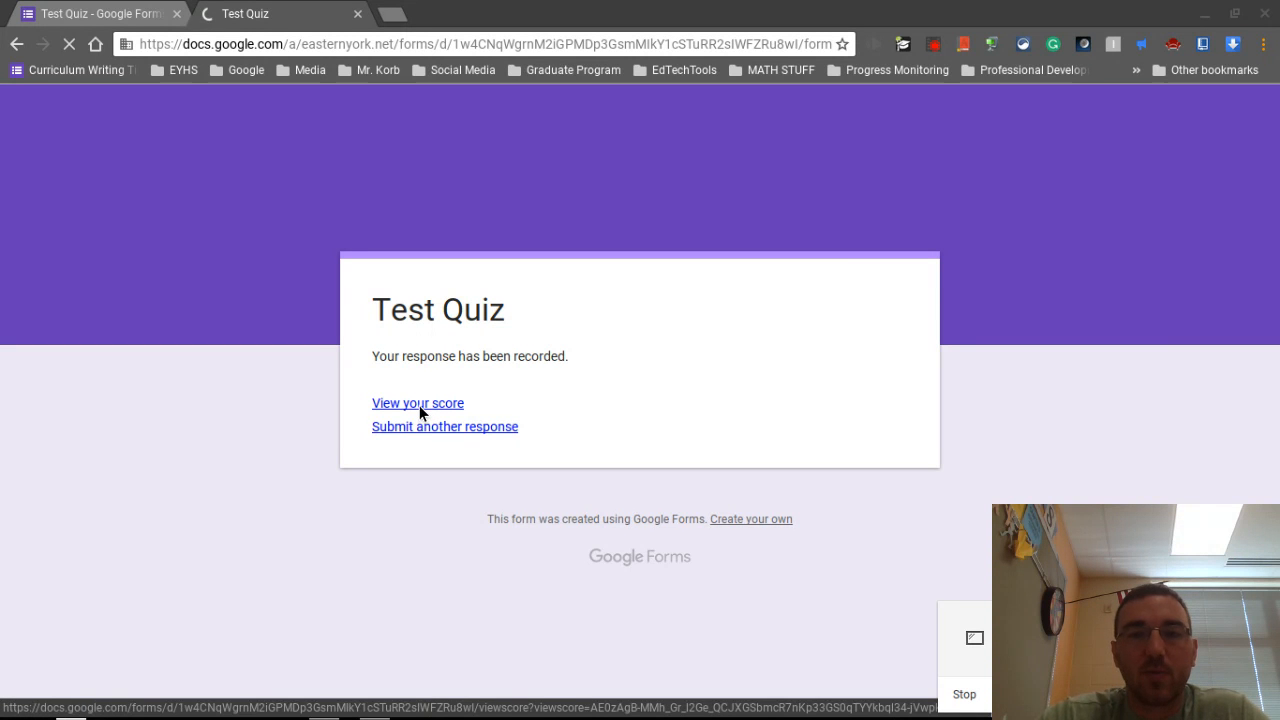
pyautogui.click(416, 402)
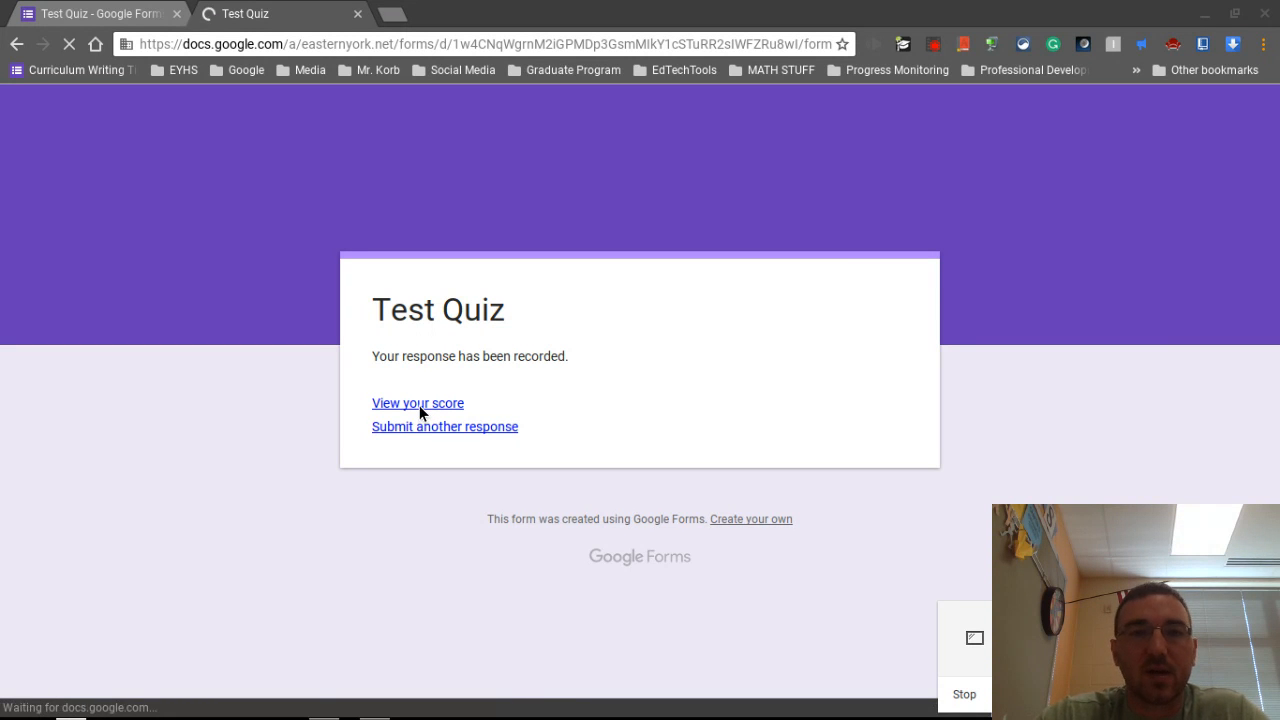
pyautogui.click(416, 404)
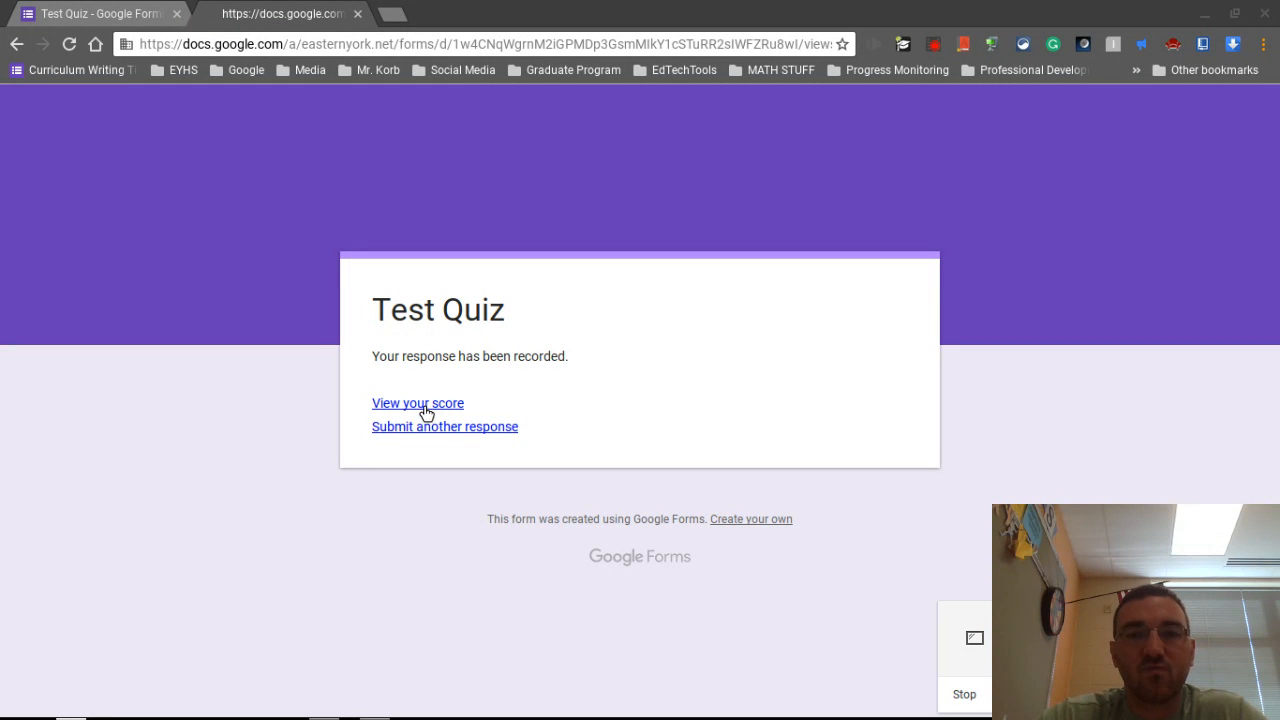
pyautogui.click(416, 404)
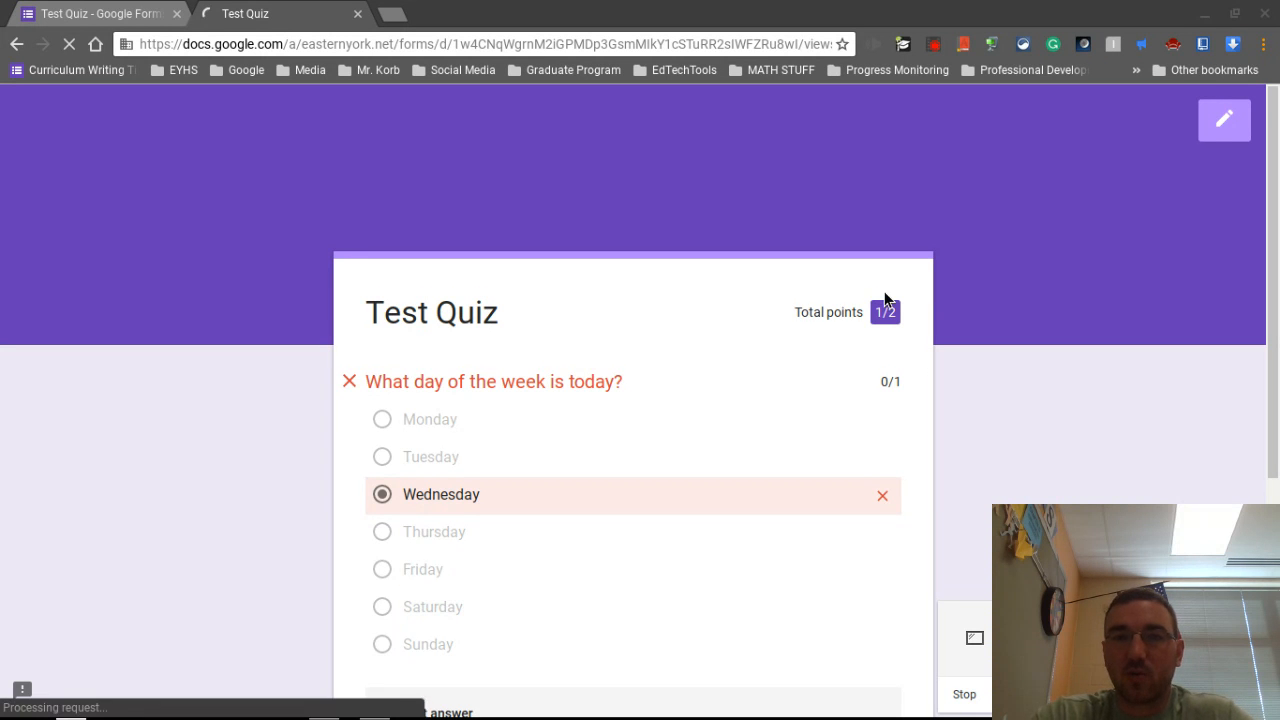
# Review the 1/2 score with Wednesday wrong and Tuesday correct, then return to the quiz editor tab.
pyautogui.scroll(-3)
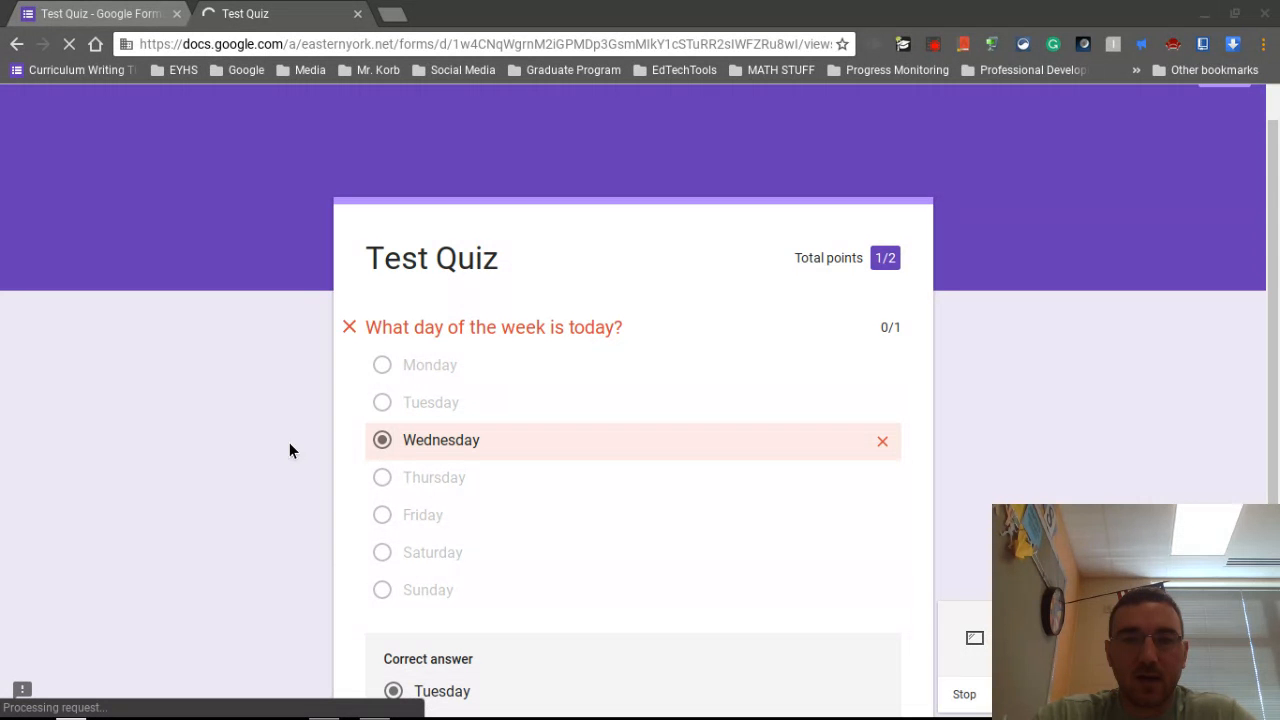
pyautogui.moveTo(240, 628)
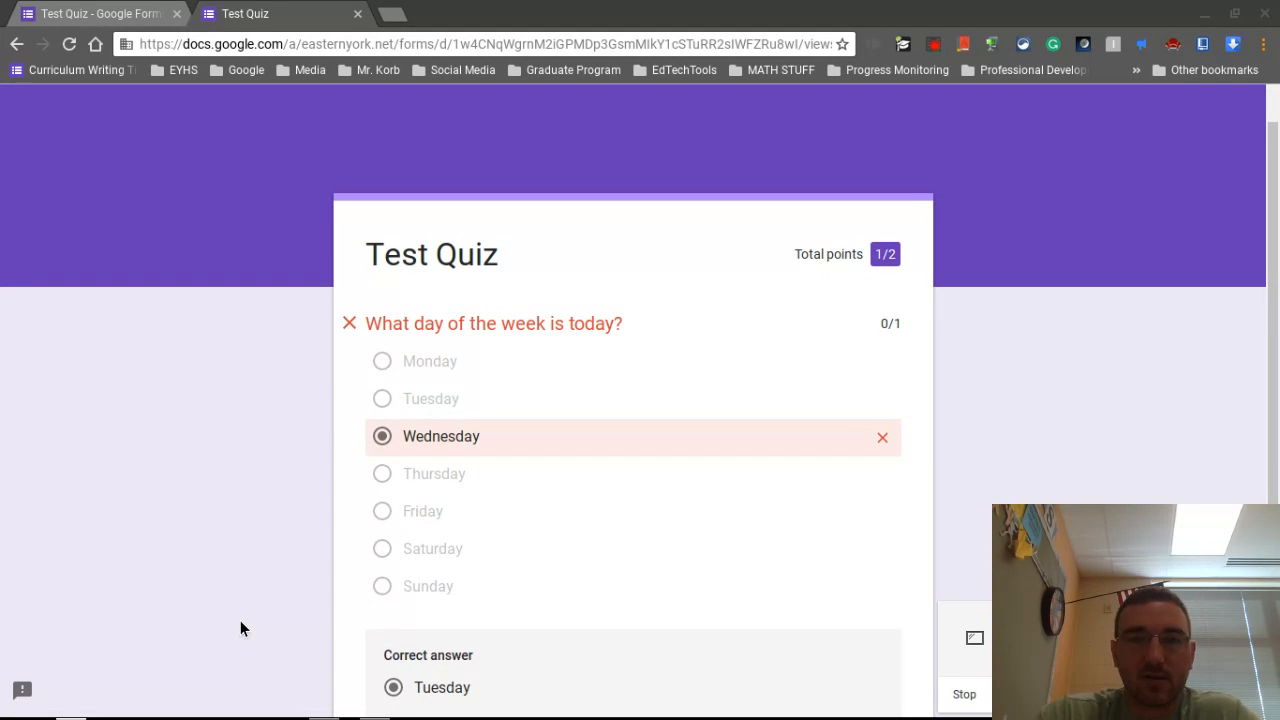
pyautogui.scroll(-3)
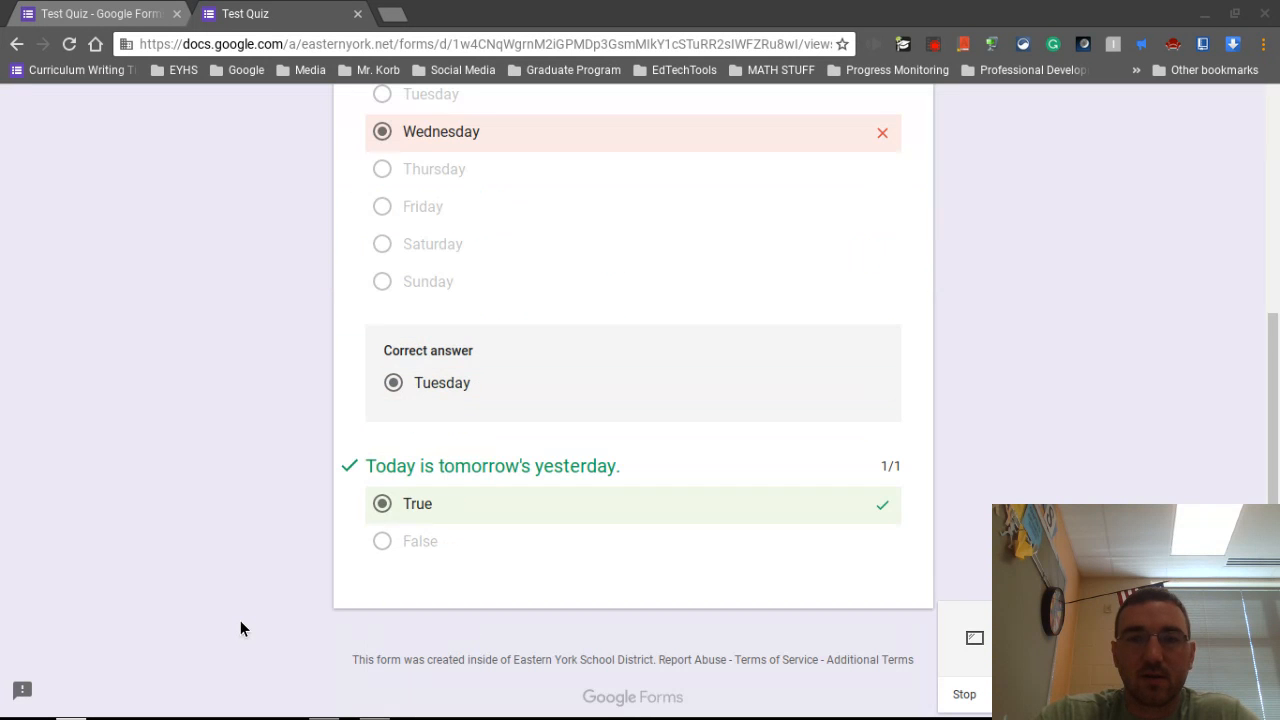
pyautogui.scroll(-3)
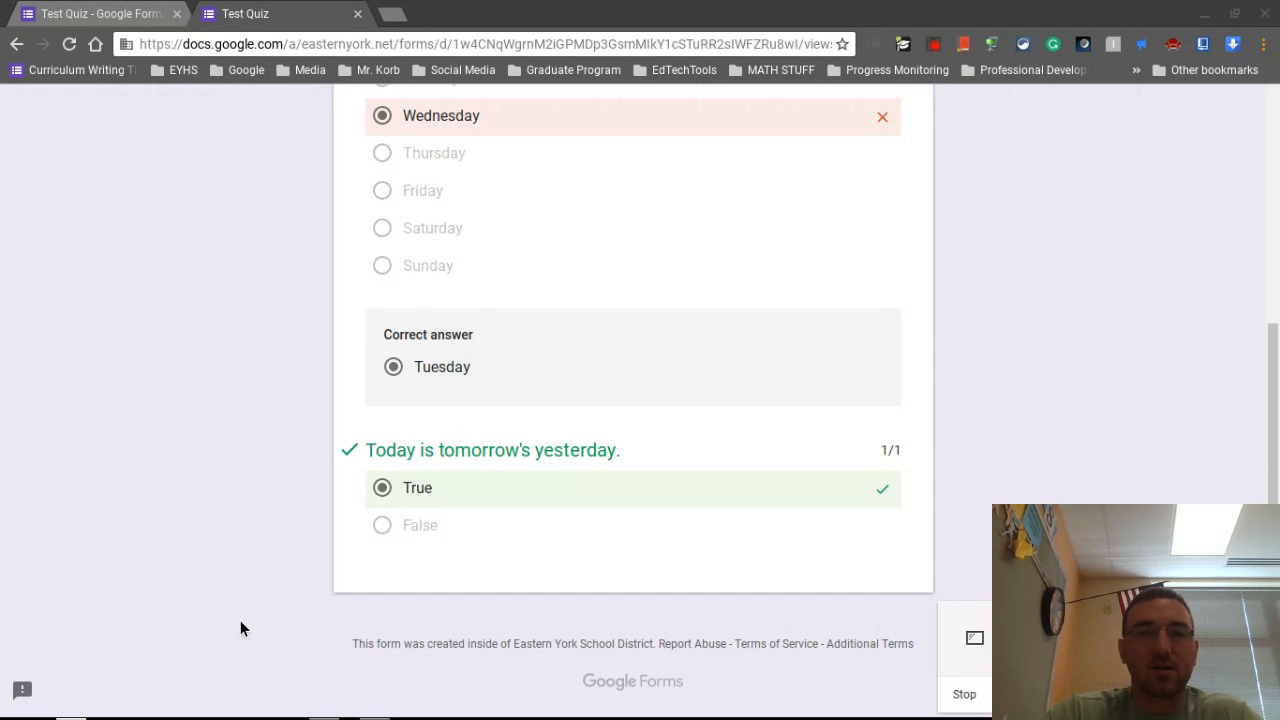
pyautogui.click(96, 12)
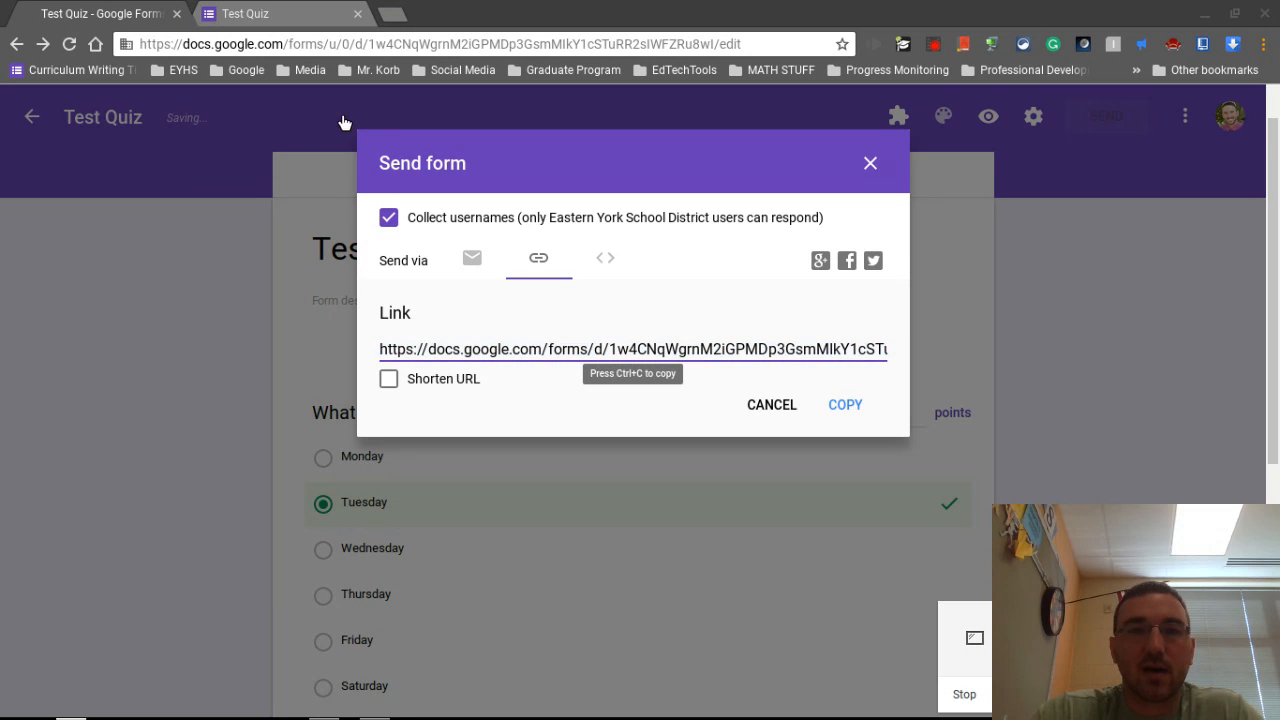
# Cancel the Send form dialog and show the Responses summary listing 1 response.
pyautogui.click(868, 162)
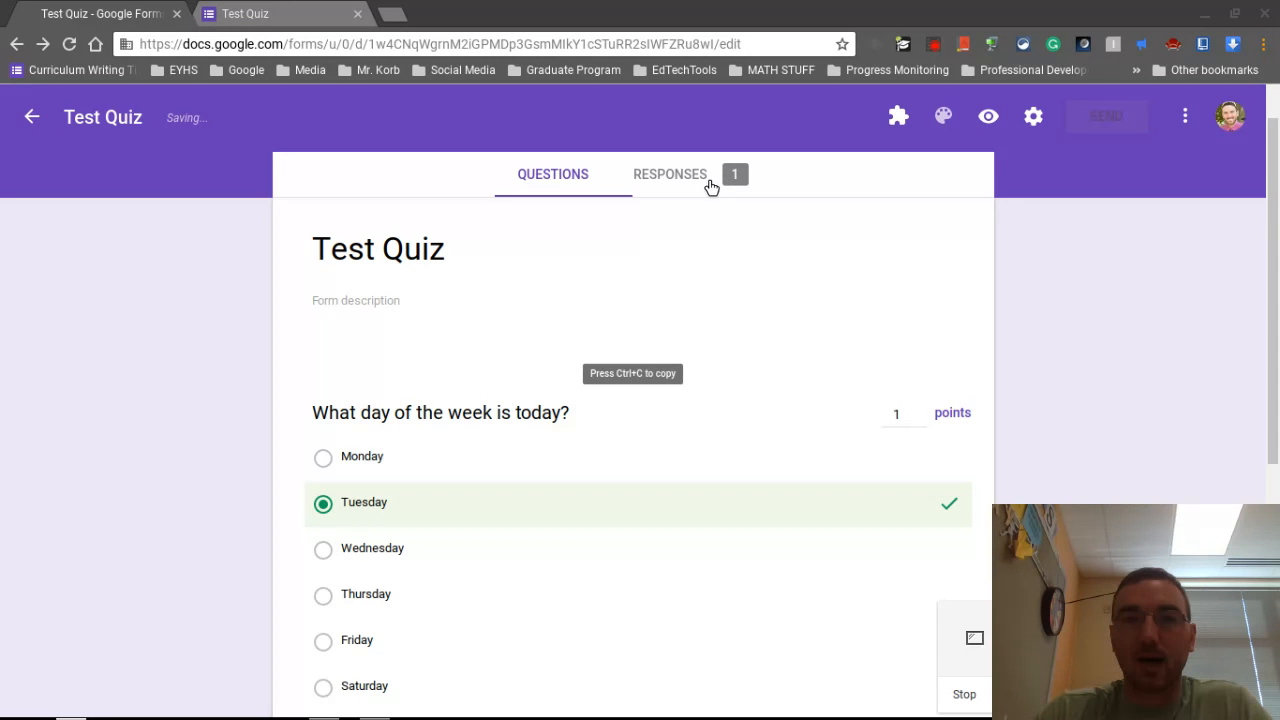
pyautogui.click(670, 174)
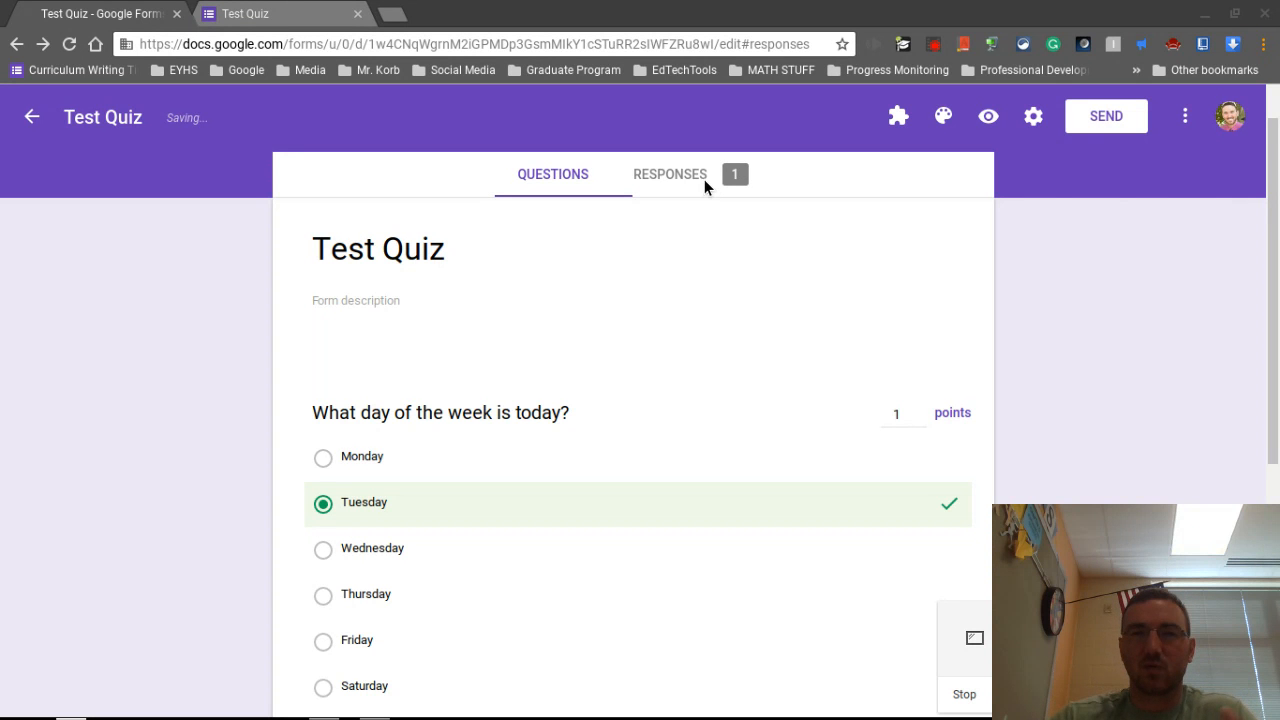
pyautogui.click(668, 174)
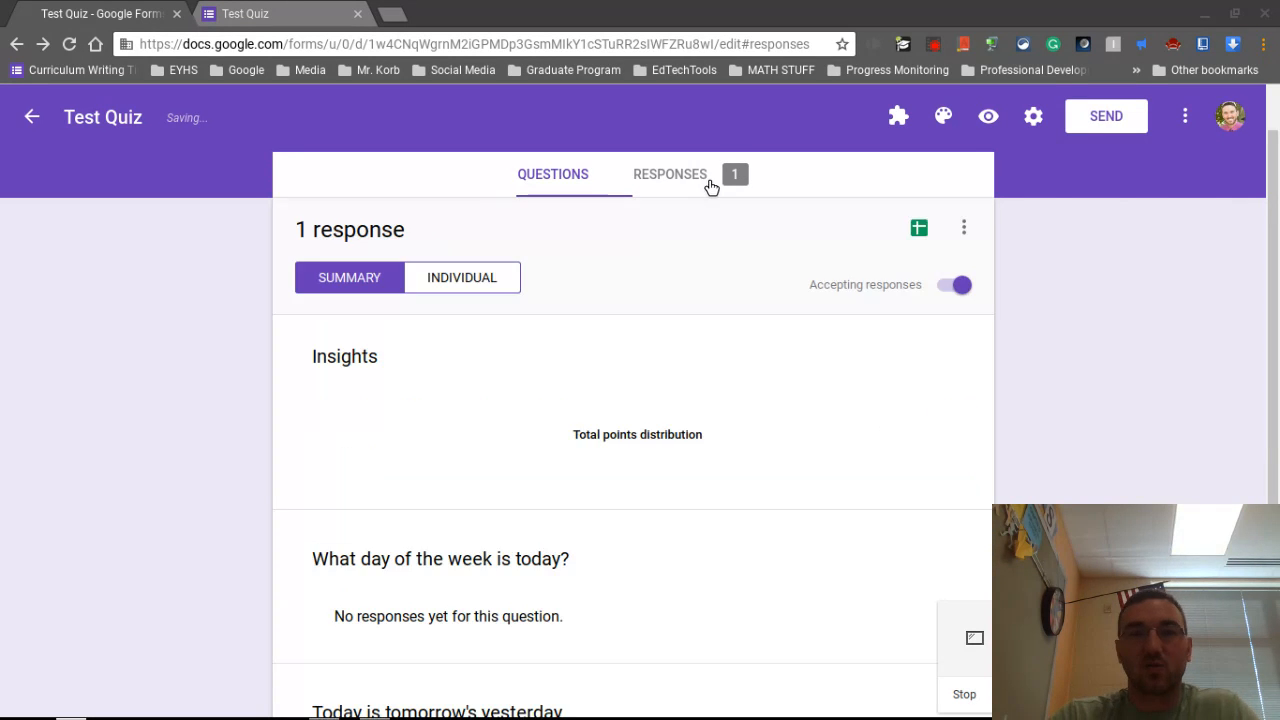
pyautogui.moveTo(264, 378)
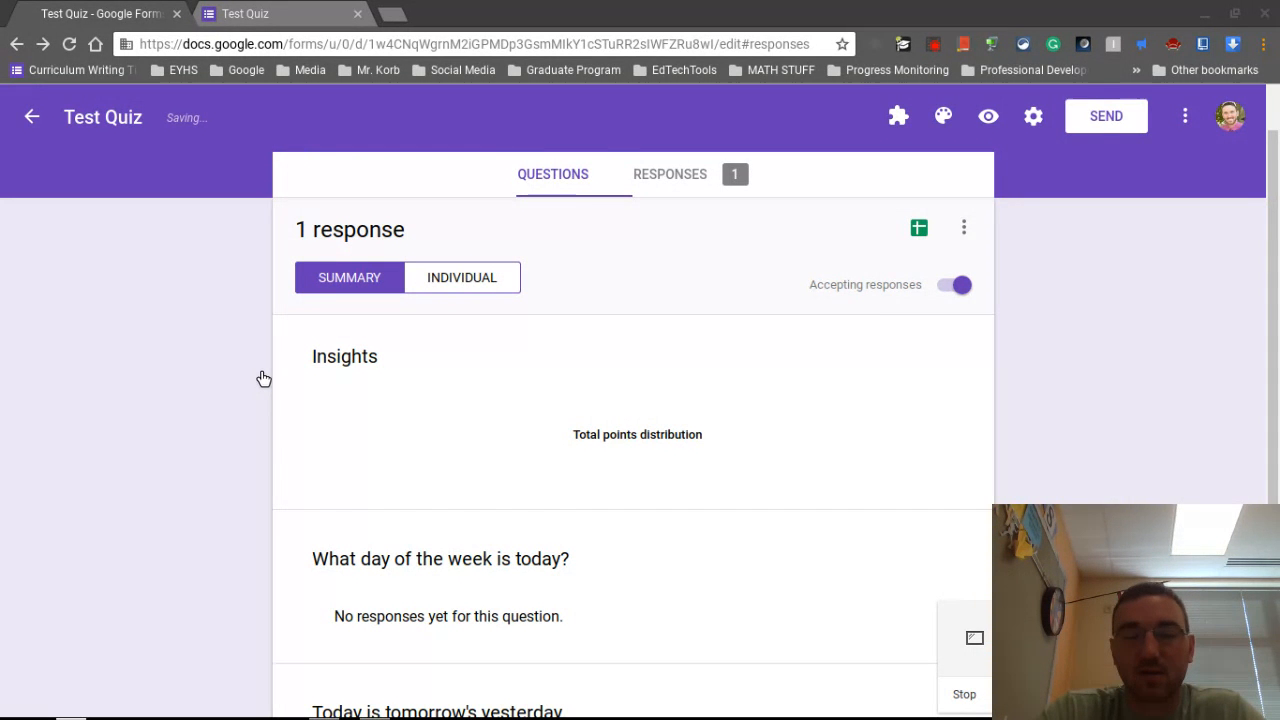
pyautogui.moveTo(232, 418)
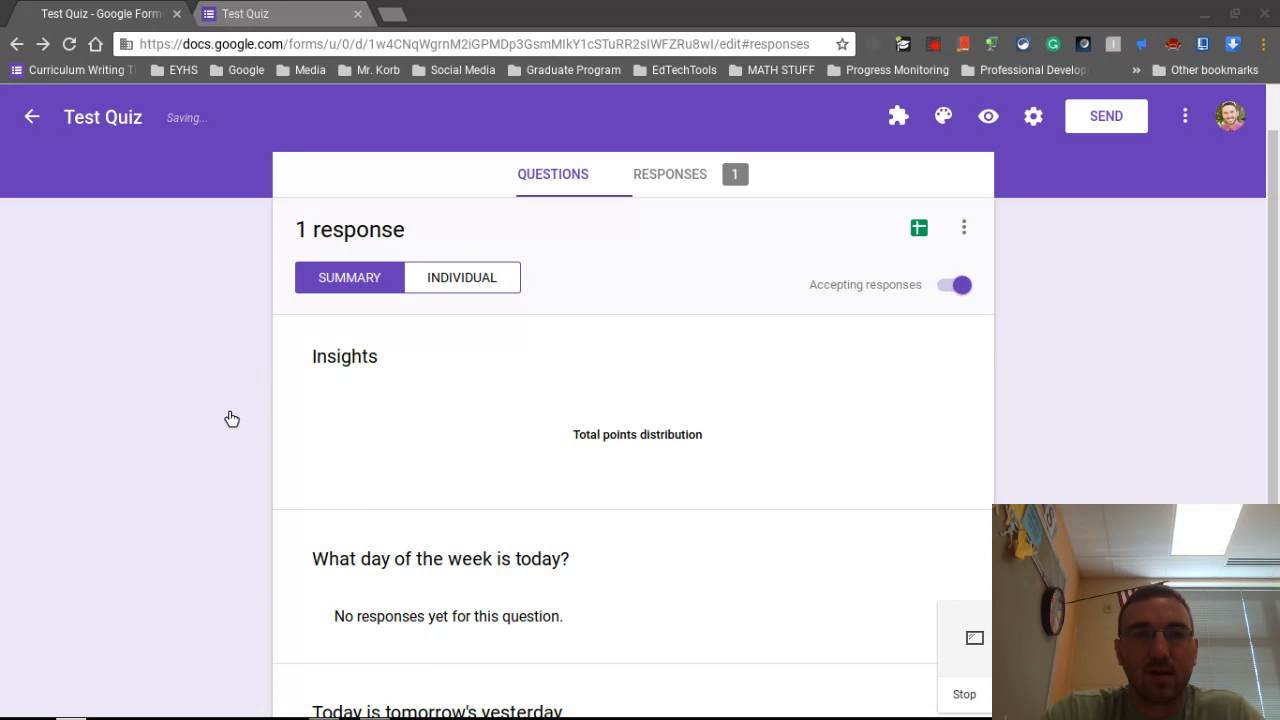
pyautogui.moveTo(1156, 442)
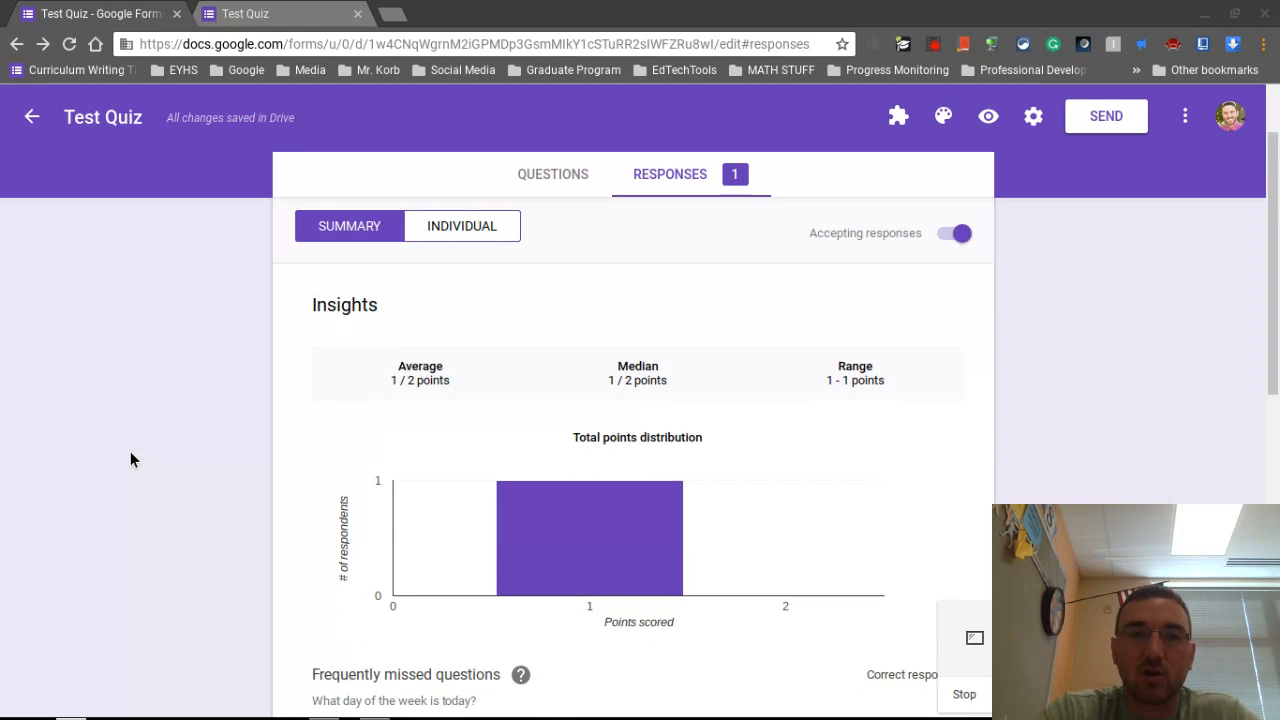
pyautogui.scroll(-3)
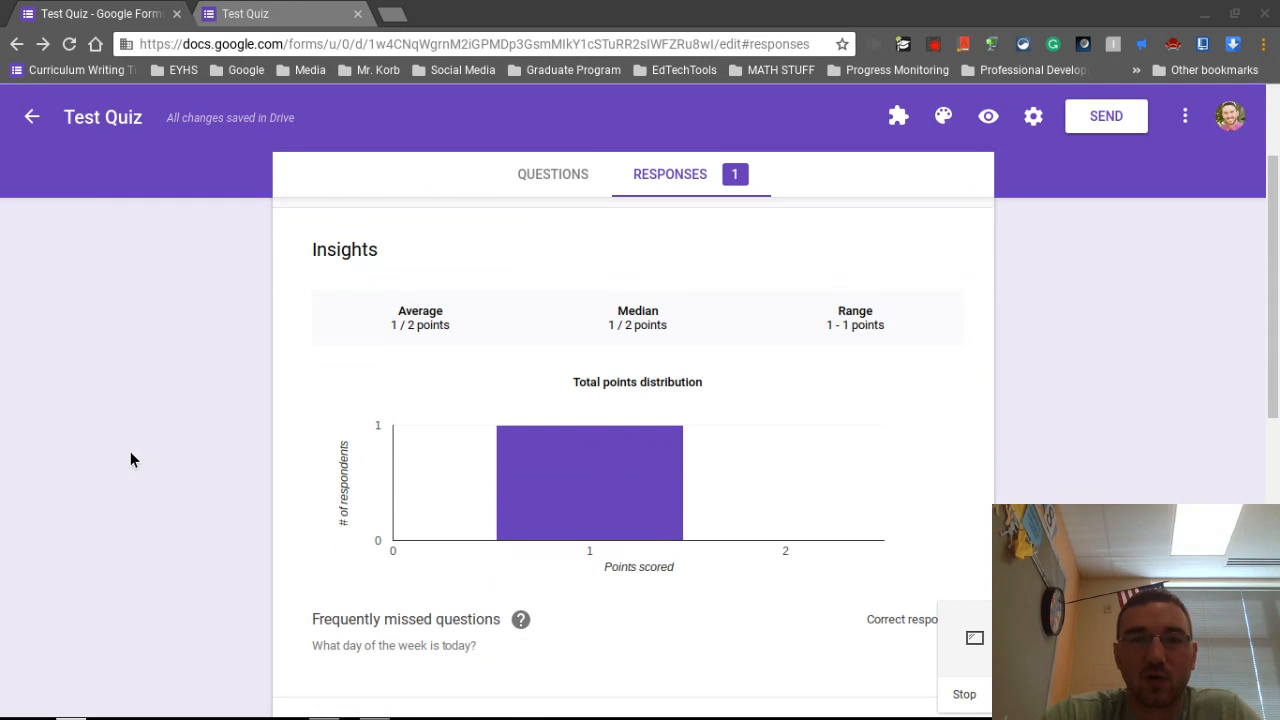
pyautogui.scroll(-3)
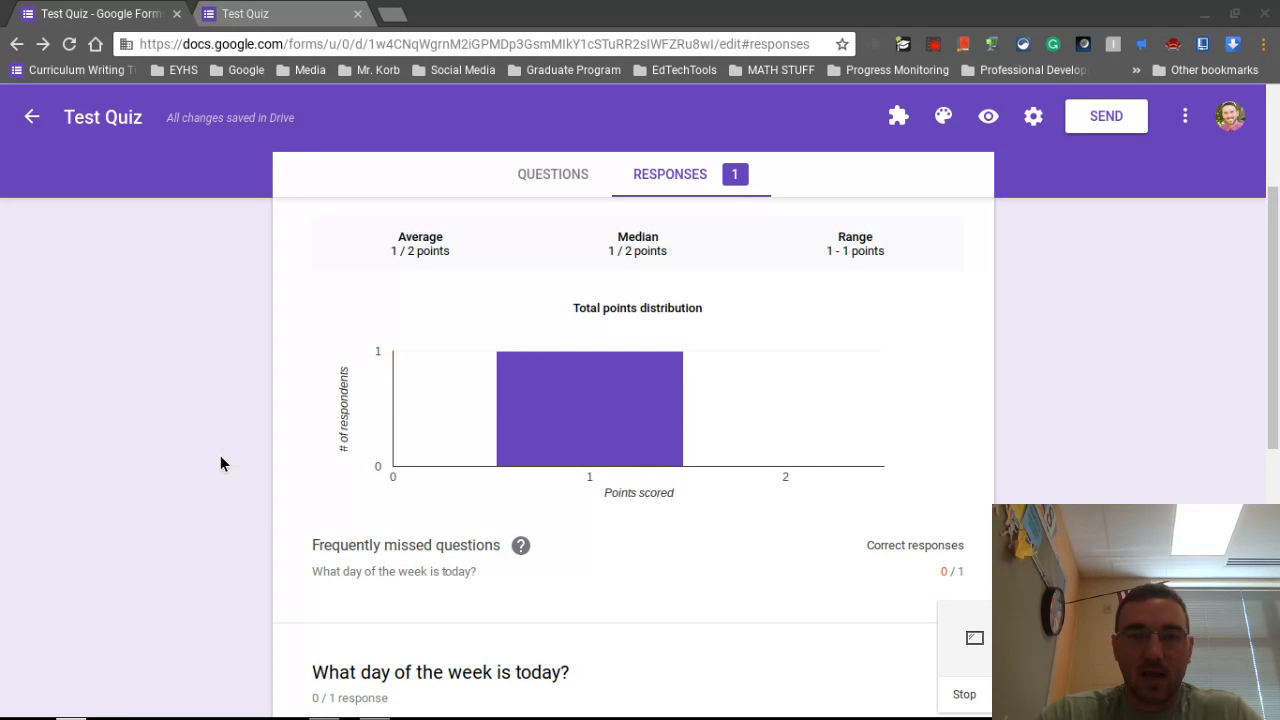
pyautogui.moveTo(228, 460)
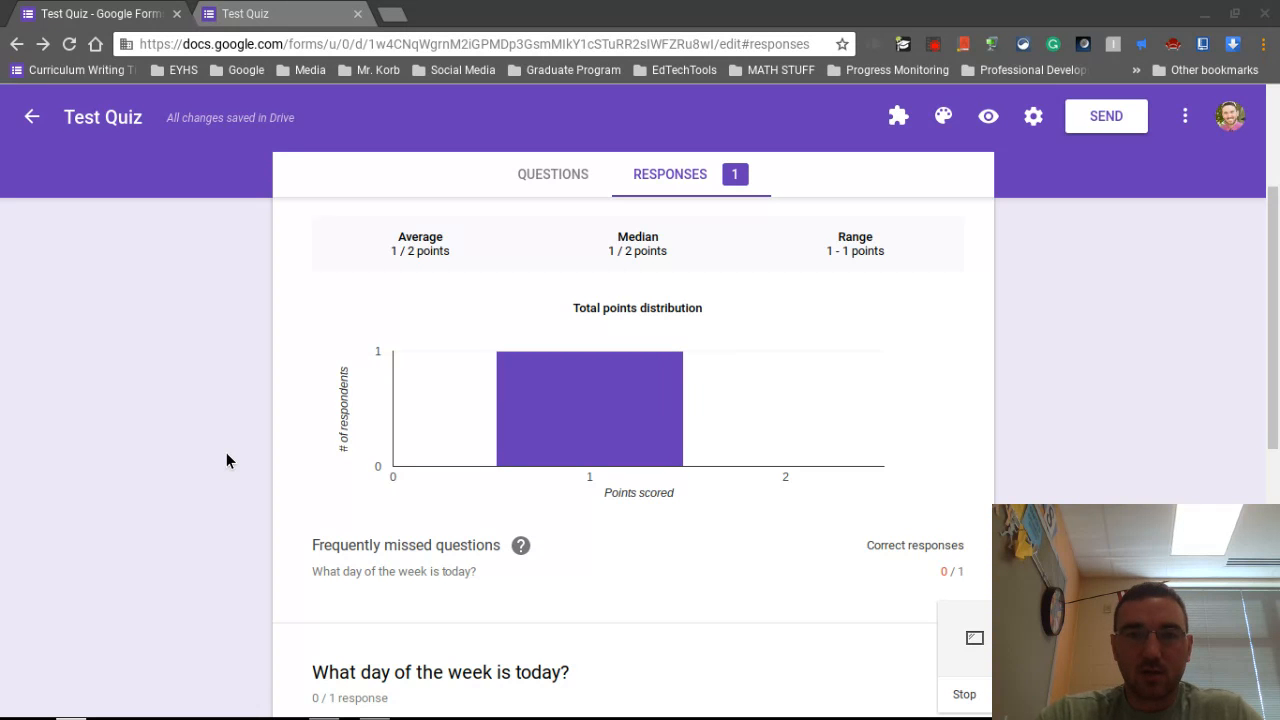
pyautogui.scroll(-3)
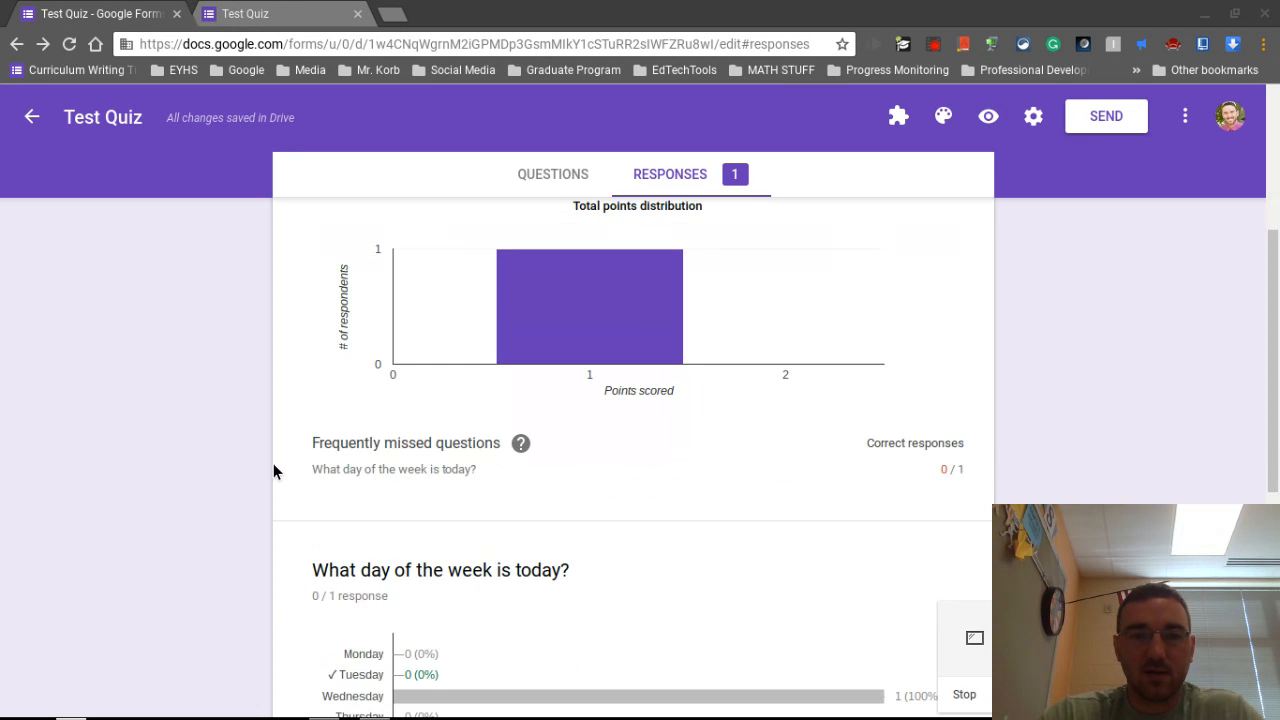
pyautogui.scroll(-3)
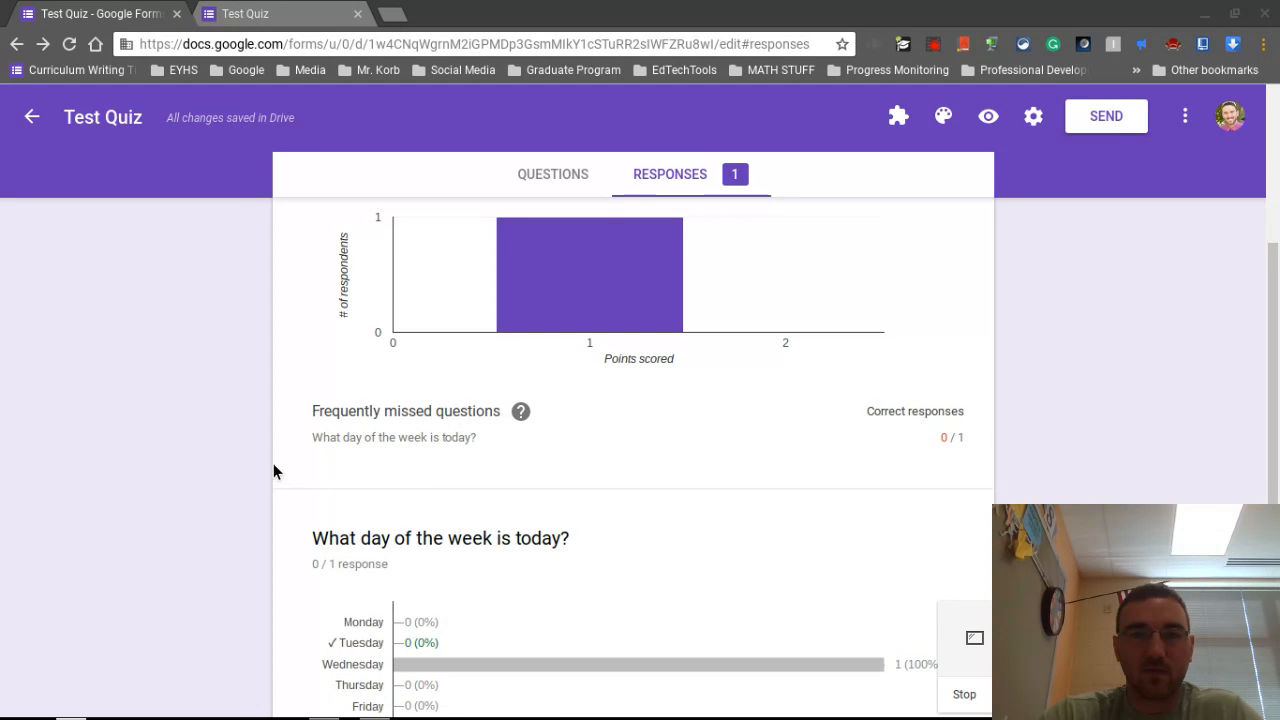
pyautogui.scroll(-3)
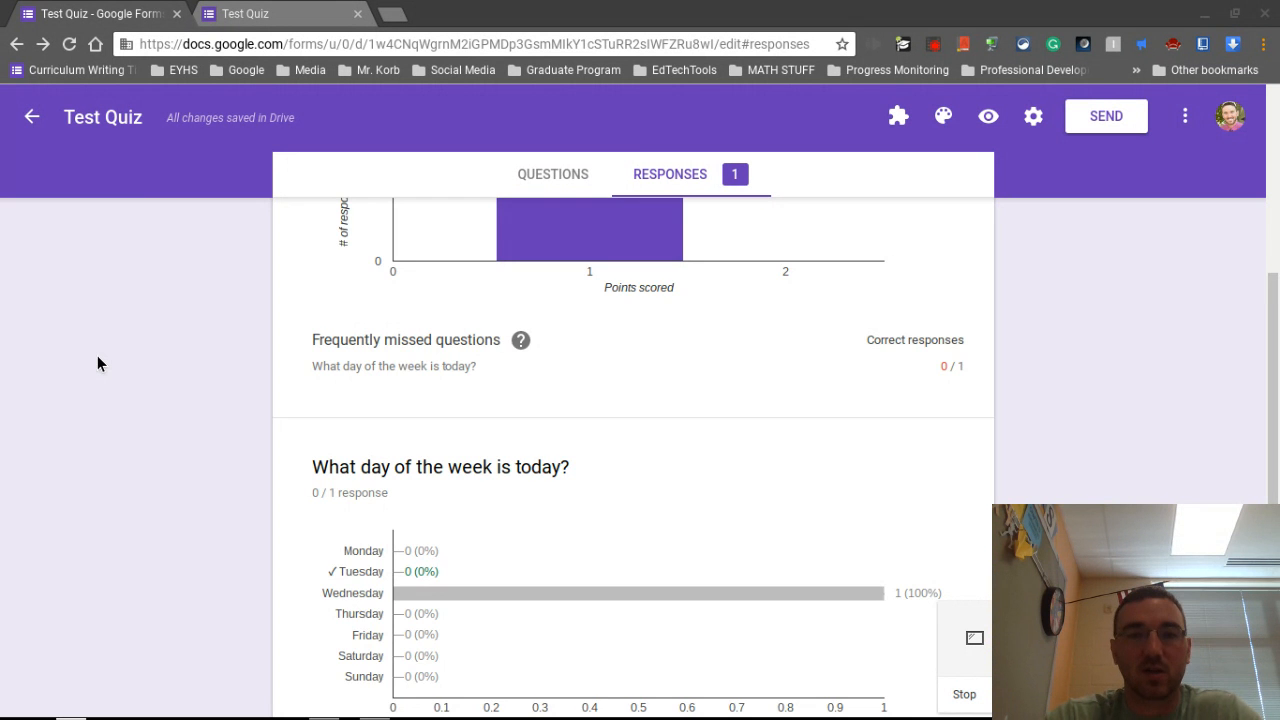
pyautogui.scroll(-3)
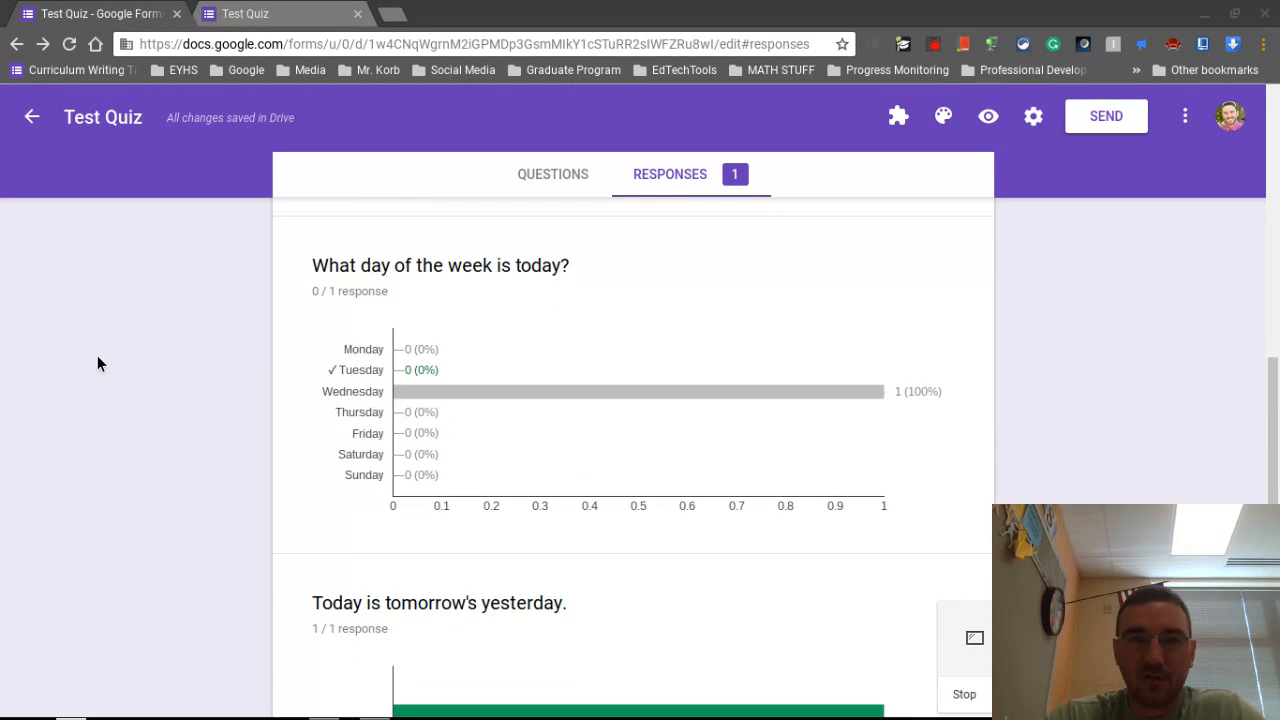
pyautogui.scroll(-3)
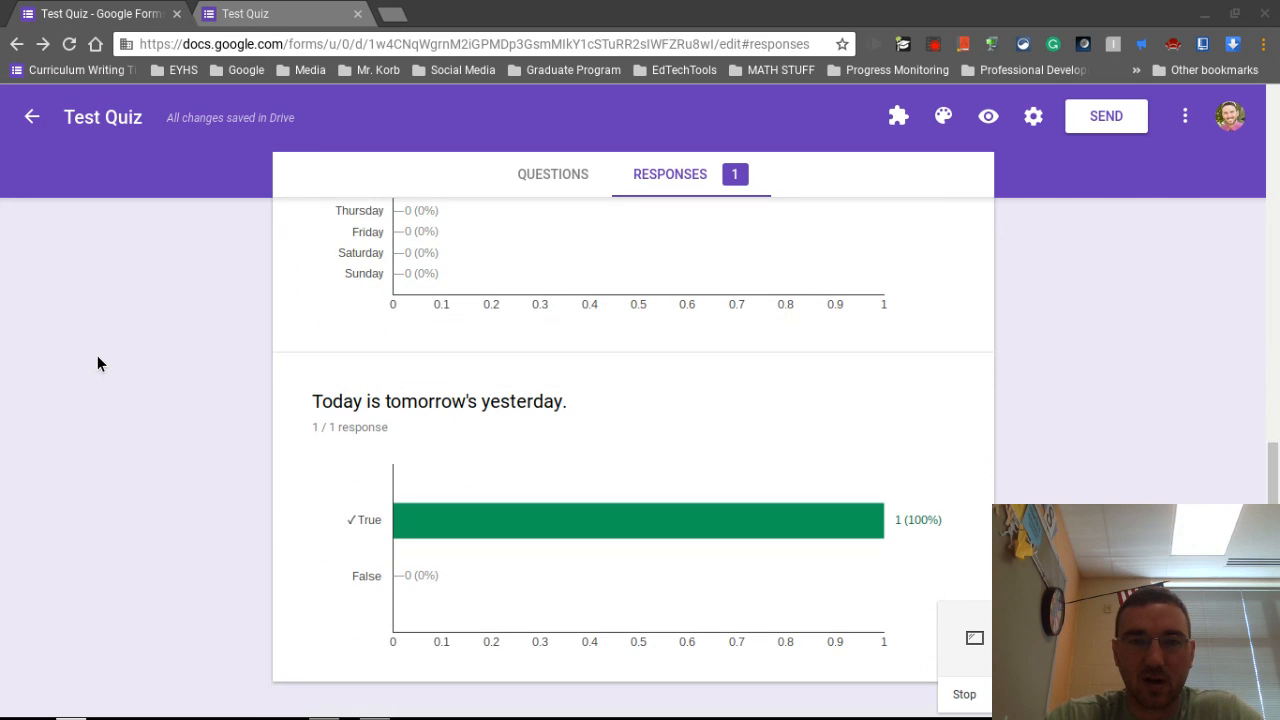
pyautogui.scroll(-3)
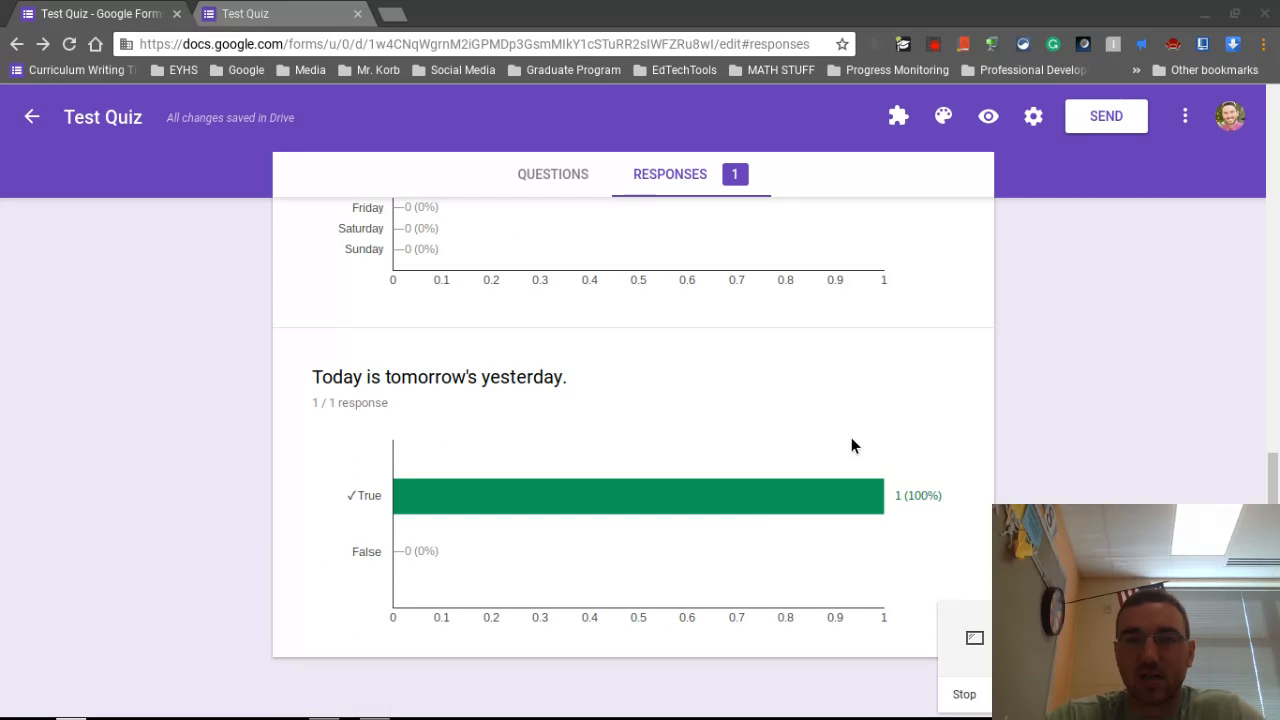
pyautogui.moveTo(390, 476)
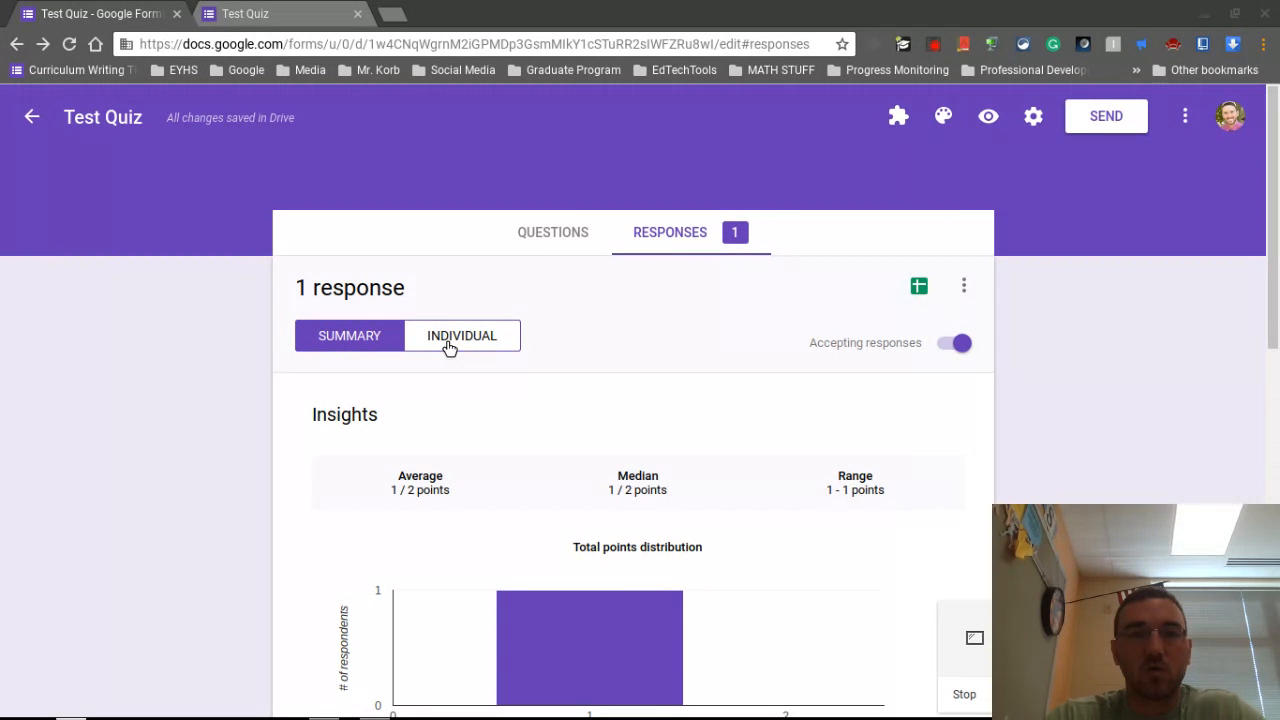
# Switch to the Individual view and review Response 1, scored 1/2 with Wednesday wrong and Tuesday correct.
pyautogui.click(460, 336)
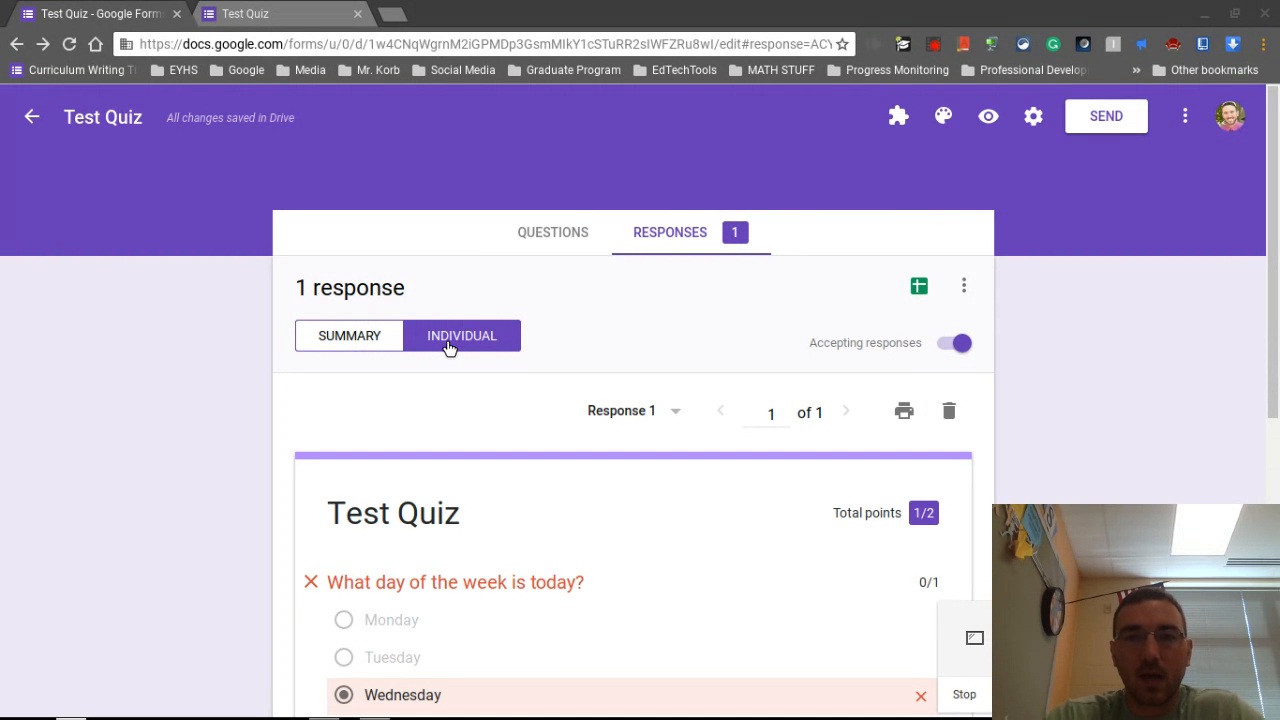
pyautogui.moveTo(240, 456)
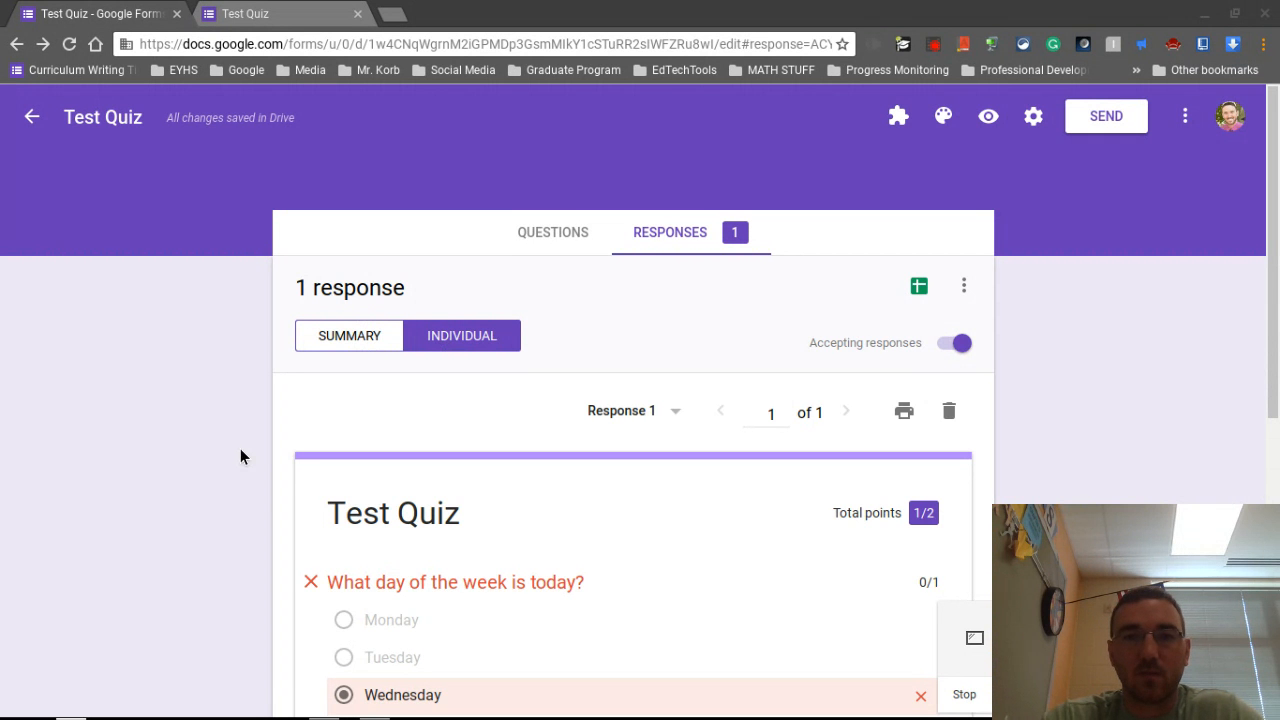
pyautogui.scroll(-3)
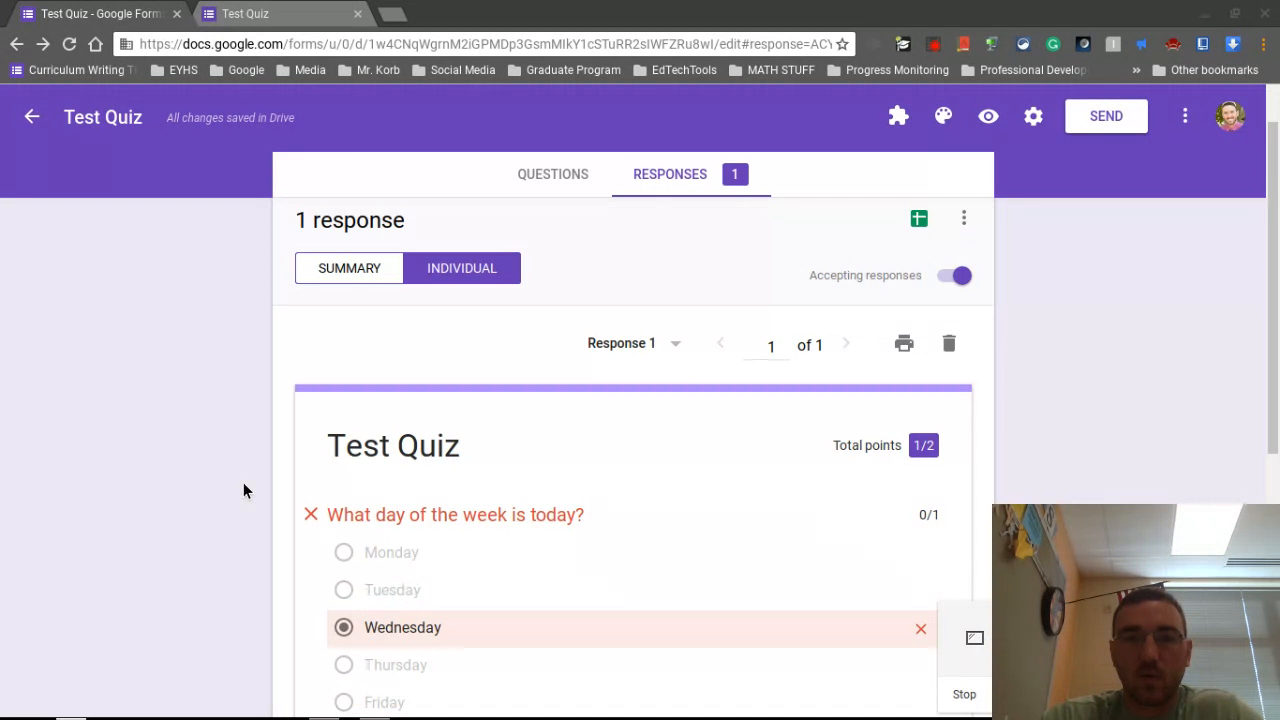
pyautogui.scroll(-3)
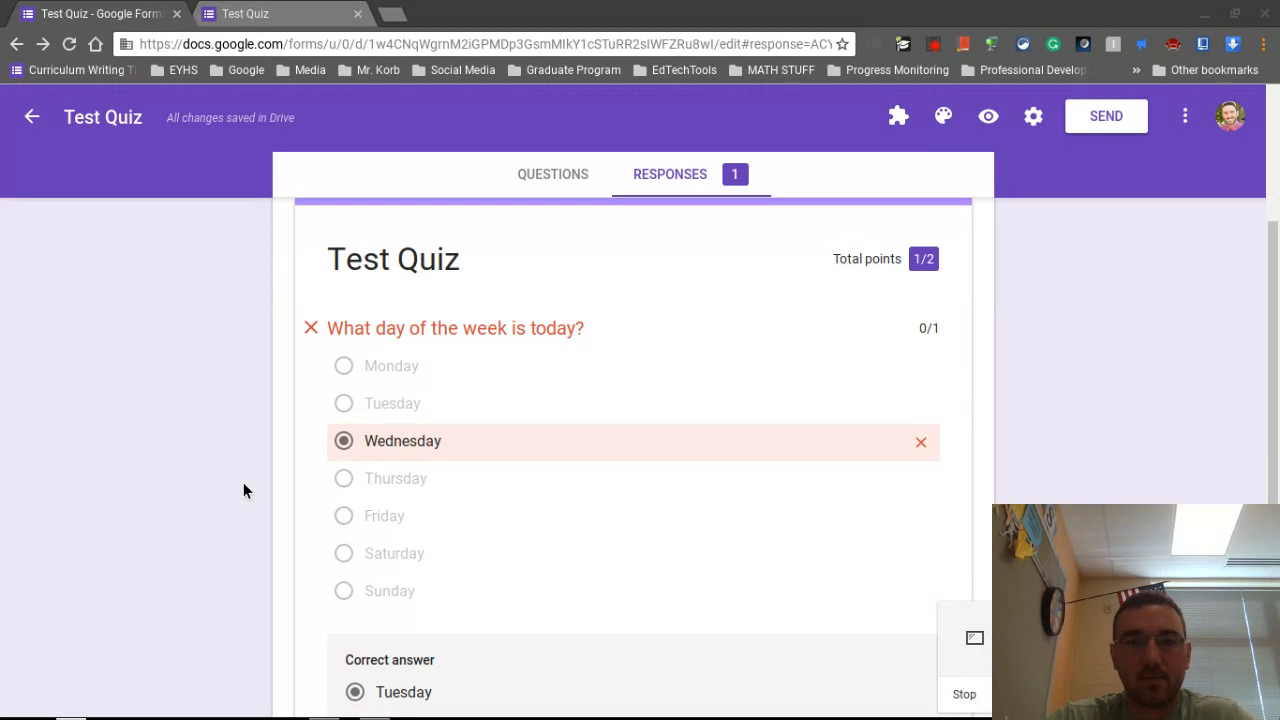
pyautogui.scroll(-3)
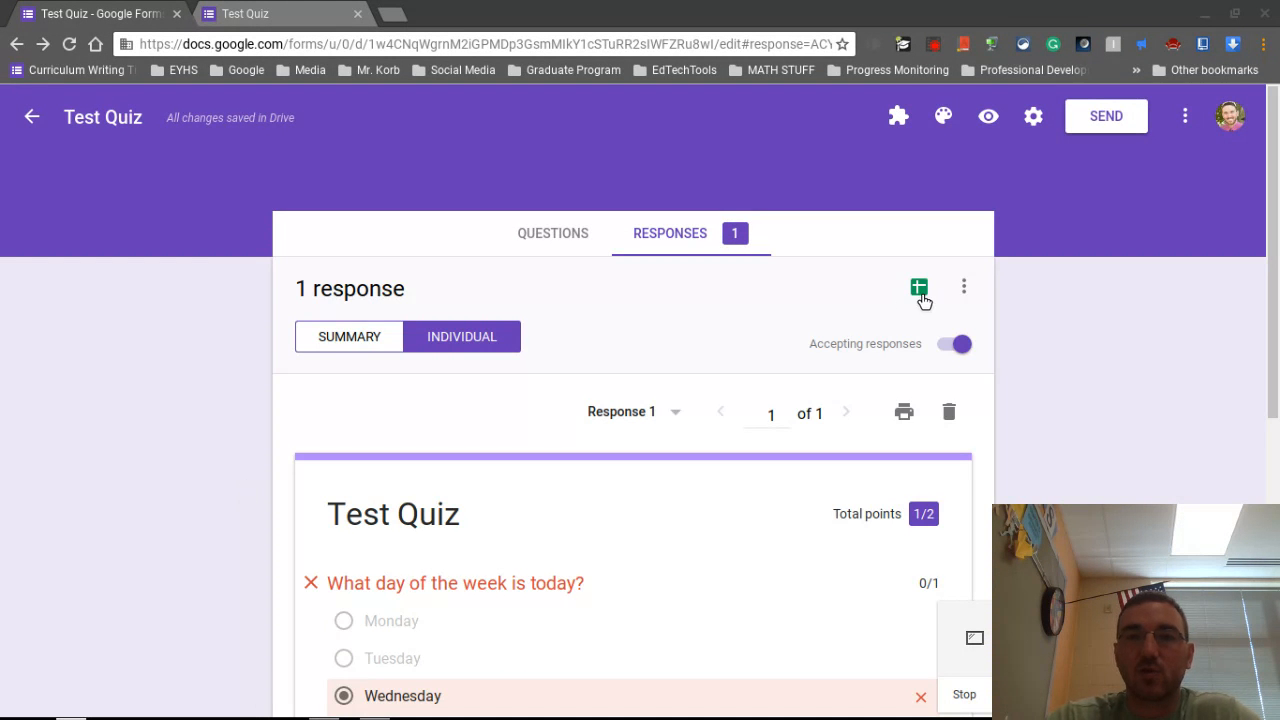
pyautogui.moveTo(878, 308)
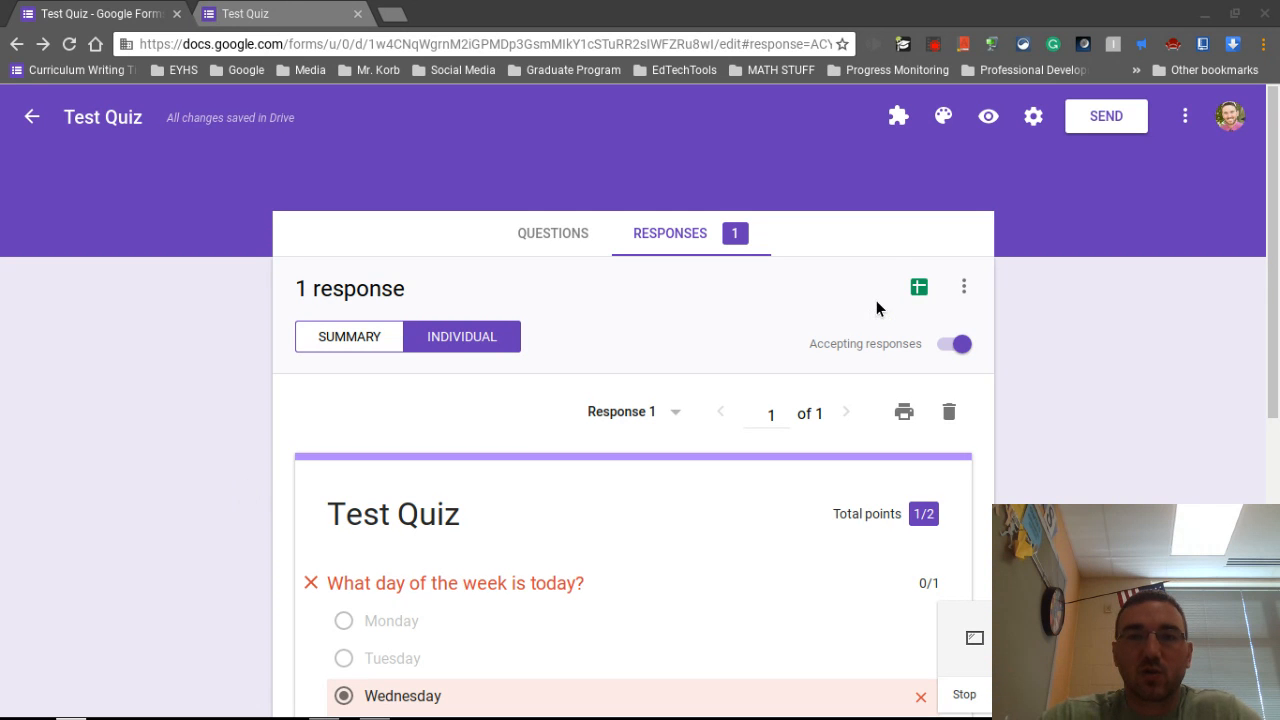